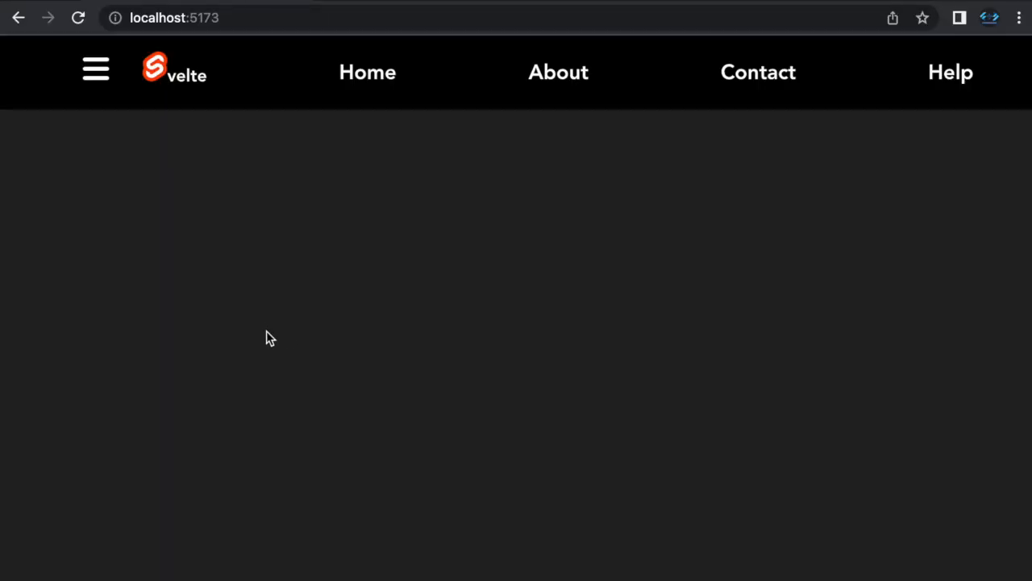
mouse_move(261, 335)
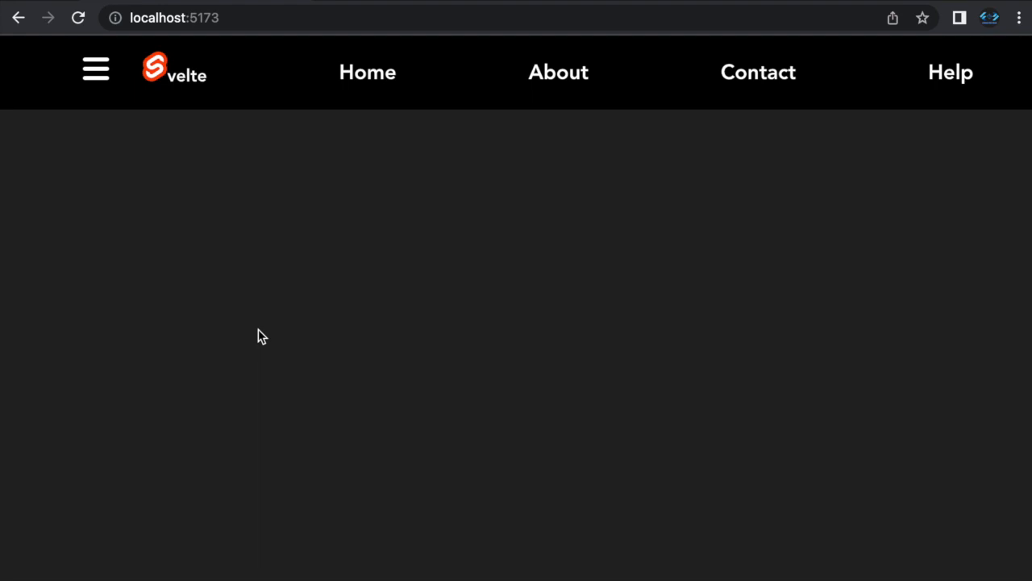
mouse_move(231, 400)
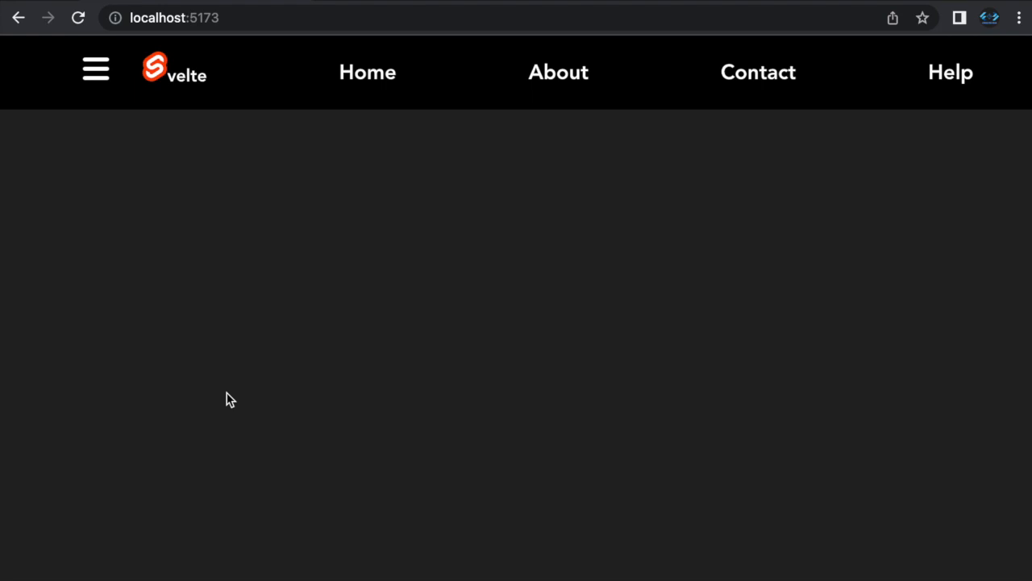
mouse_move(153, 77)
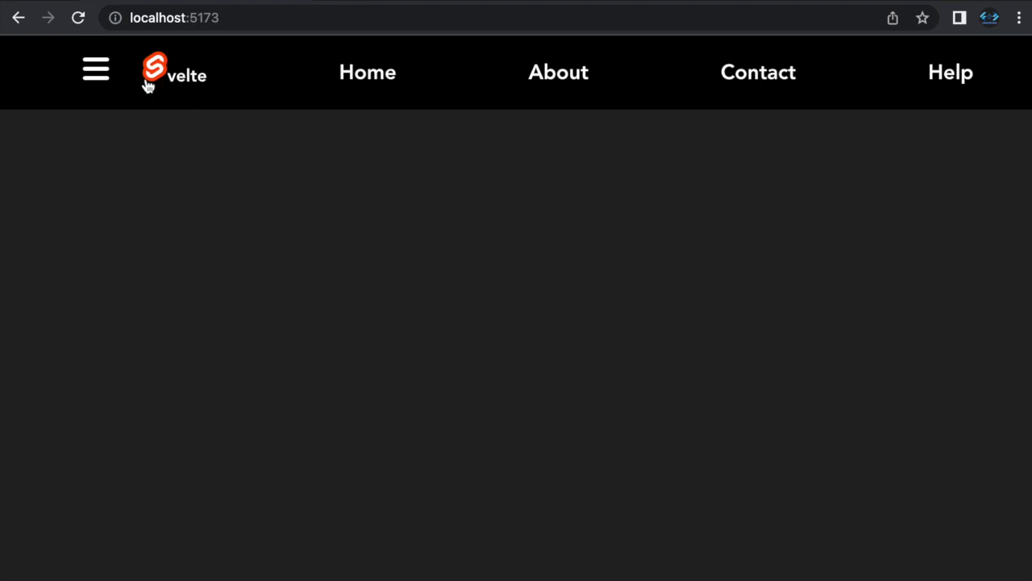
mouse_move(185, 83)
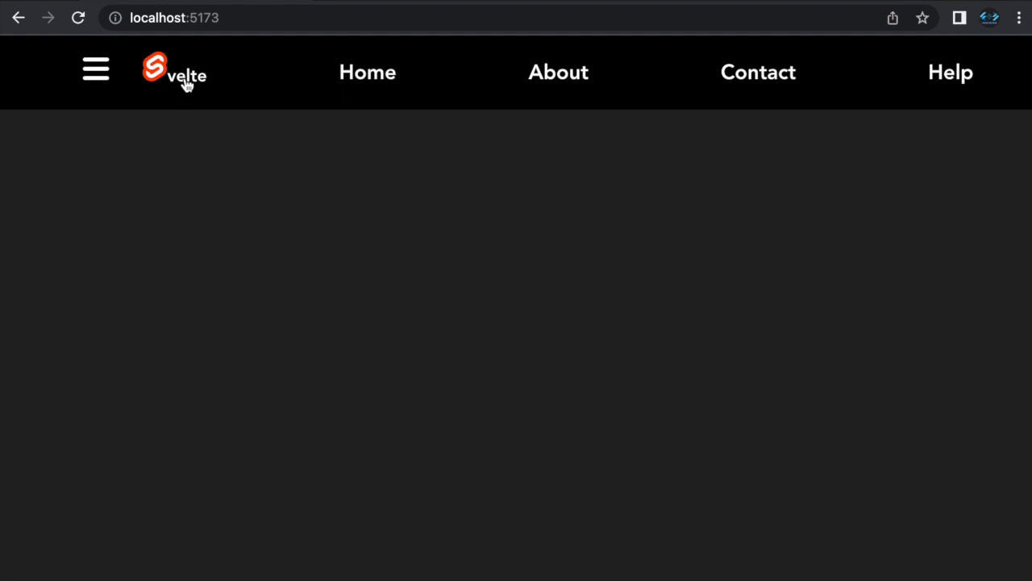
mouse_move(660, 81)
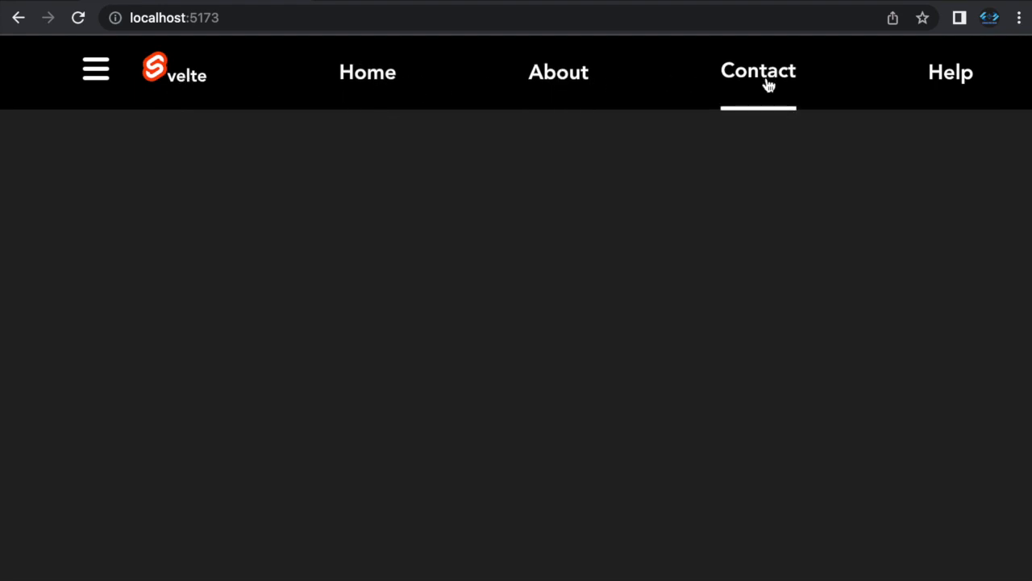
mouse_move(109, 313)
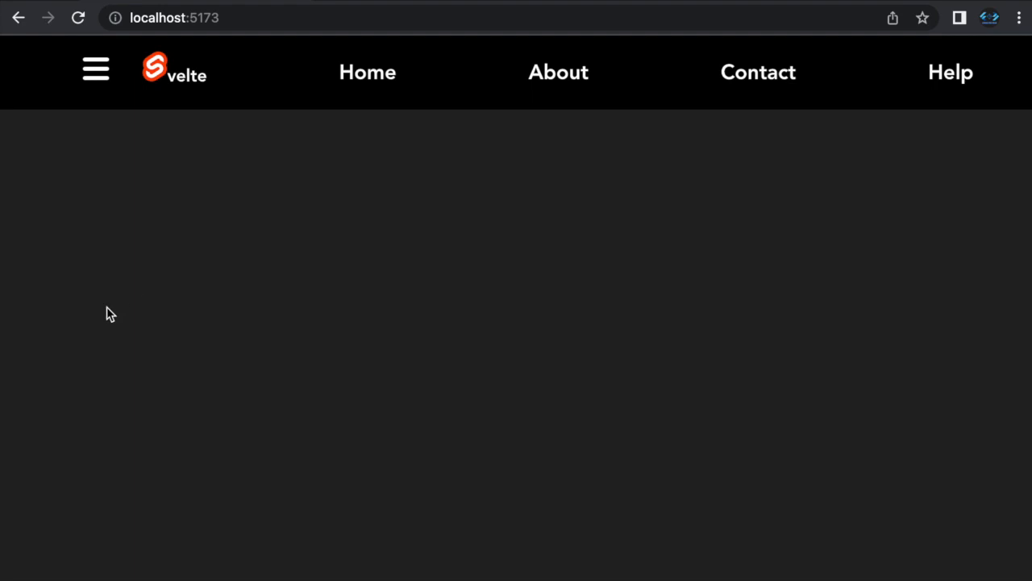
mouse_move(257, 87)
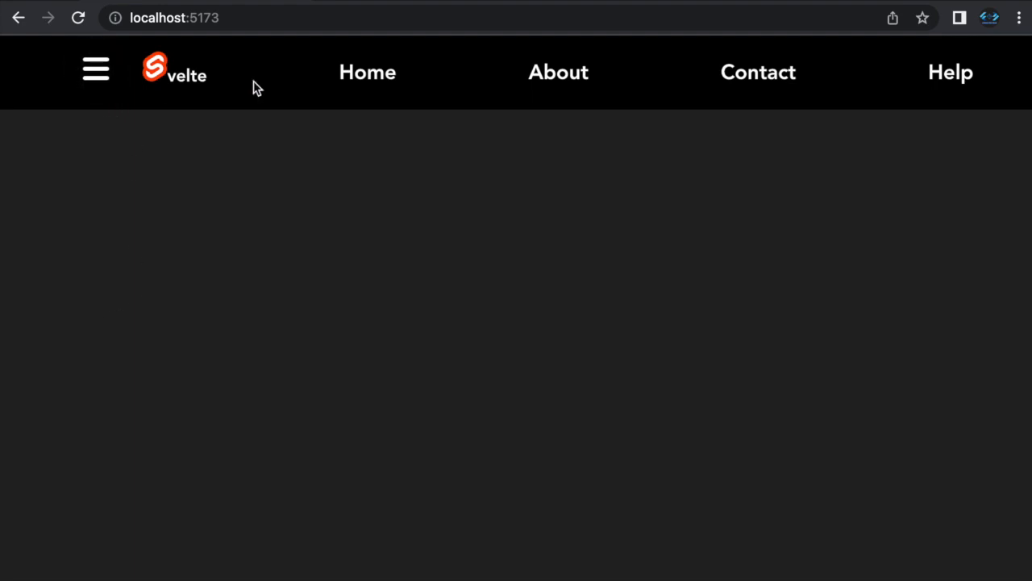
mouse_move(174, 205)
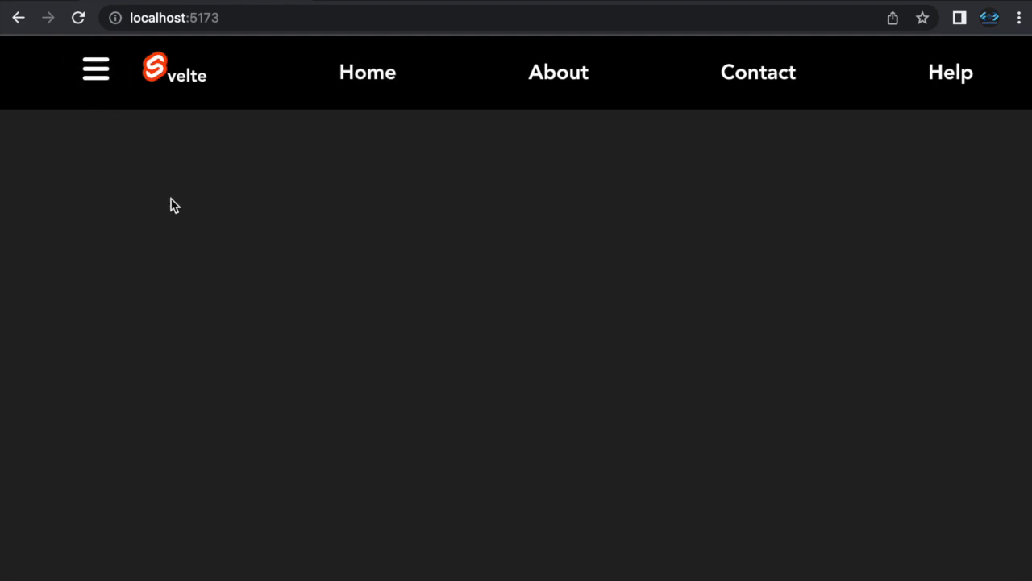
mouse_move(132, 307)
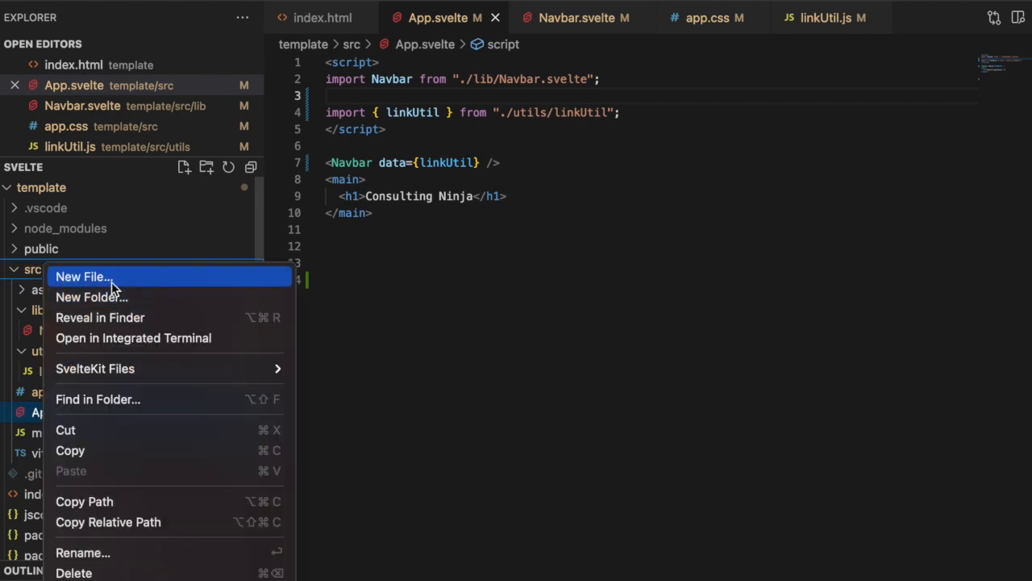
Create a new empty url.js file inside the src folder
click(82, 276)
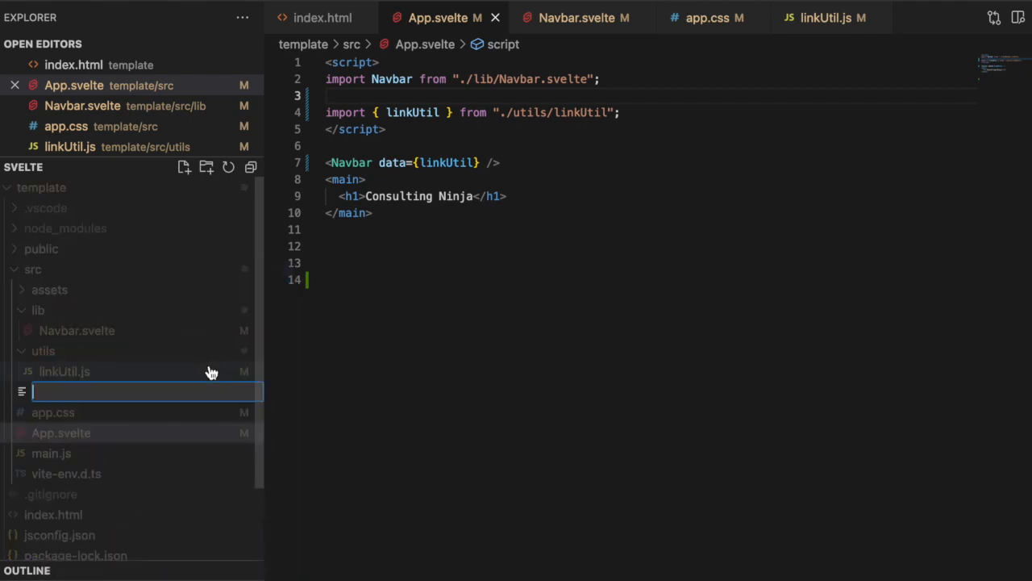
text(url.js)
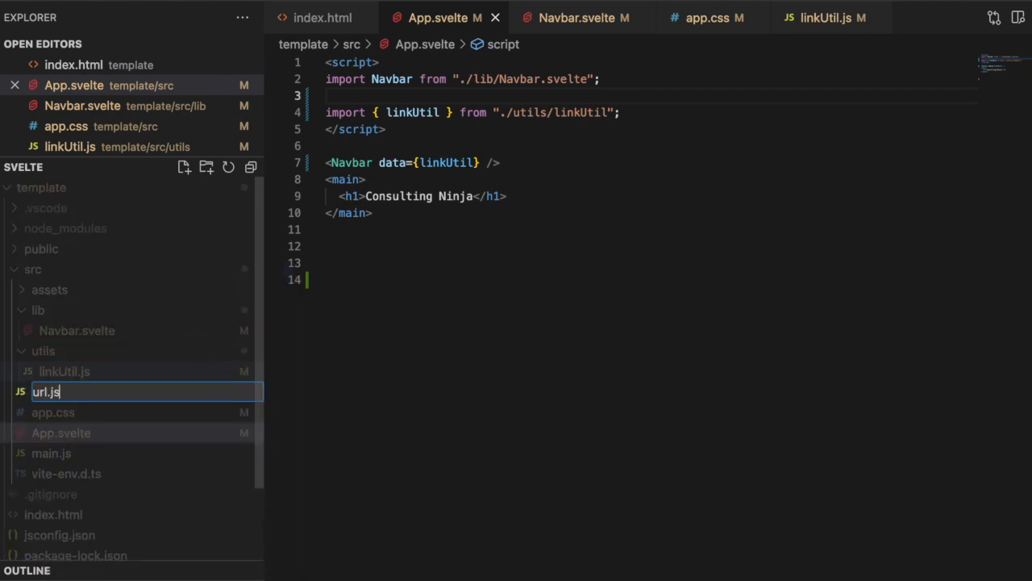
key(Enter)
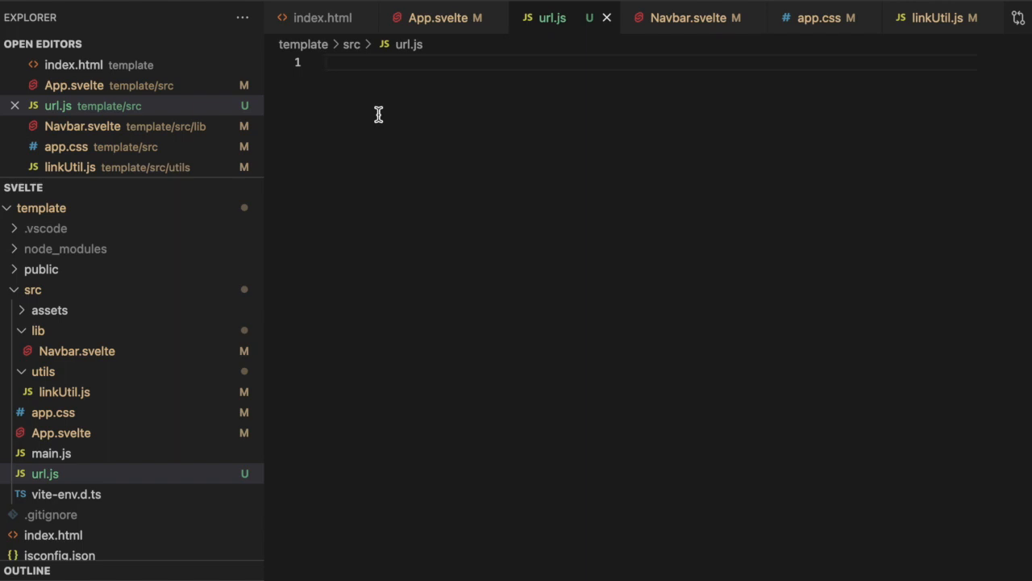
Import derived and writable from "svelte/store" at the top of url.js
text(import)
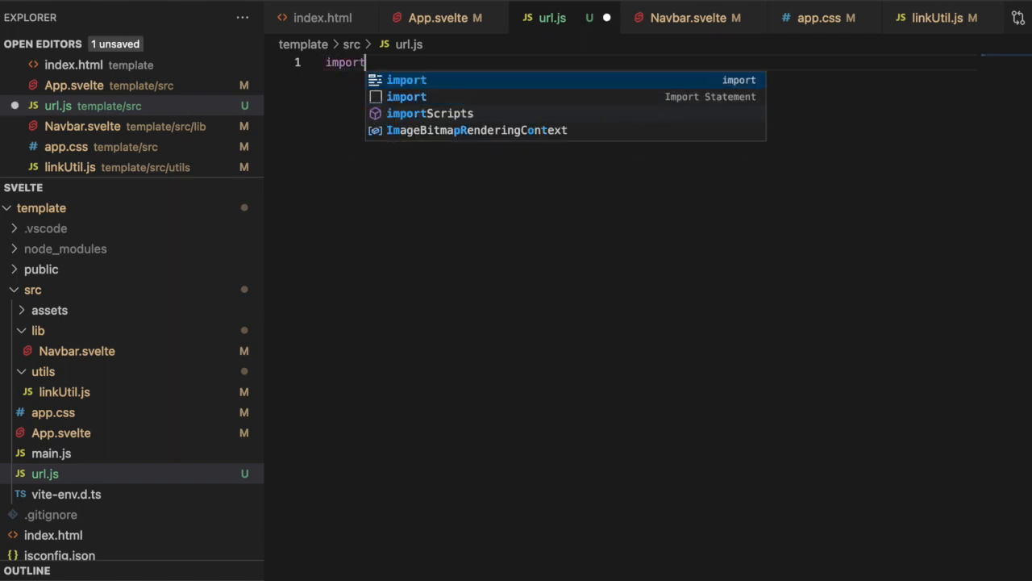
text({d)
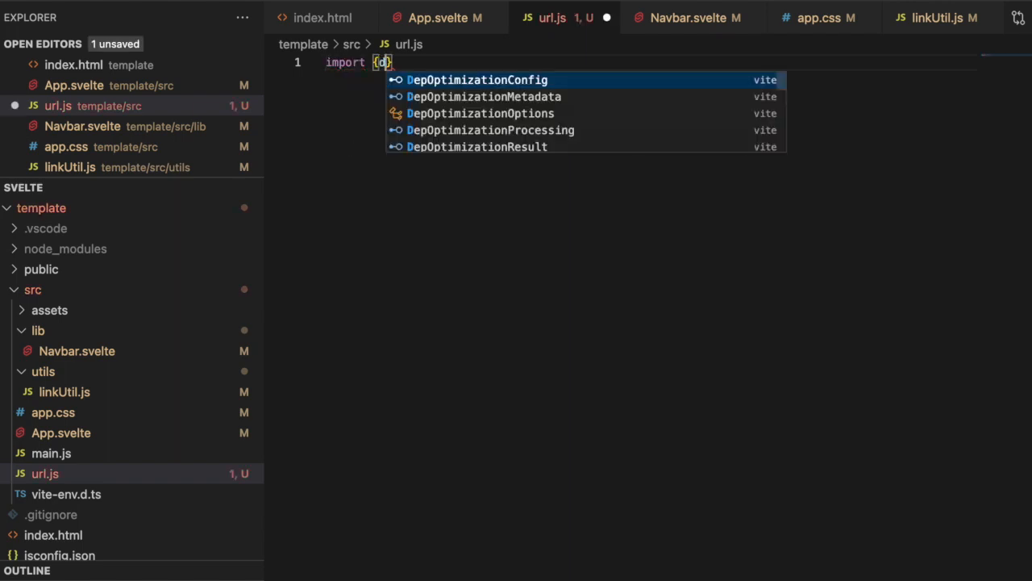
text(derived} from "svelte/store";)
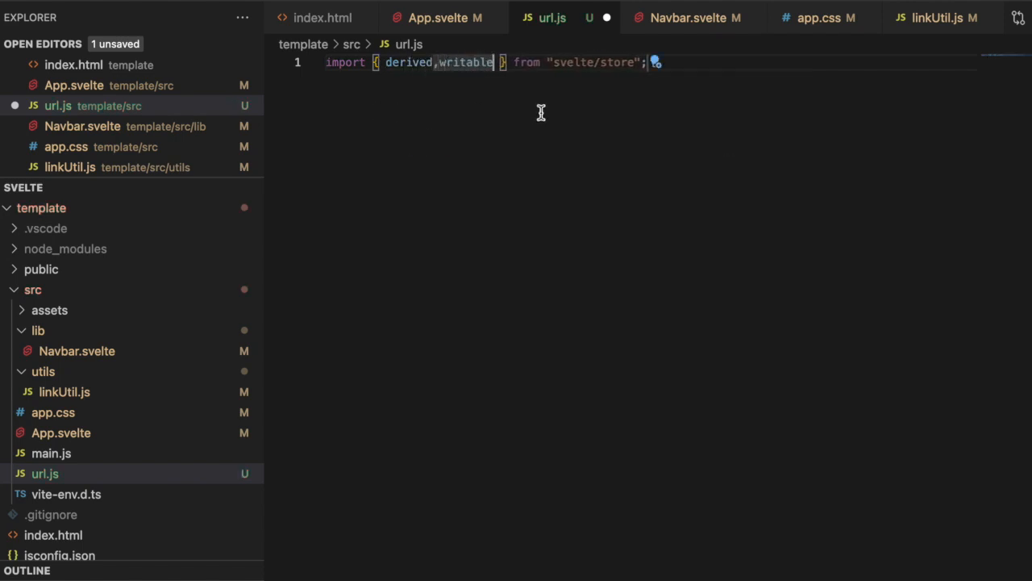
key(Enter)
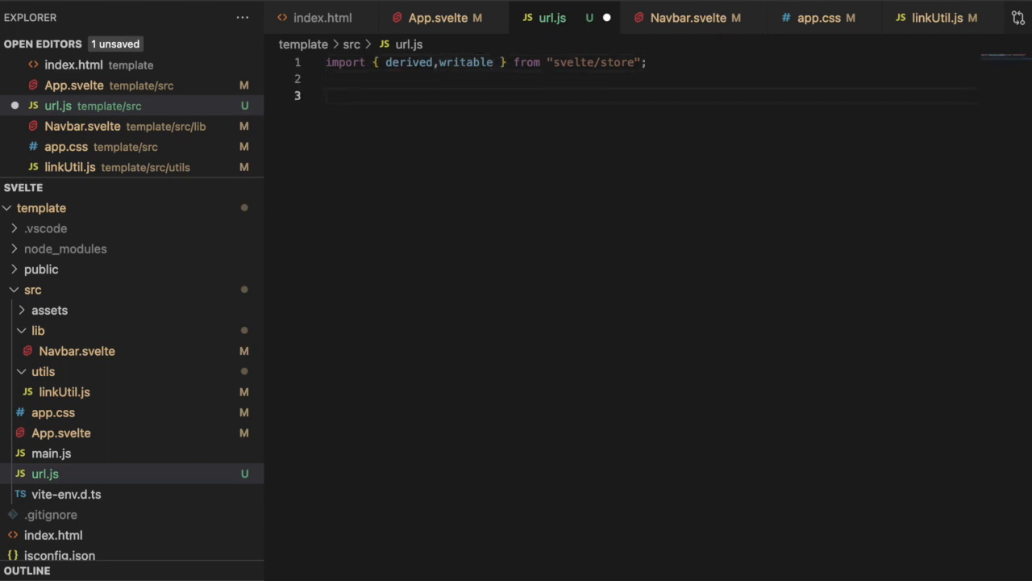
Begin an exported function createUrlStore(Url) with an opening brace
text(export)
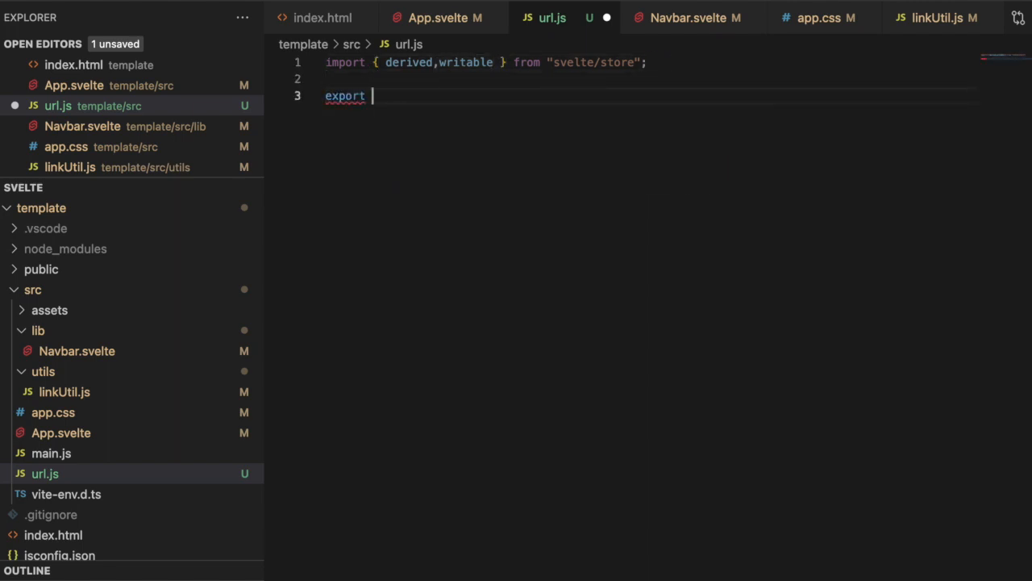
text(function)
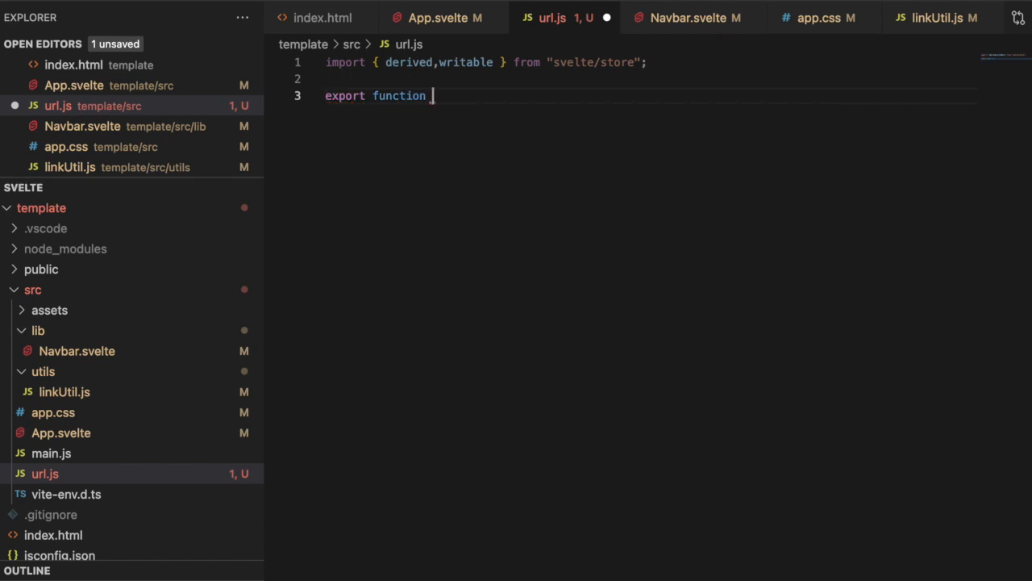
text(a)
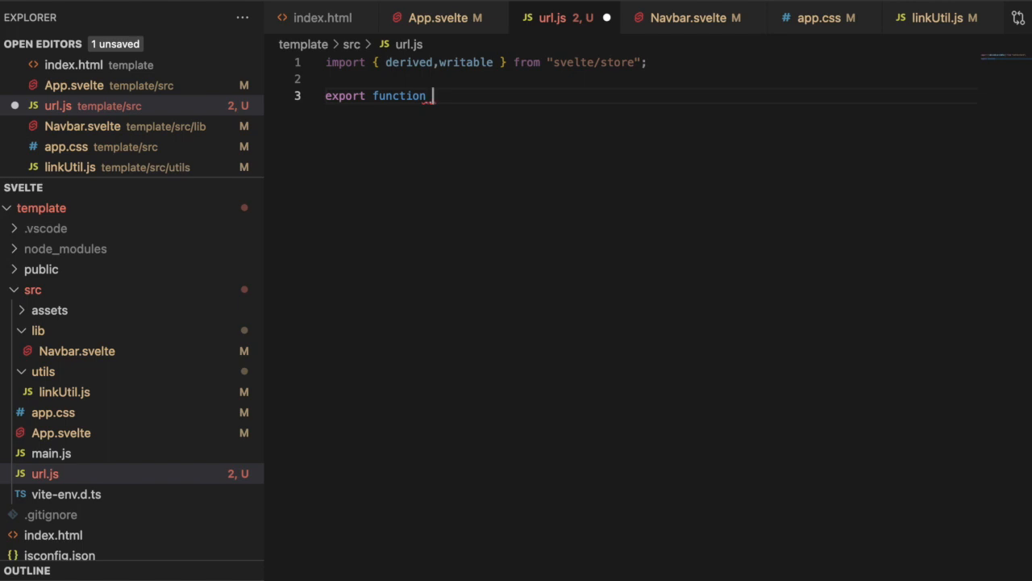
text(create)
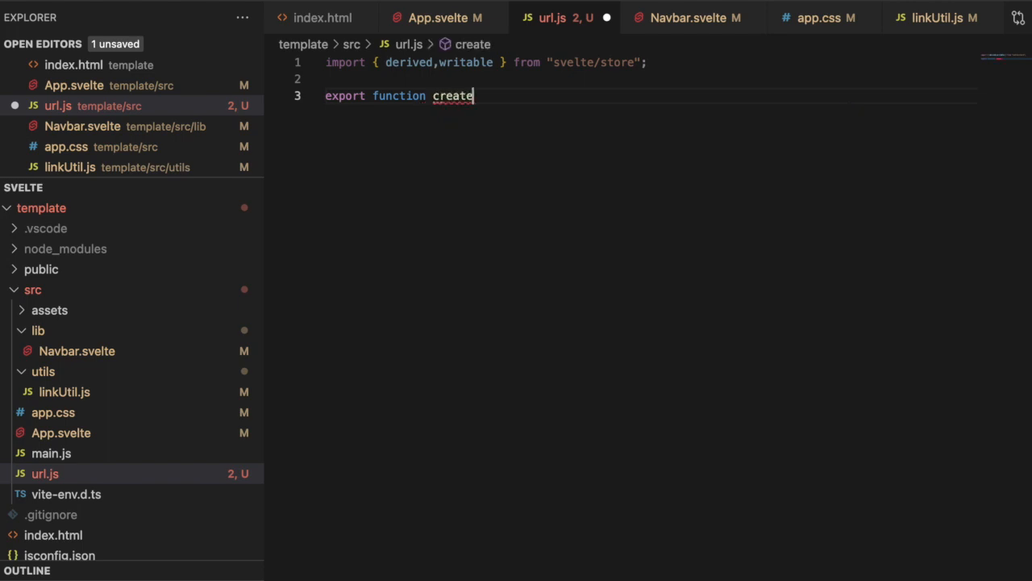
text(UrlStore)
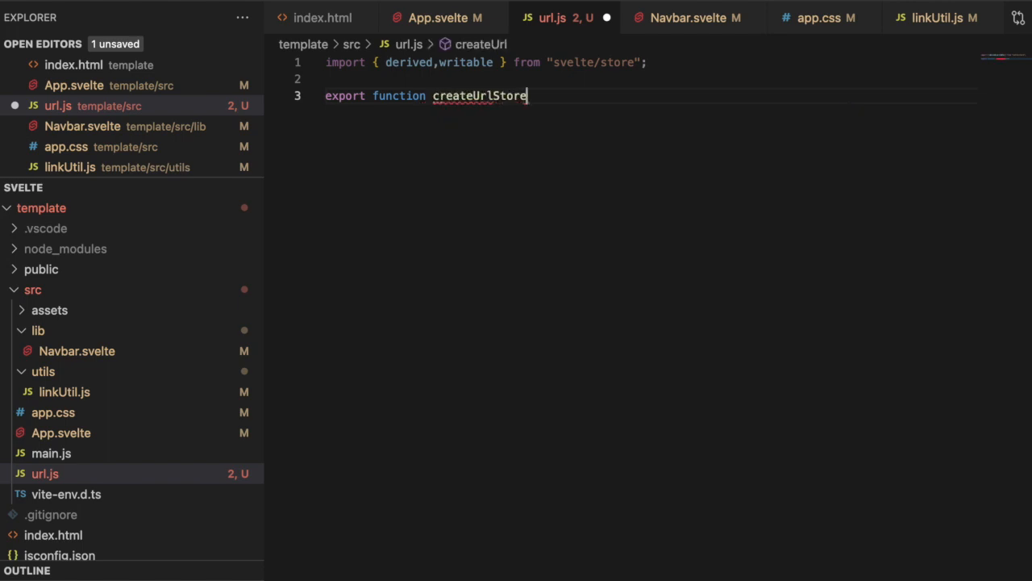
text((Url))
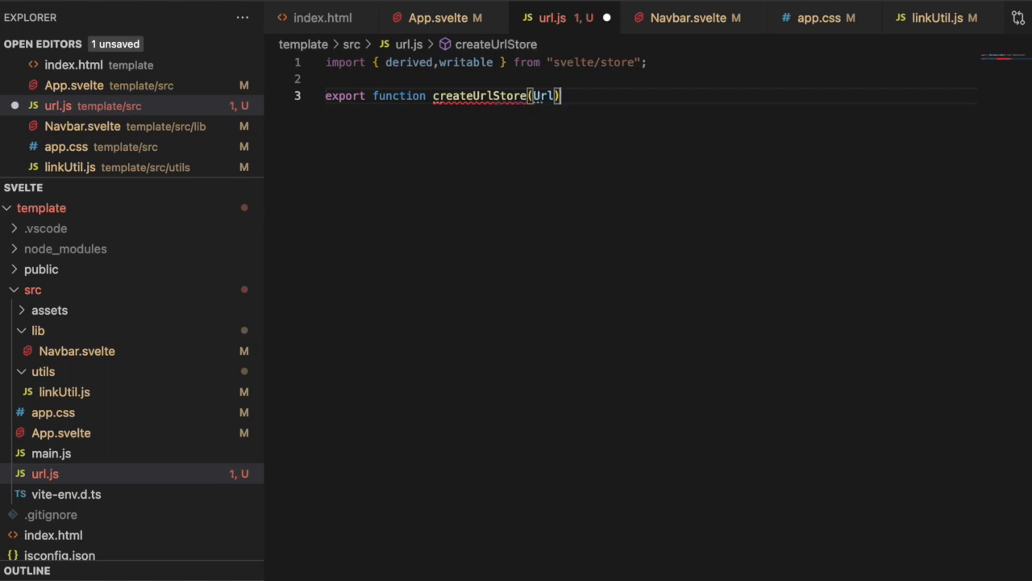
text({)
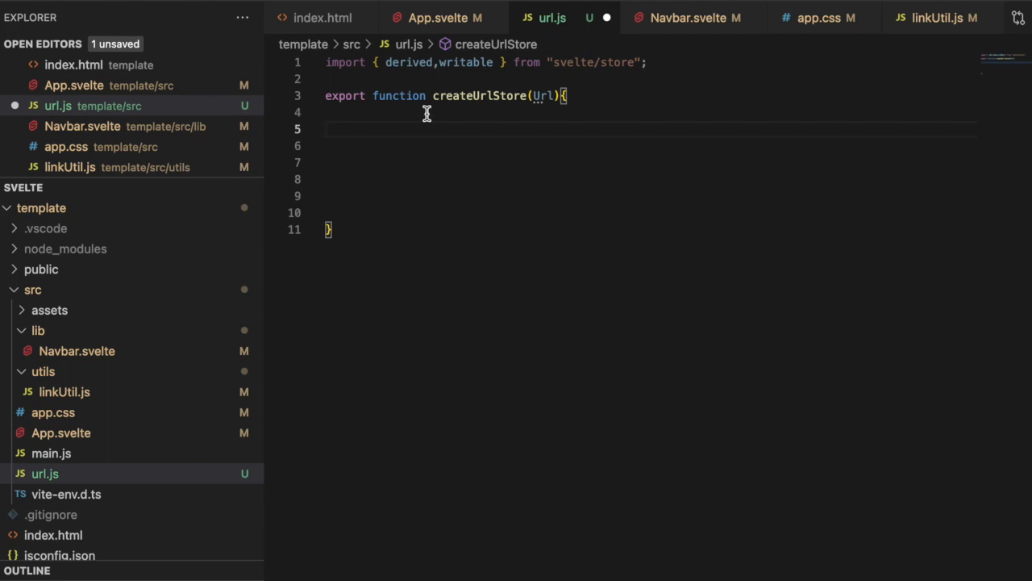
Add an if check for typeof window being undefined inside createUrlStore
text(if()
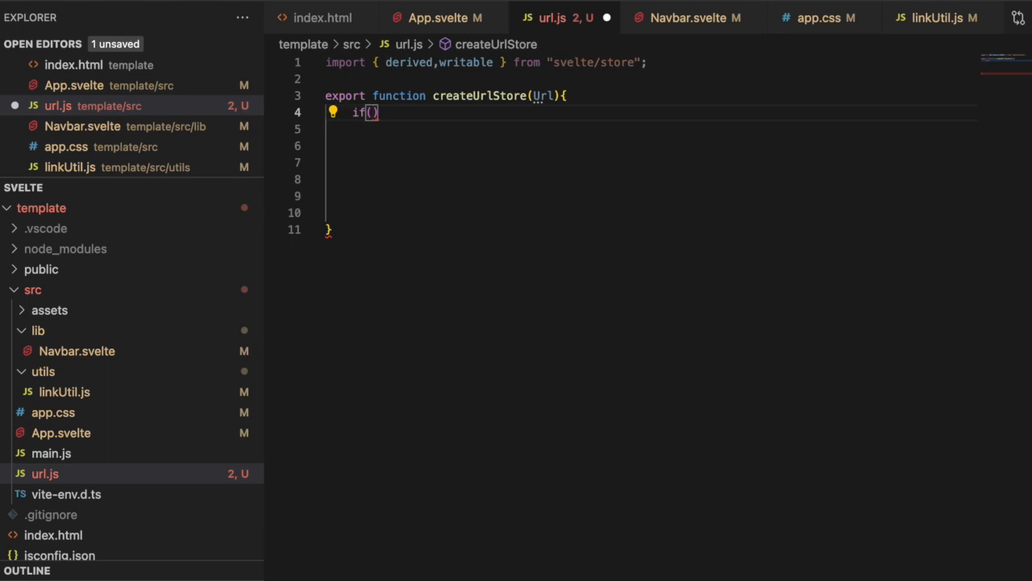
text(t)
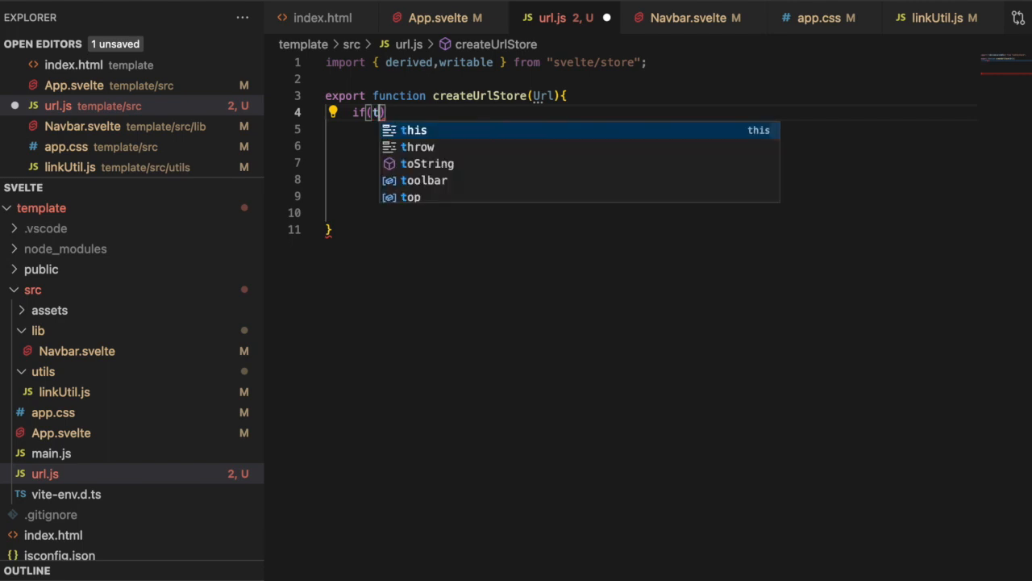
text(typeof window === 'undefined)
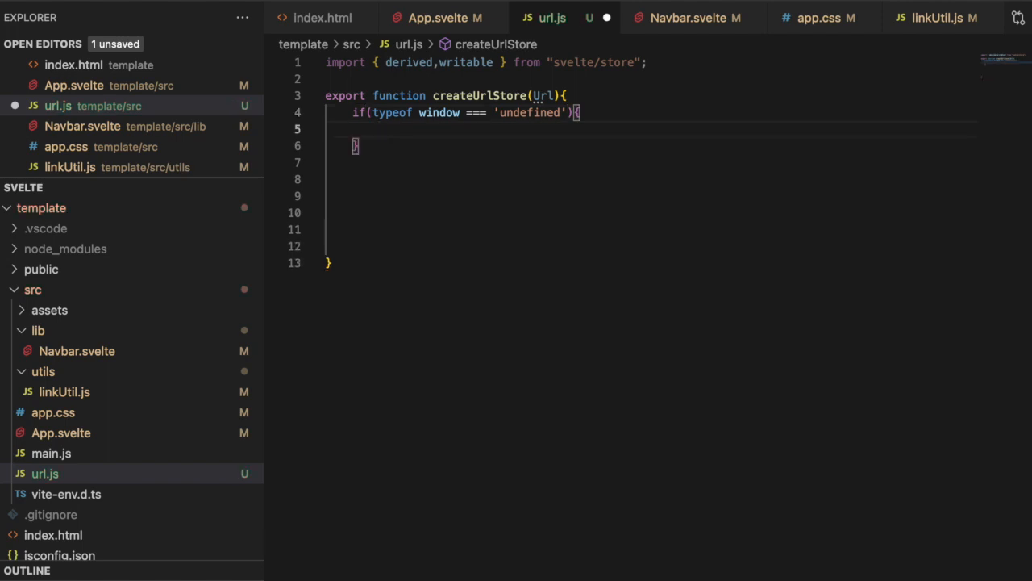
Inside the guard, destructure subscribe from writable(Url) and return { subscribe }
text(const{)
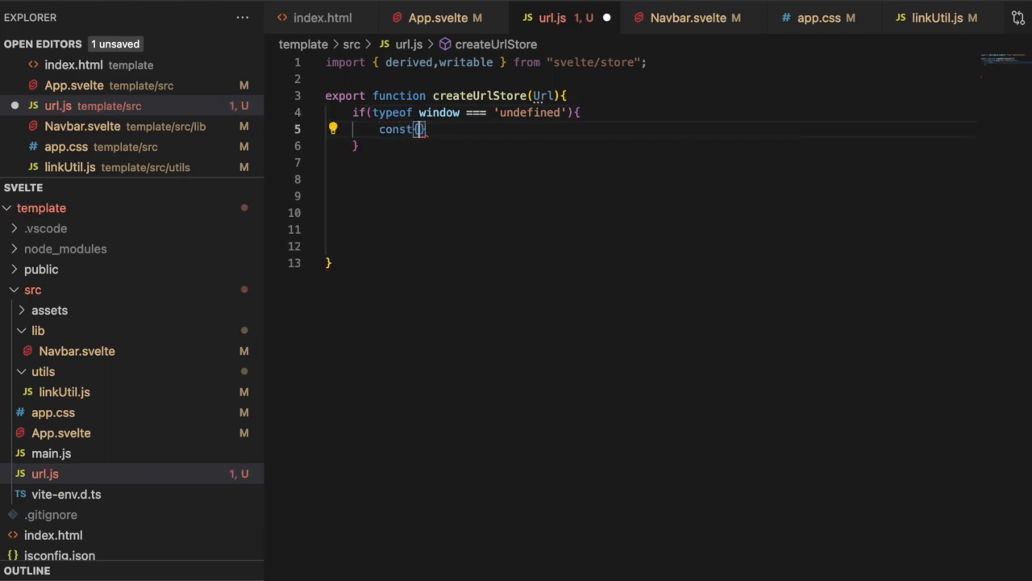
text(subscr)
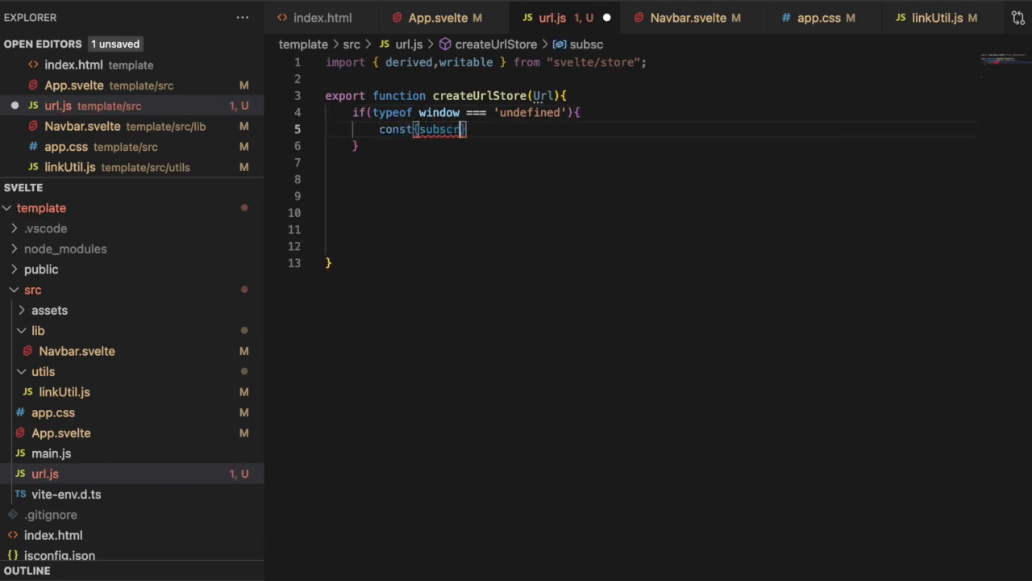
text(ibe)
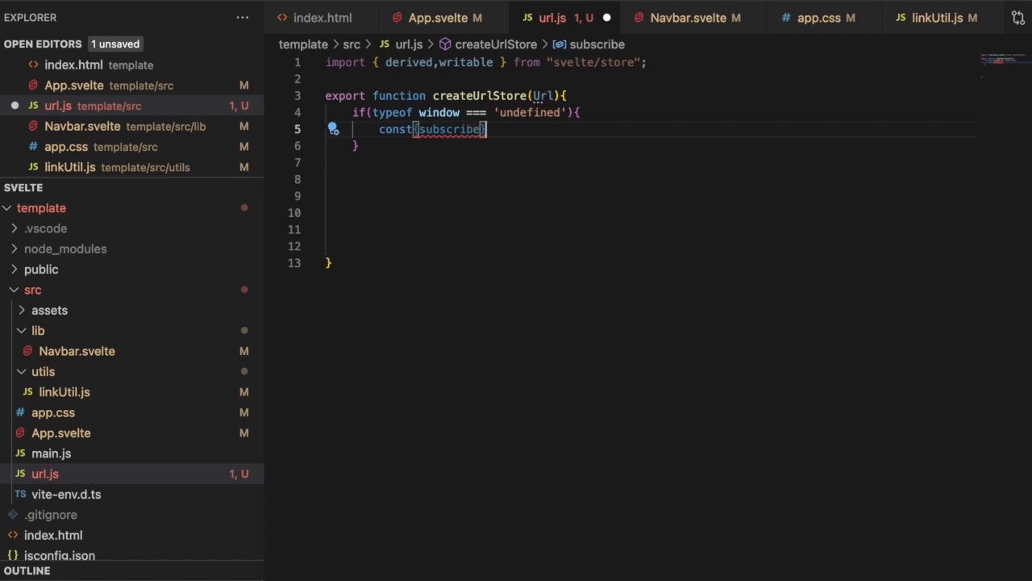
text(= ur)
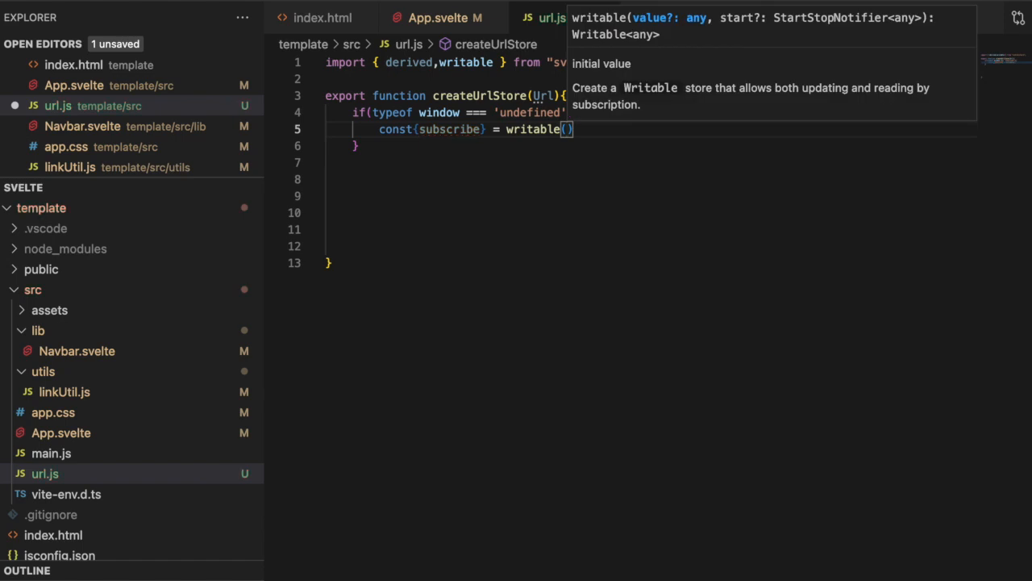
text(Url)
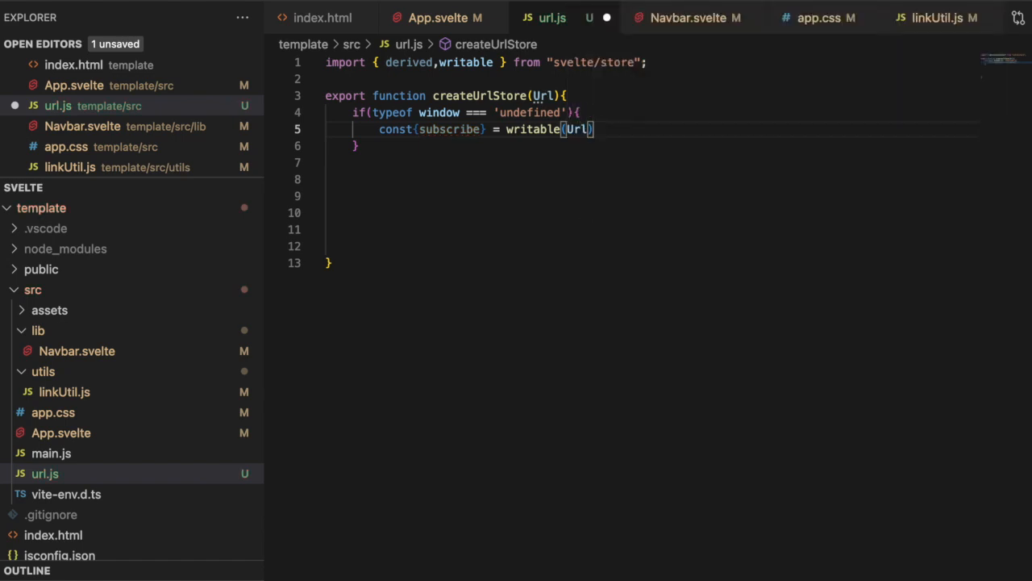
text(return{)
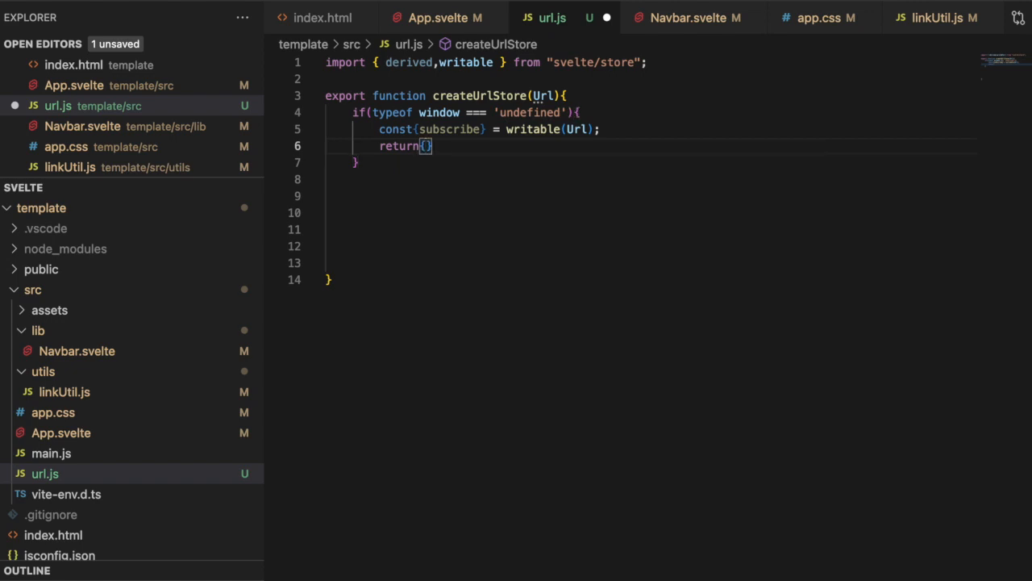
text(subscribe)
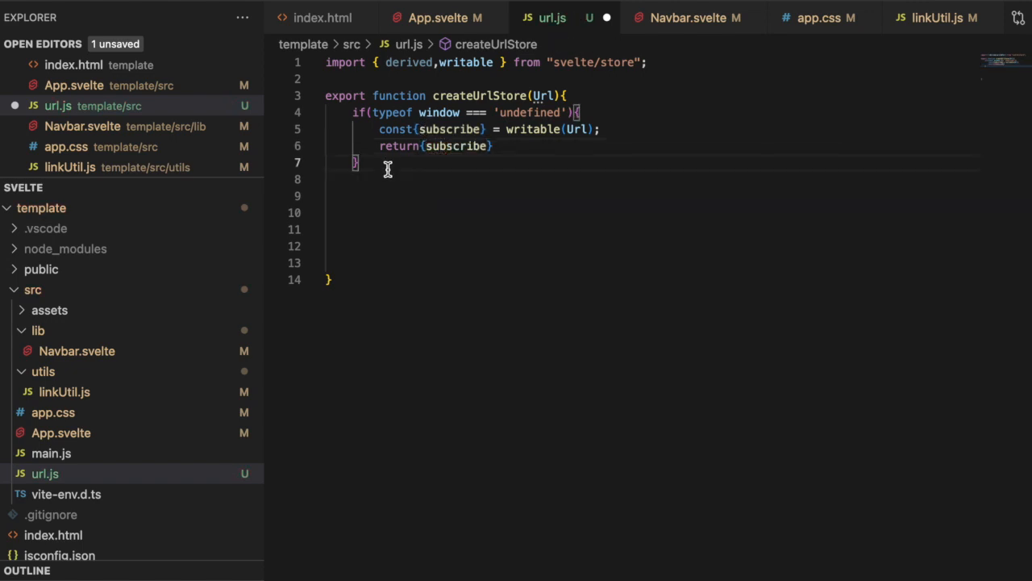
key(Enter)
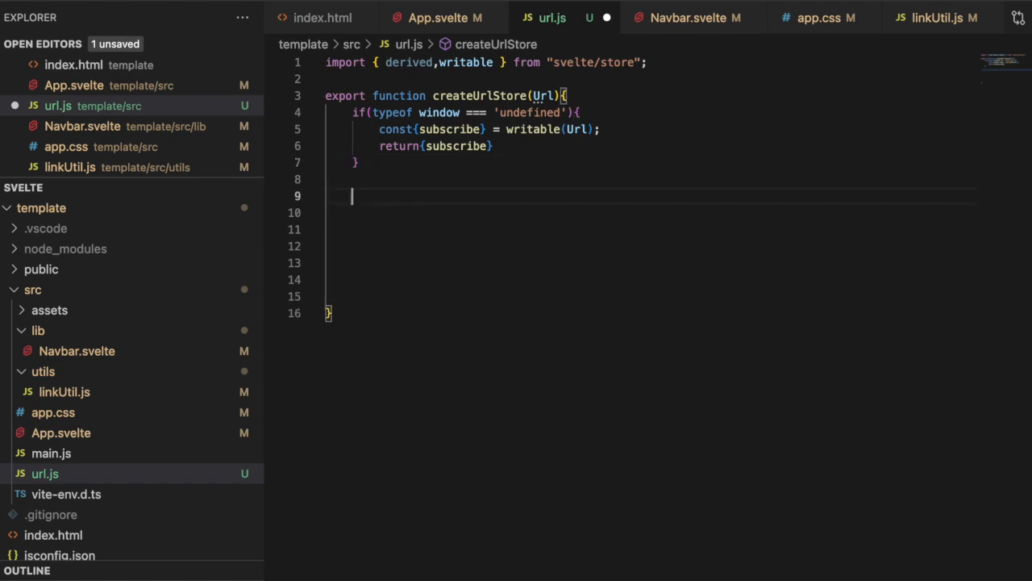
Declare const href as writable(window.location.href)
text(const href)
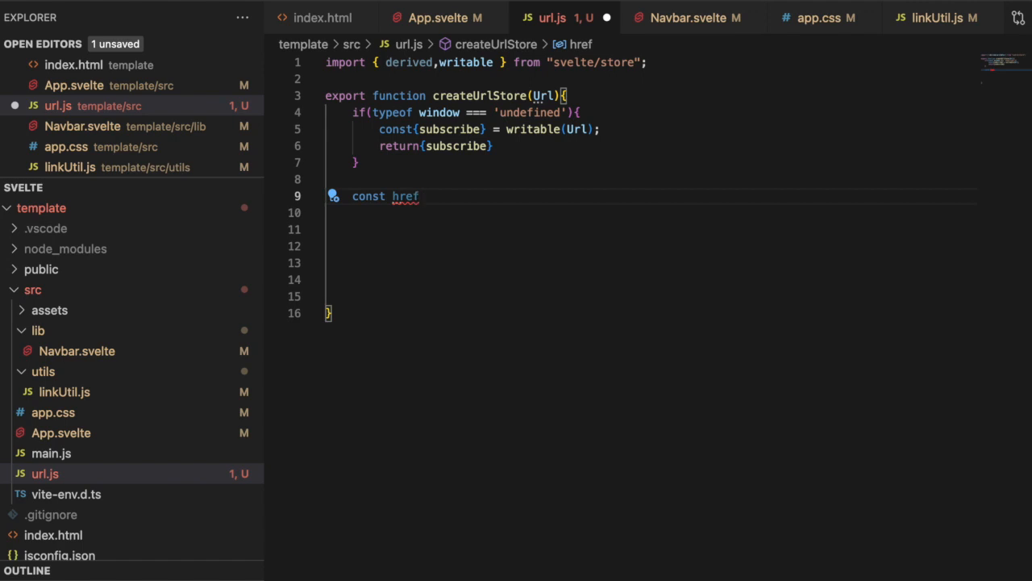
text(= writ)
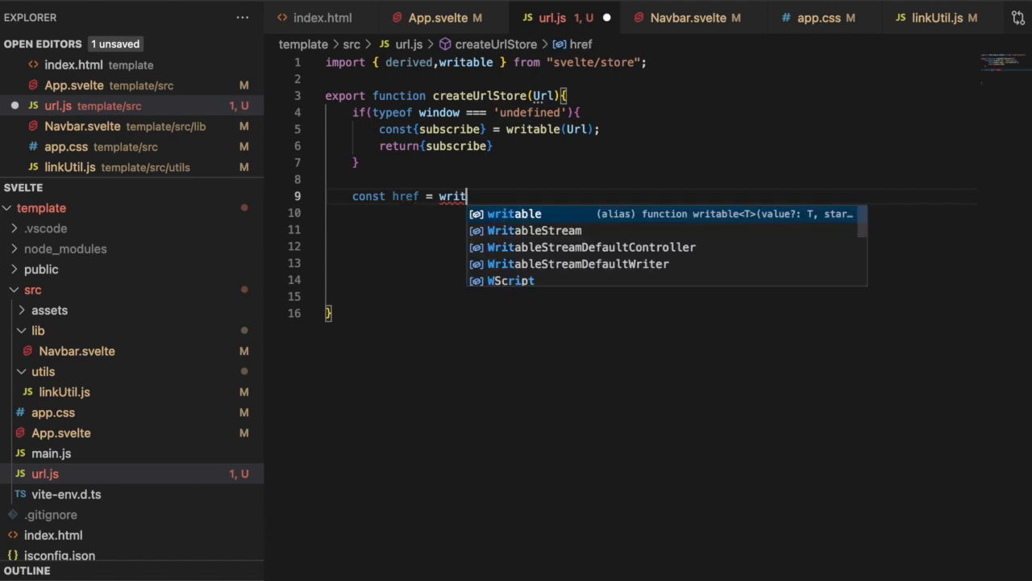
text(able(window)
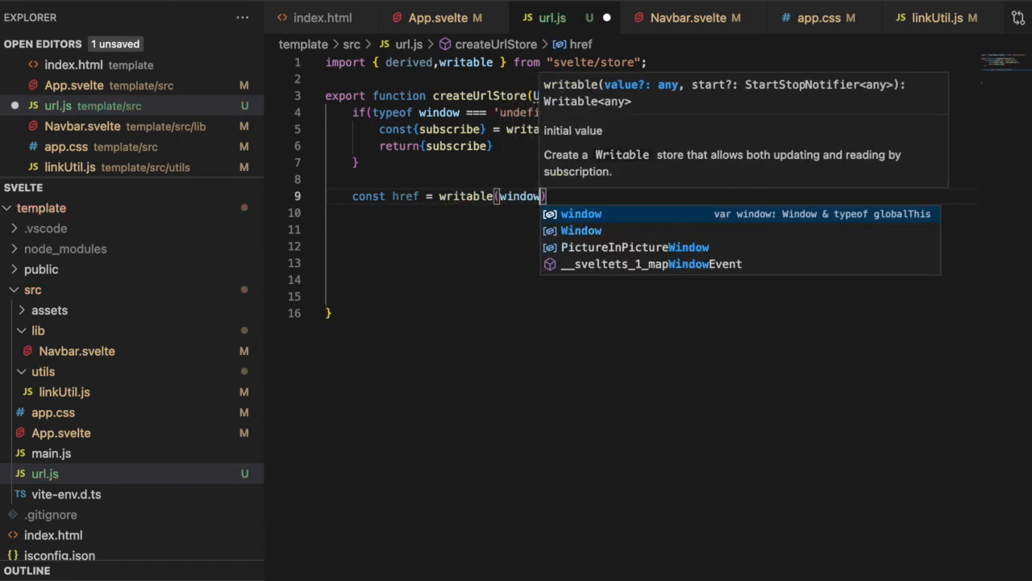
text(.location.href)
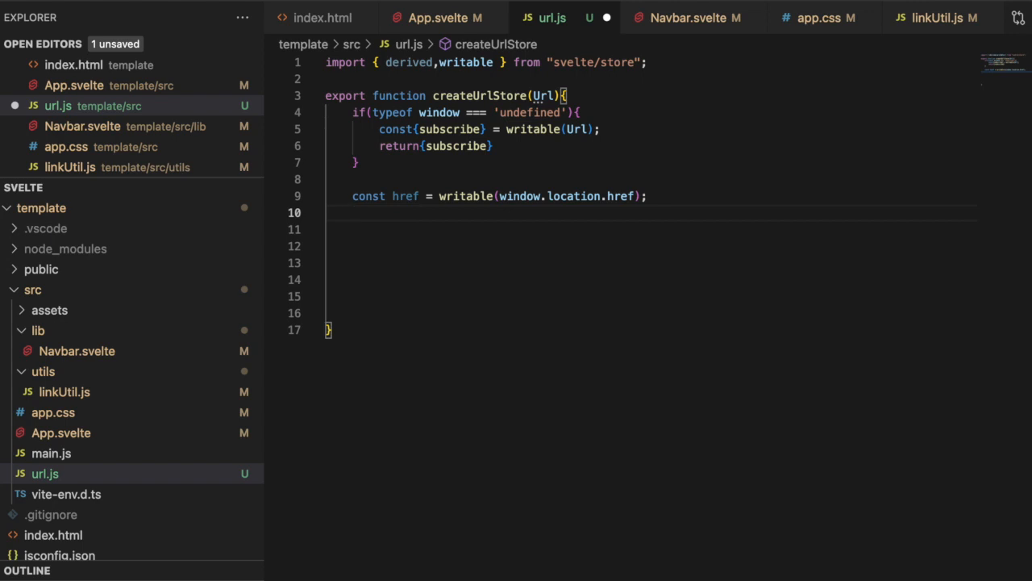
Save originalPushState and originalReplaceState from history.pushState and history.replaceState
text(const)
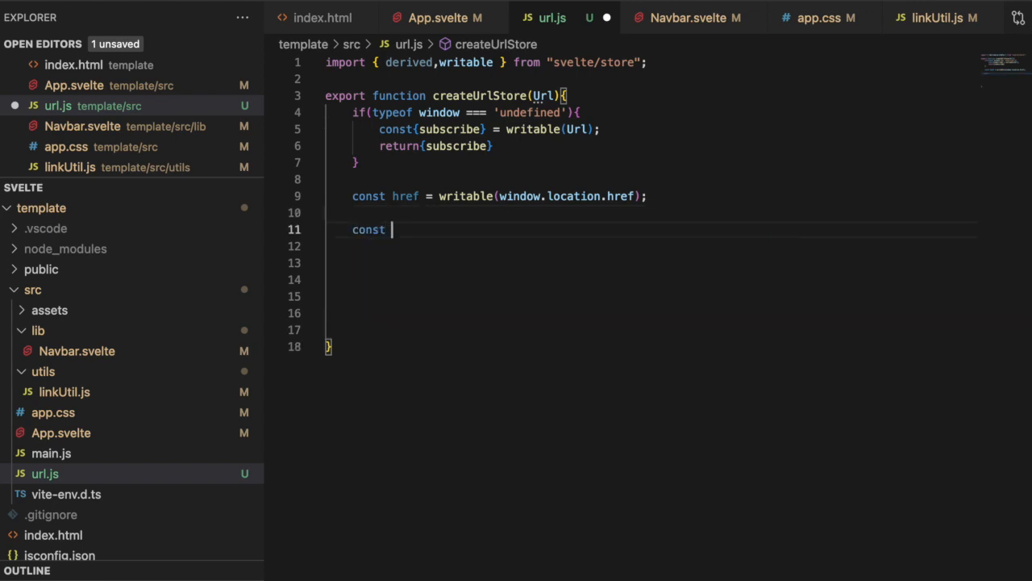
text(originalPushS)
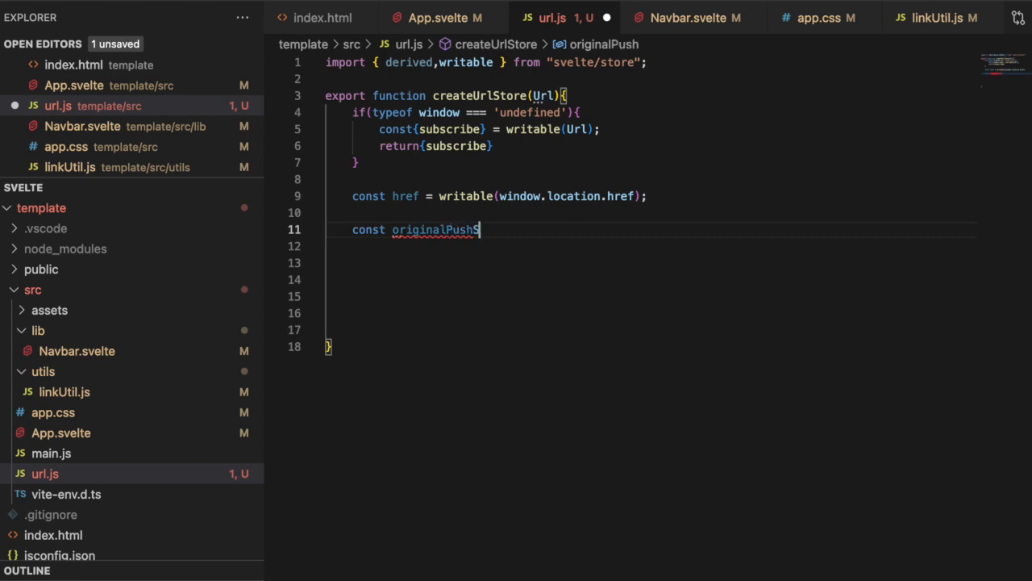
text(tate)
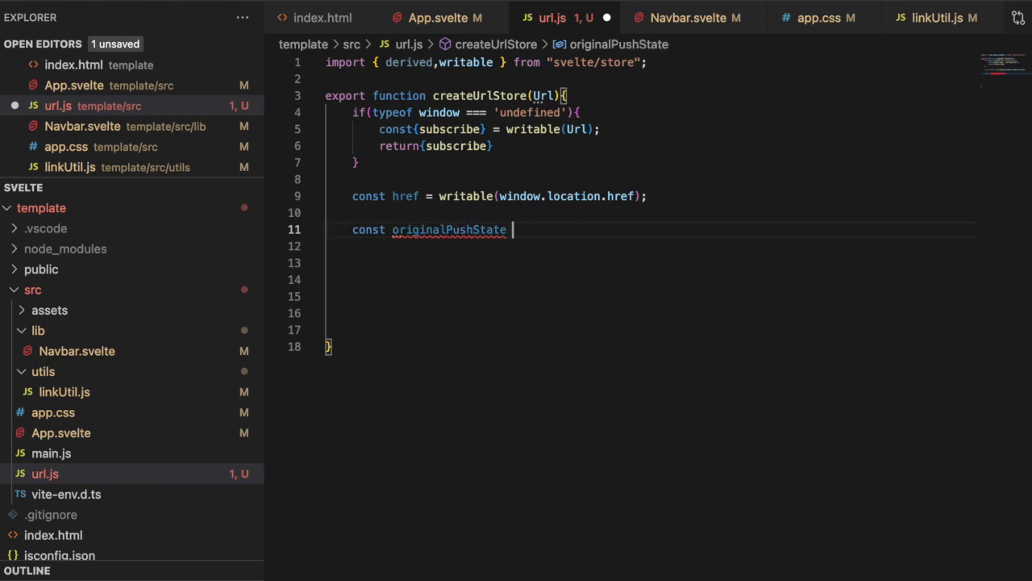
text(= history)
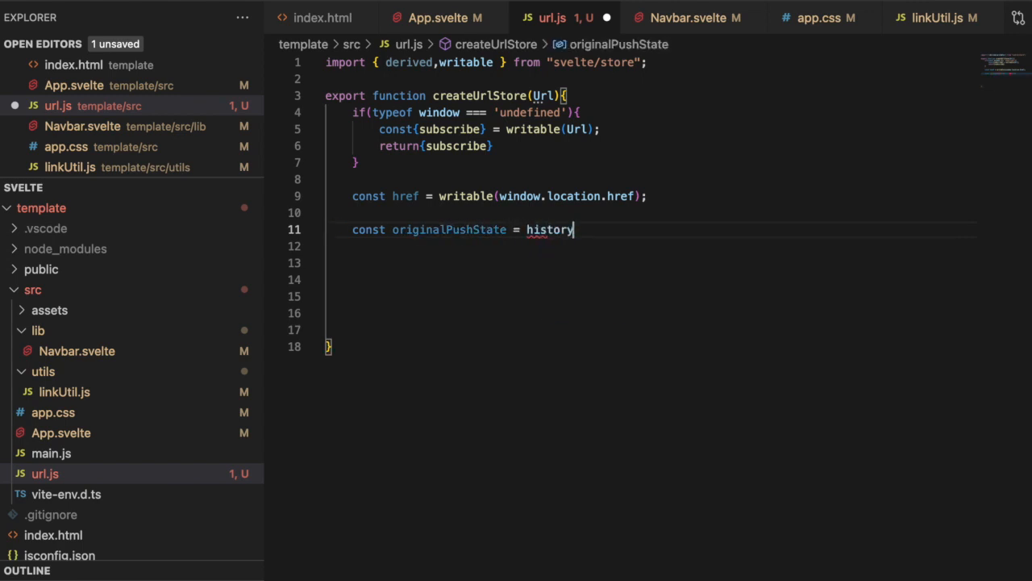
text(.pushState)
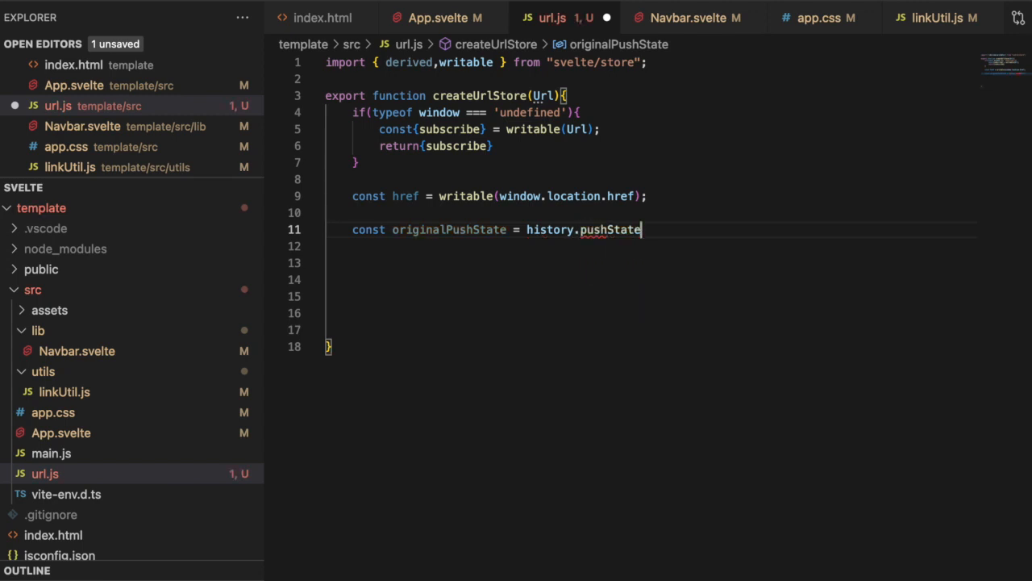
text(const)
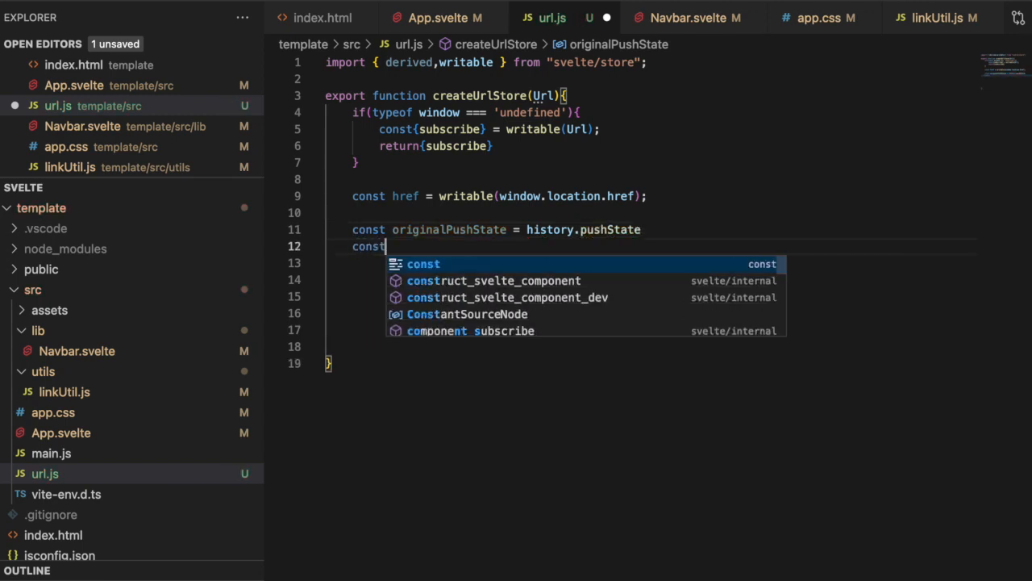
text(orin)
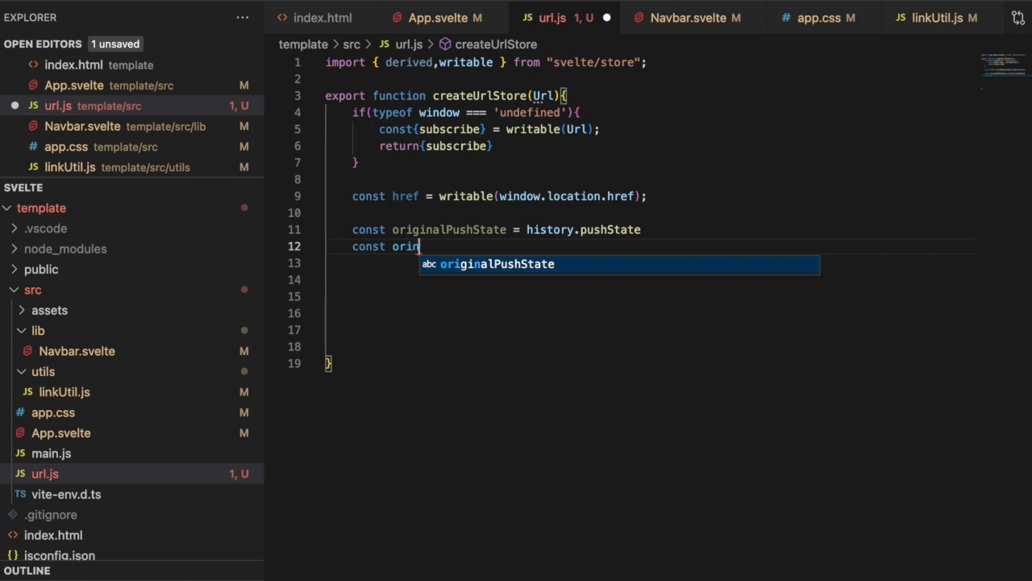
text(g)
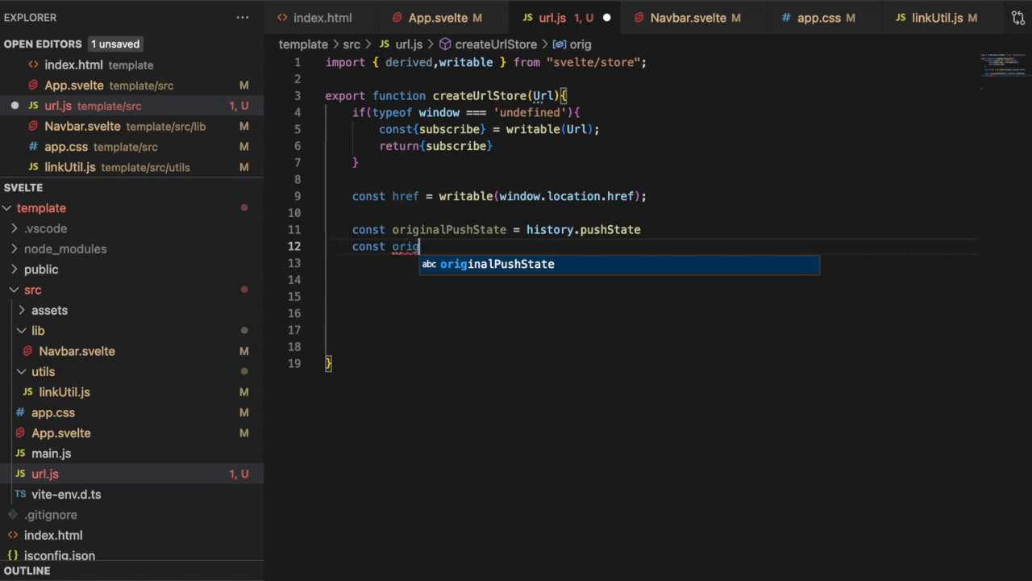
text(inalReplaceState)
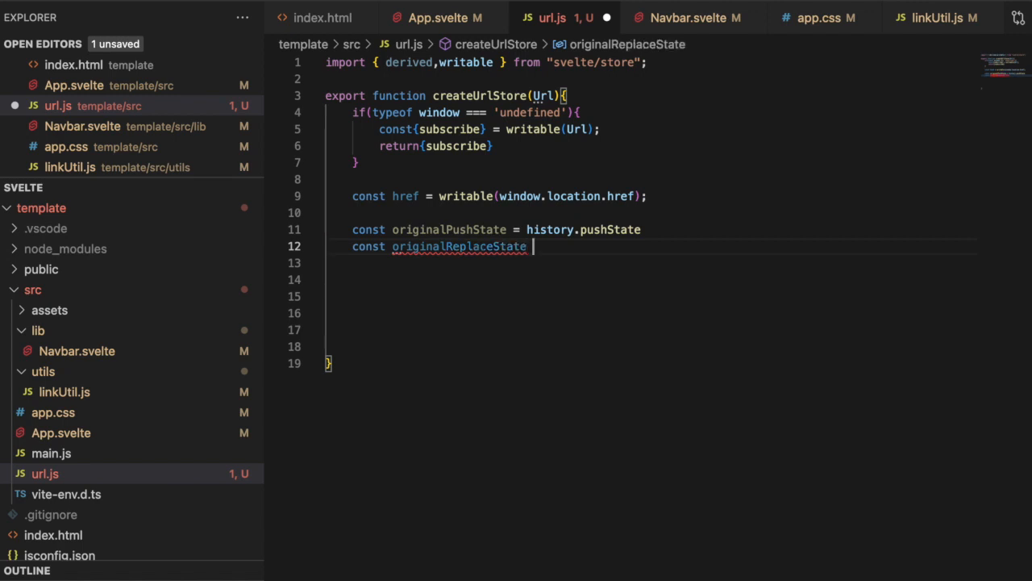
text(= h)
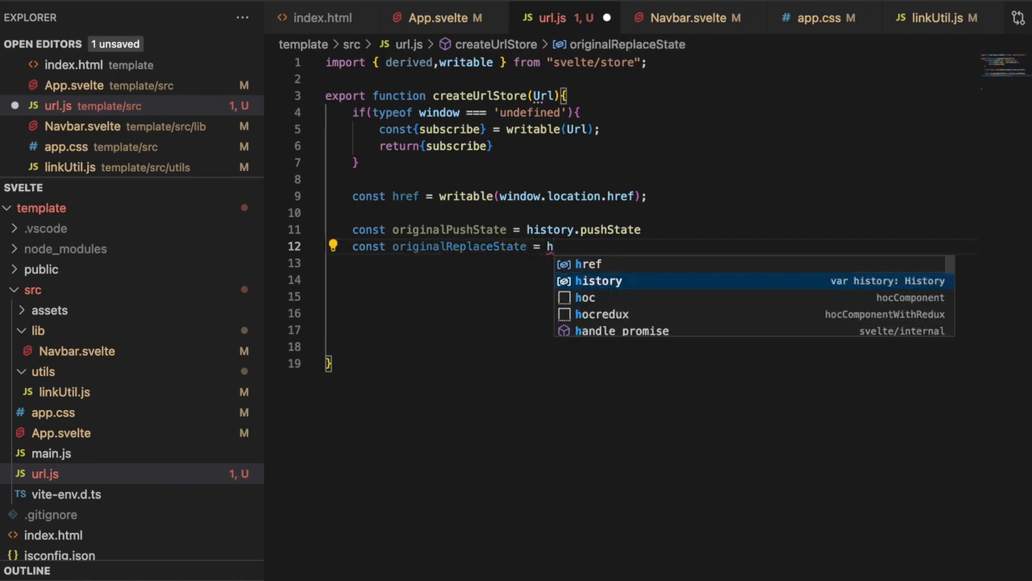
text(istory.replaceState)
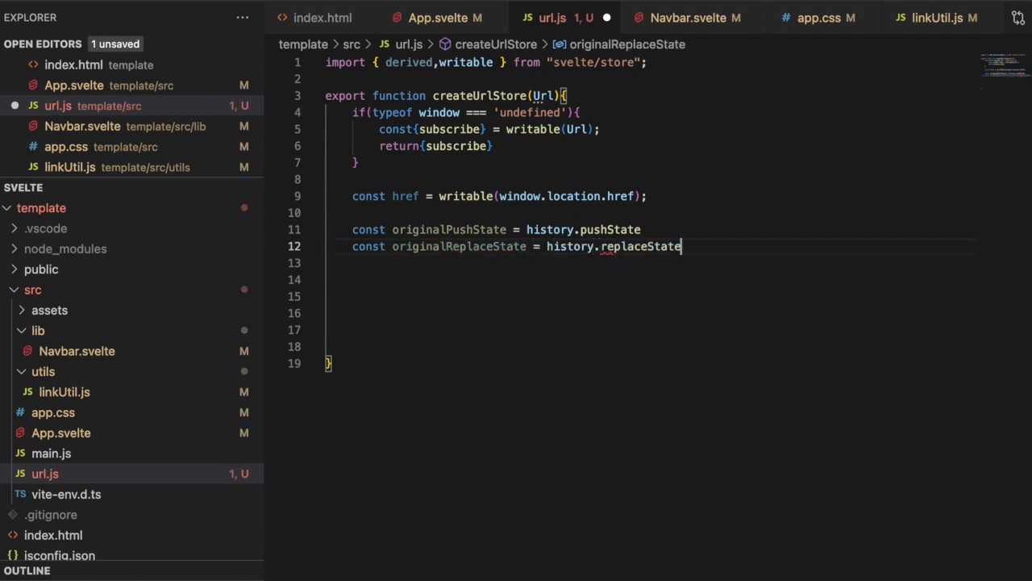
key(Enter)
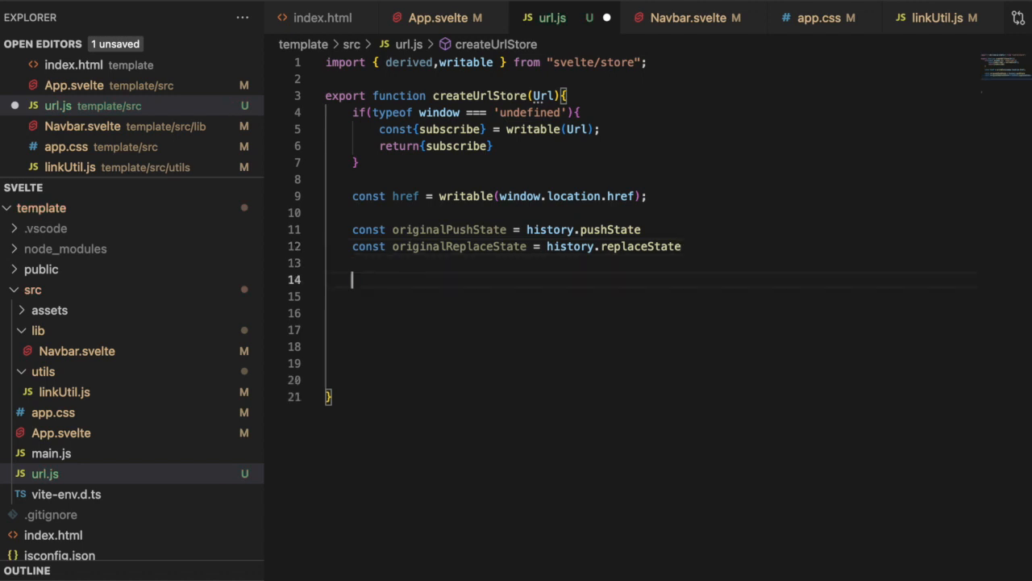
Define updateHref as an arrow function setting href to window.location.href
text(const updat)
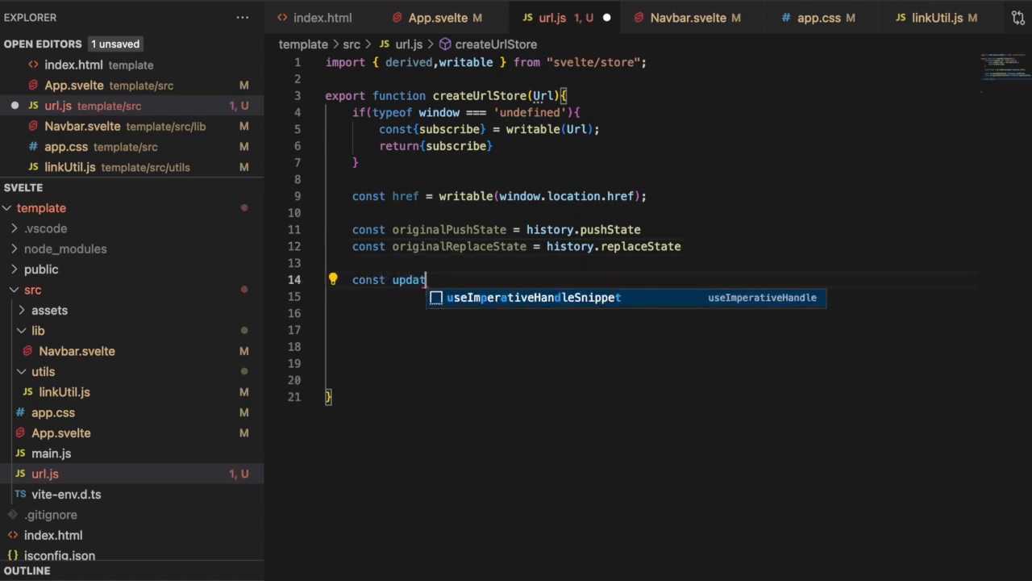
text(eHref = ()
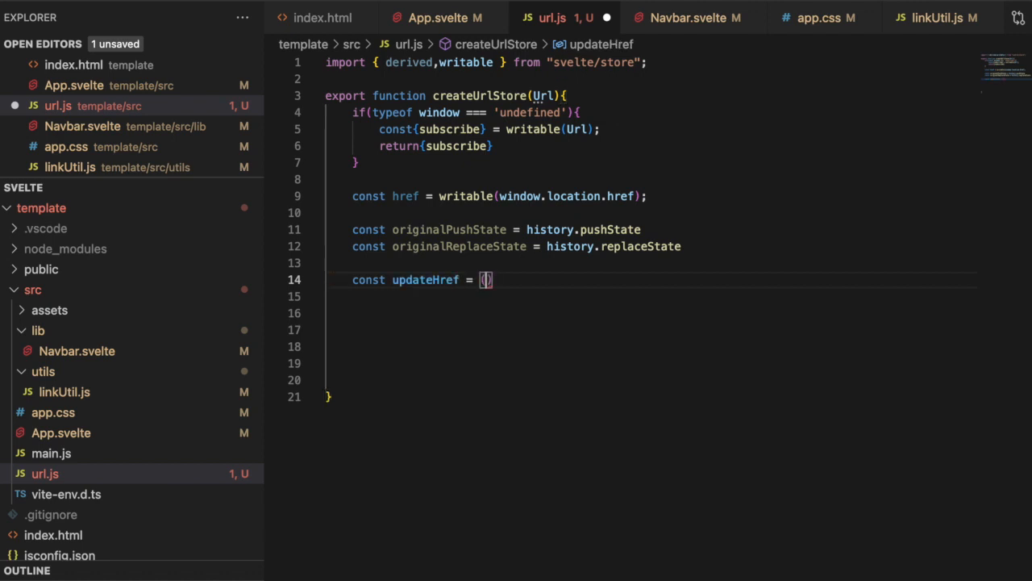
text(=> href.set()
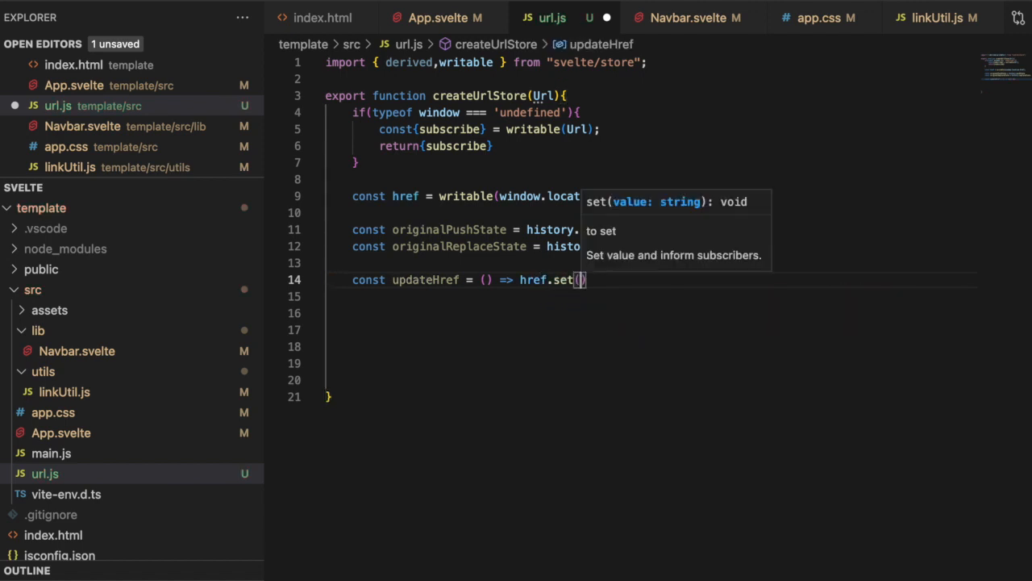
text(window.lo)
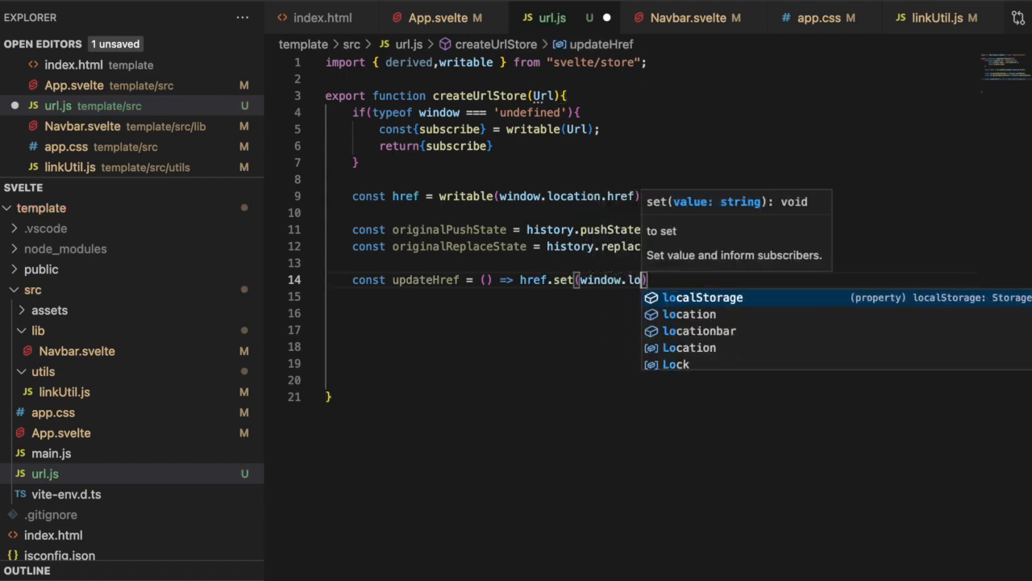
text(cation)
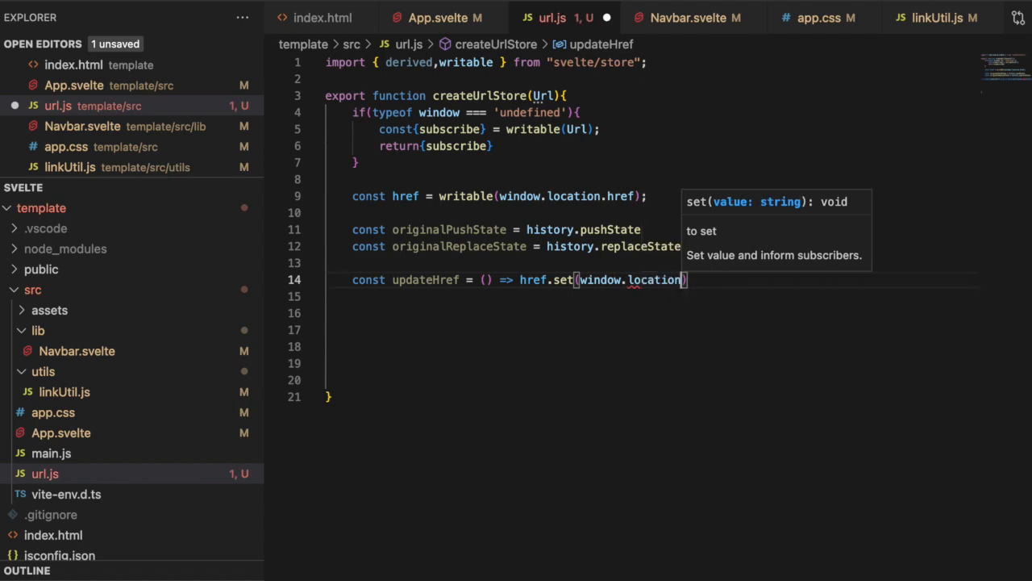
text(.href)
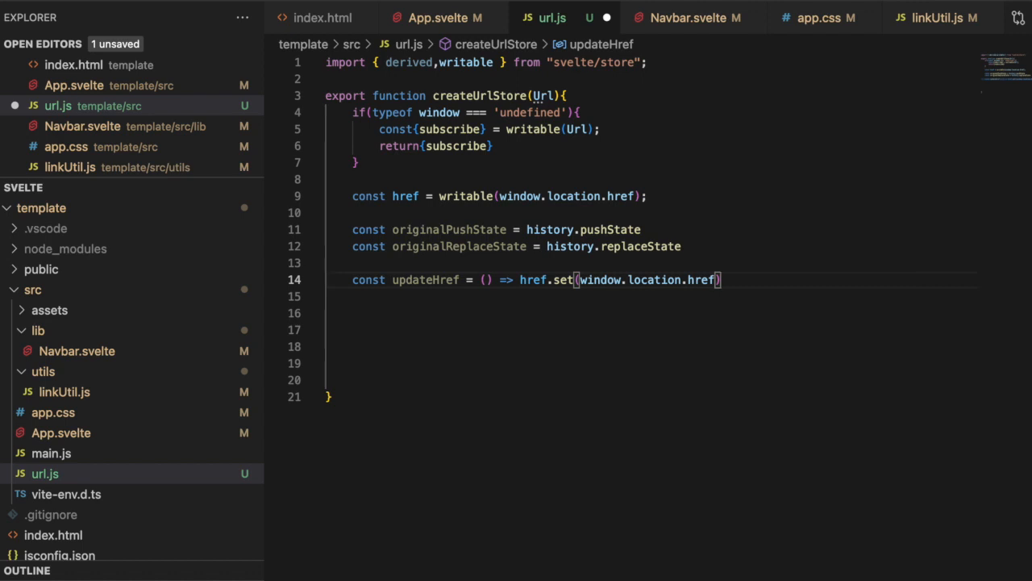
Assign history.pushState a function applying originalPushState(this, arguments) then calling updateHref()
text(h)
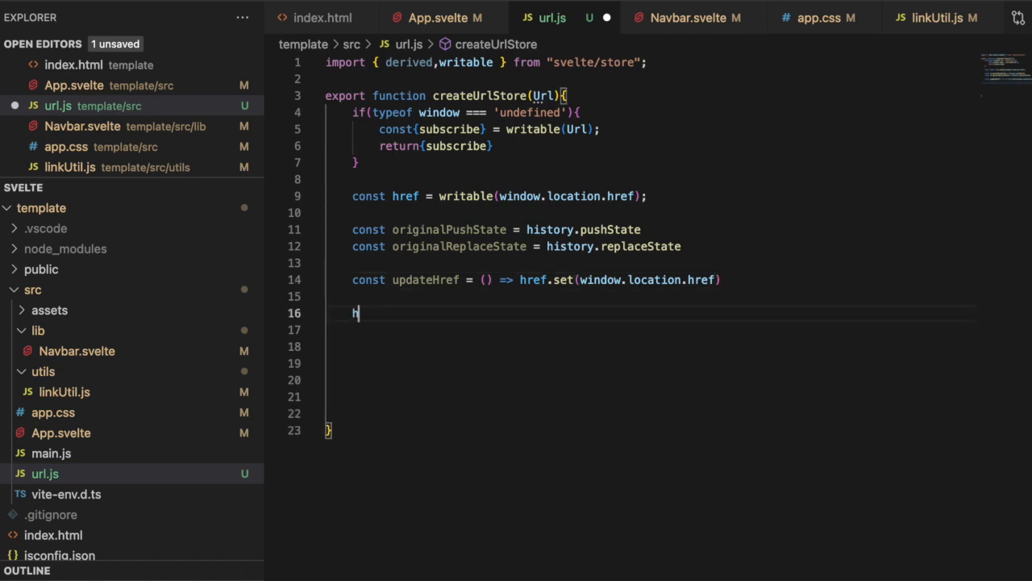
text(i)
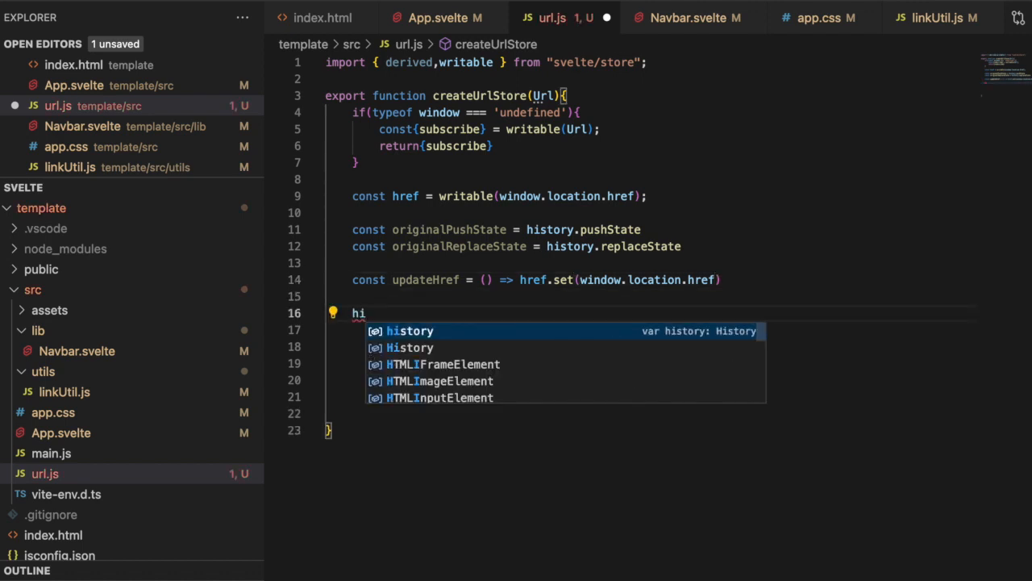
text(history.pushState)
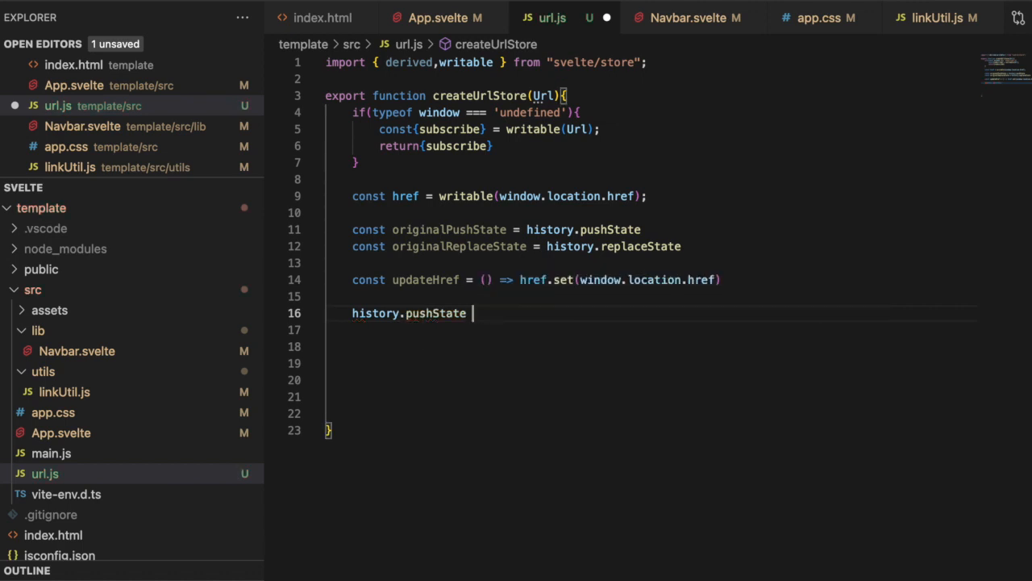
text(= function)
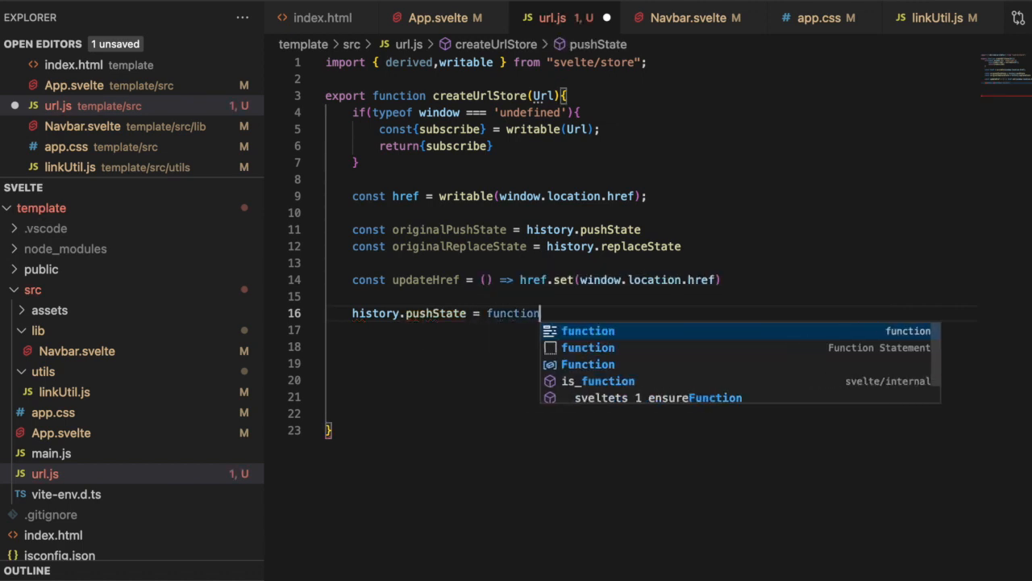
text(())
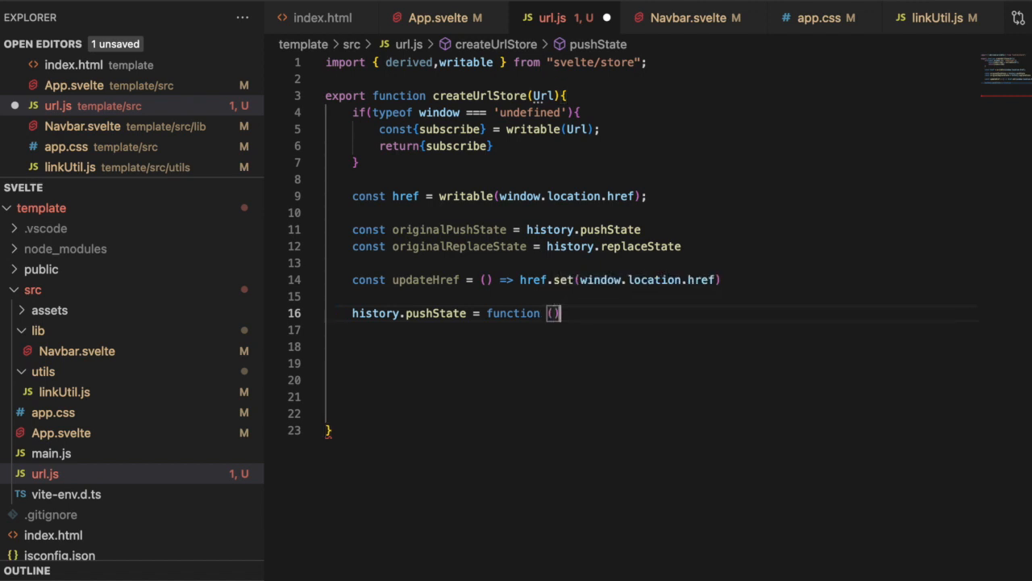
text({)
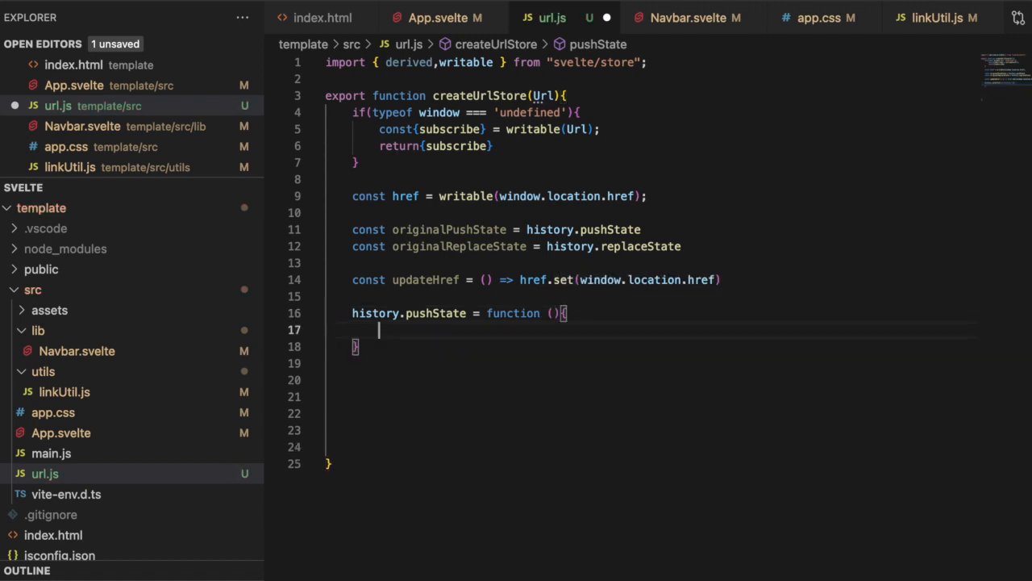
text(originalPushState)
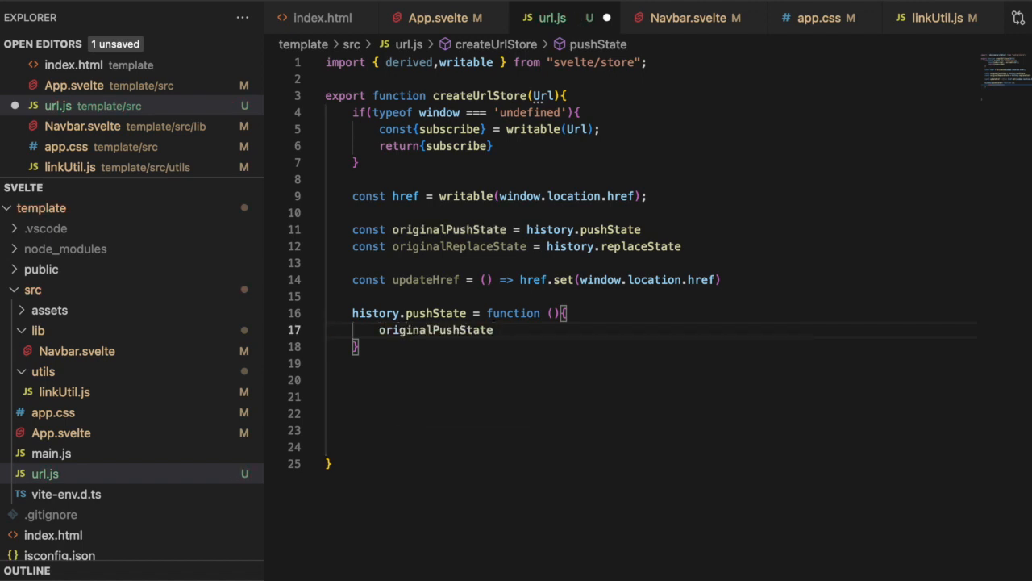
text(.apply())
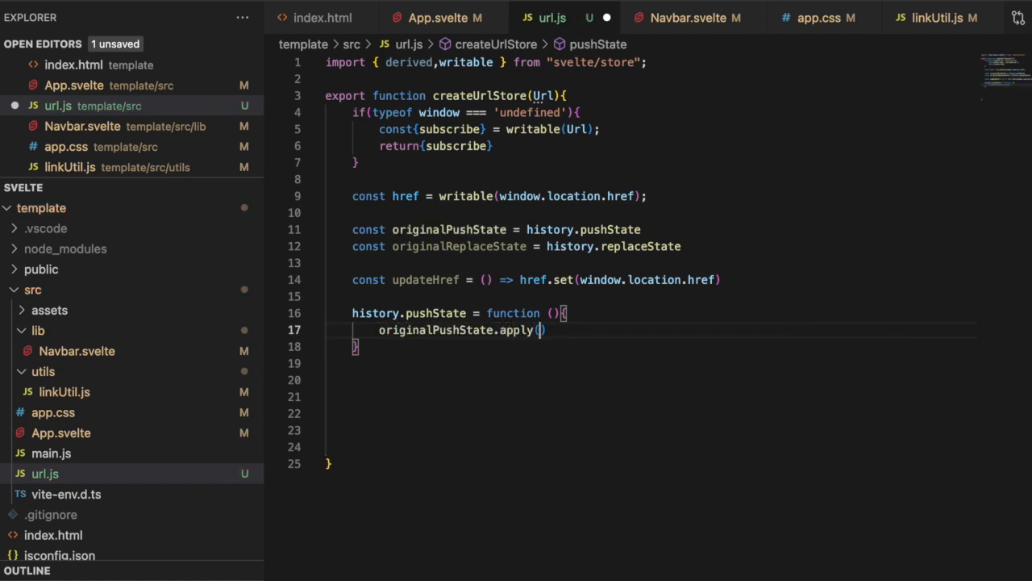
text(this,arguments)
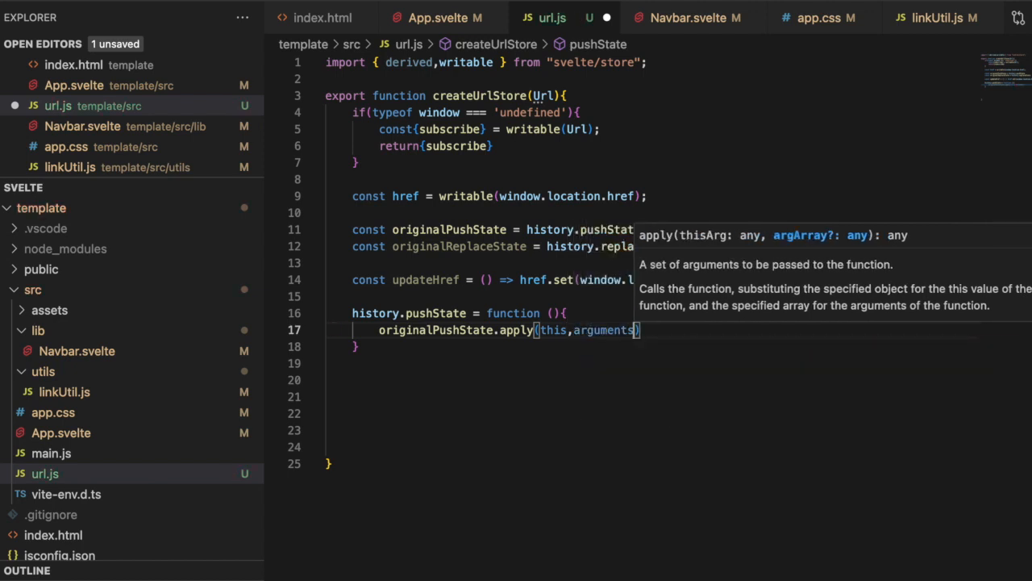
text(updateHref()
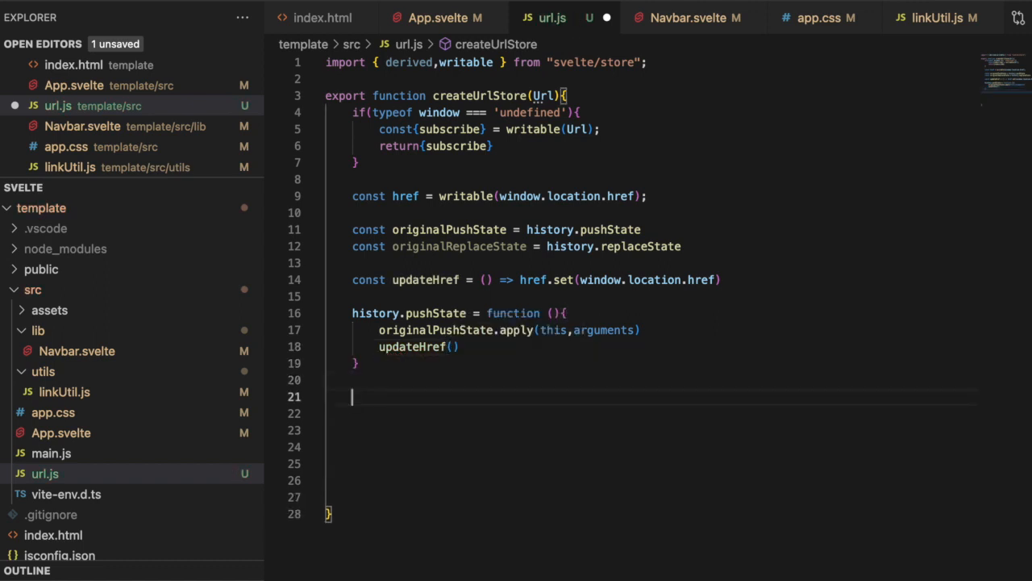
Assign history.replaceState a function applying originalReplaceState(this, arguments) then calling updateHref()
text(his)
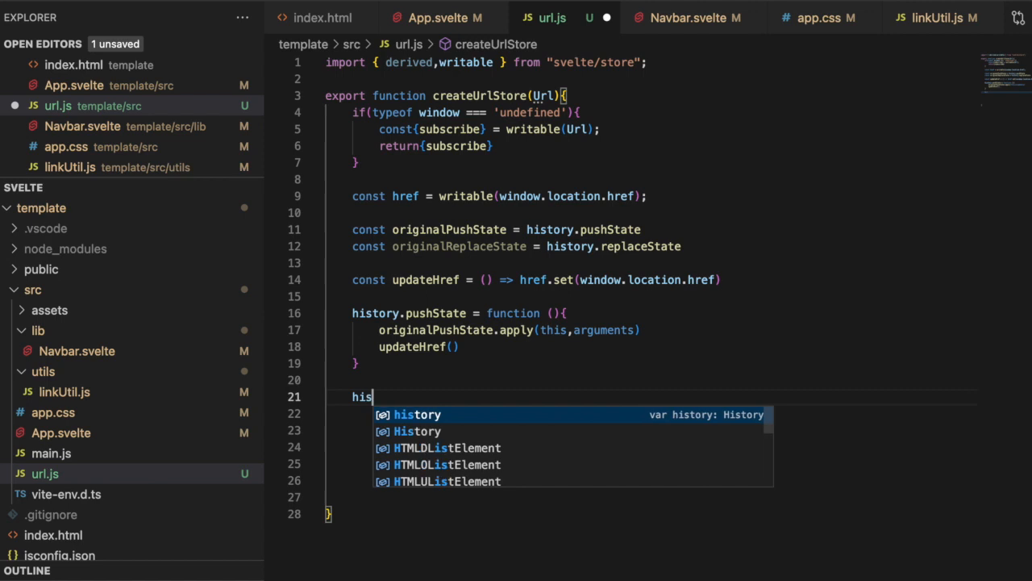
text(history.replaceState)
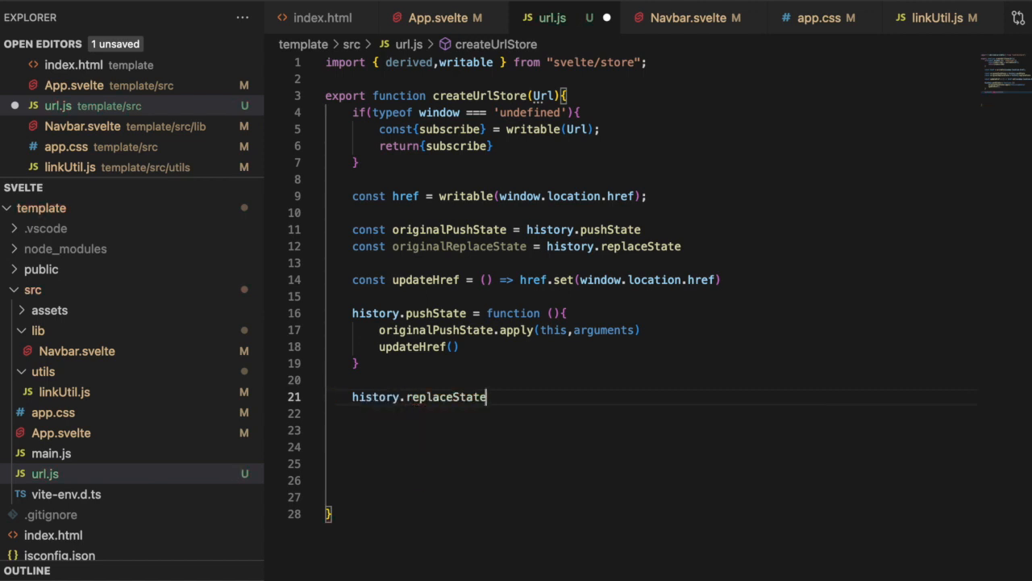
text(= function ()
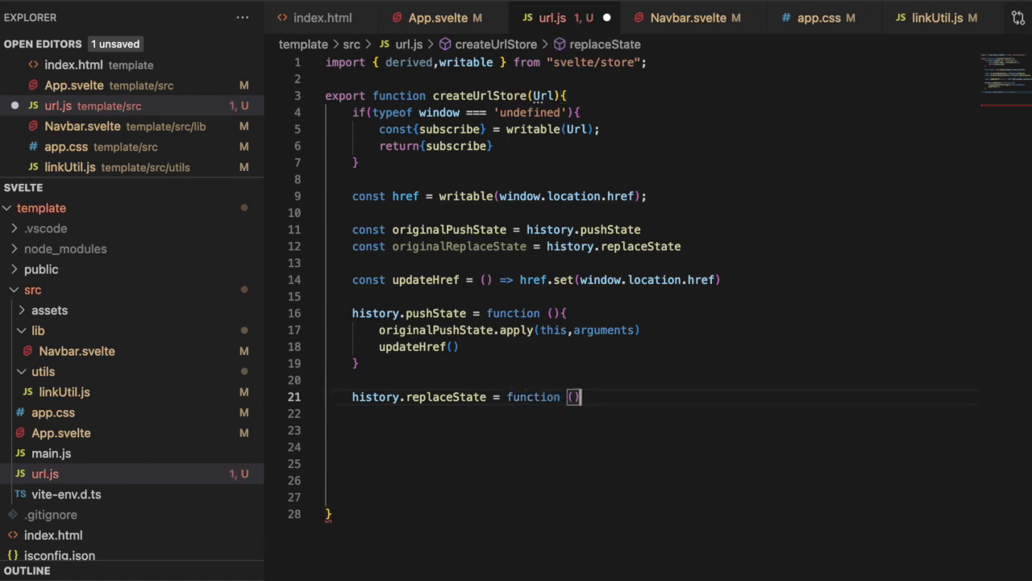
text({)
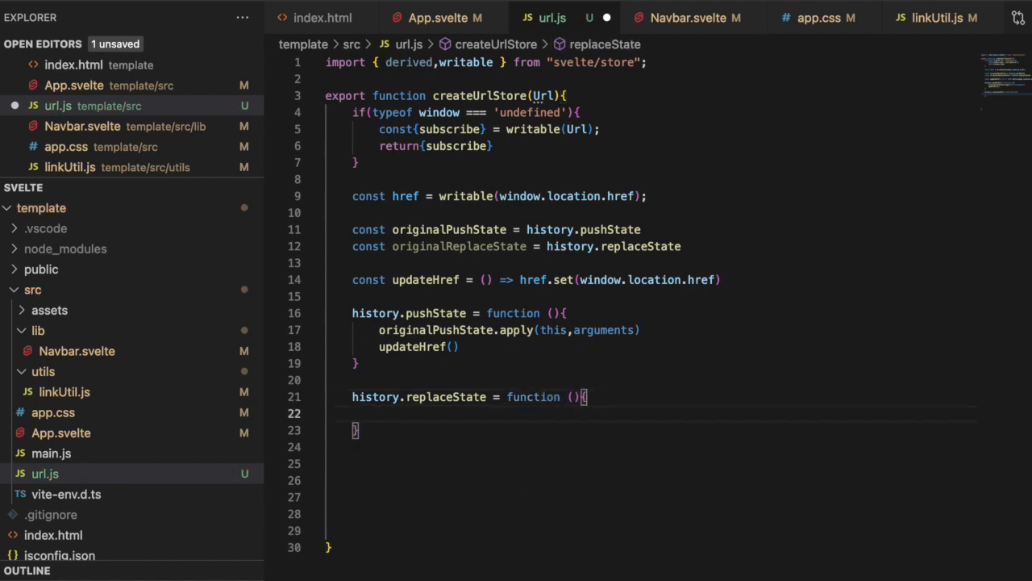
text(originalReplaceState.apply)
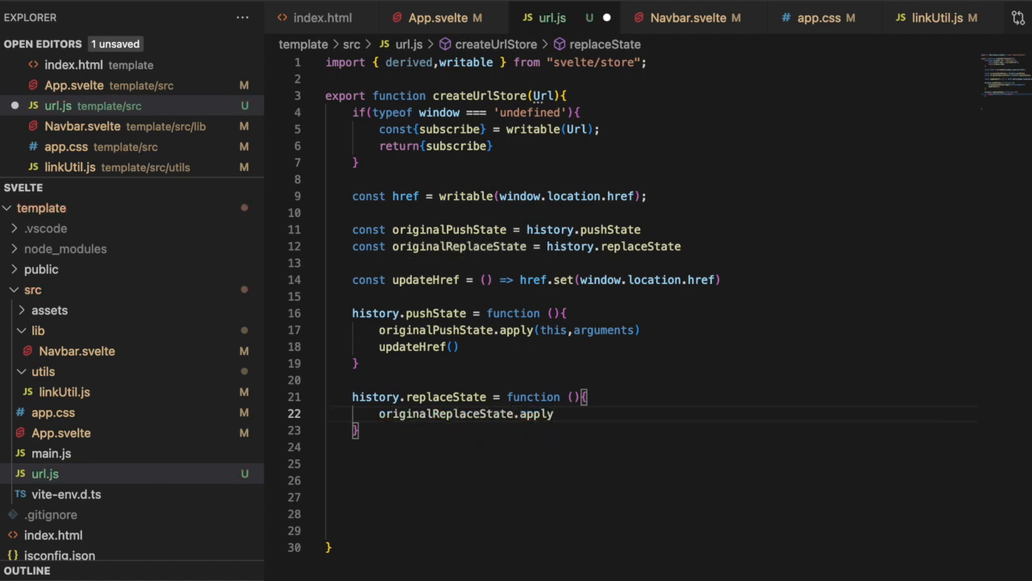
text((this,arguments))
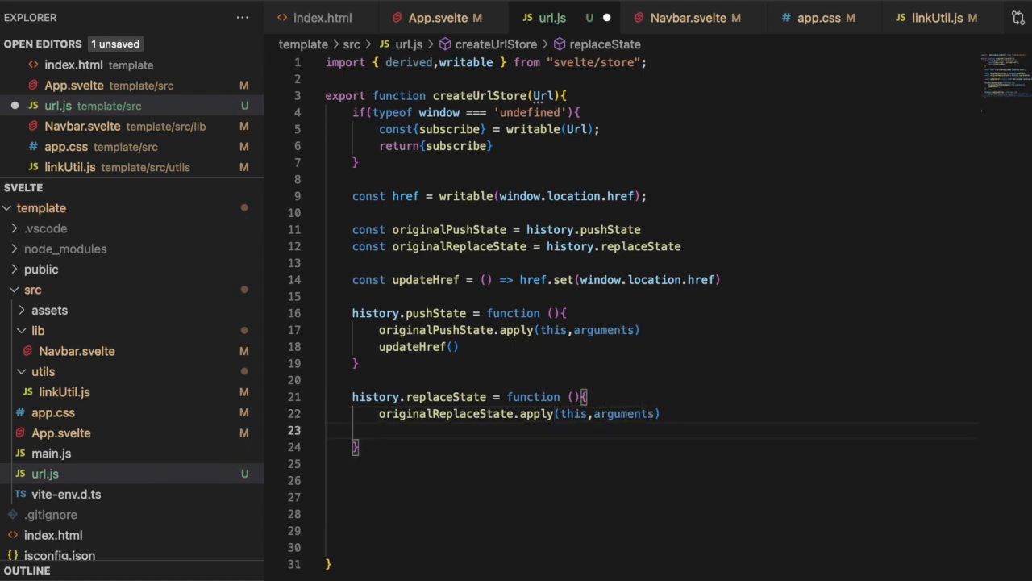
text(updateHref())
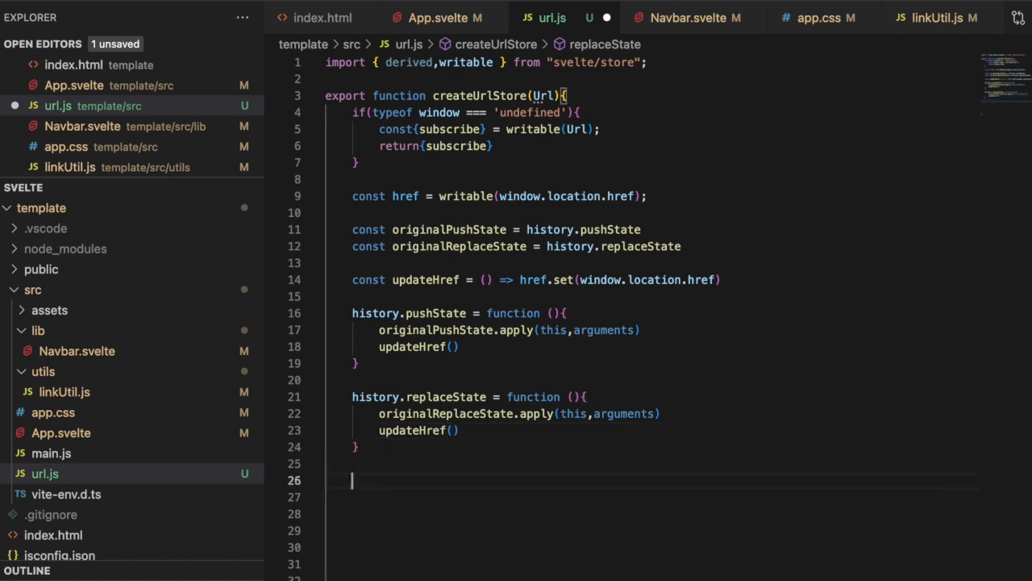
Register updateHref as window listener for 'popstate' and 'hashchange' events
text(window.addEventListener()
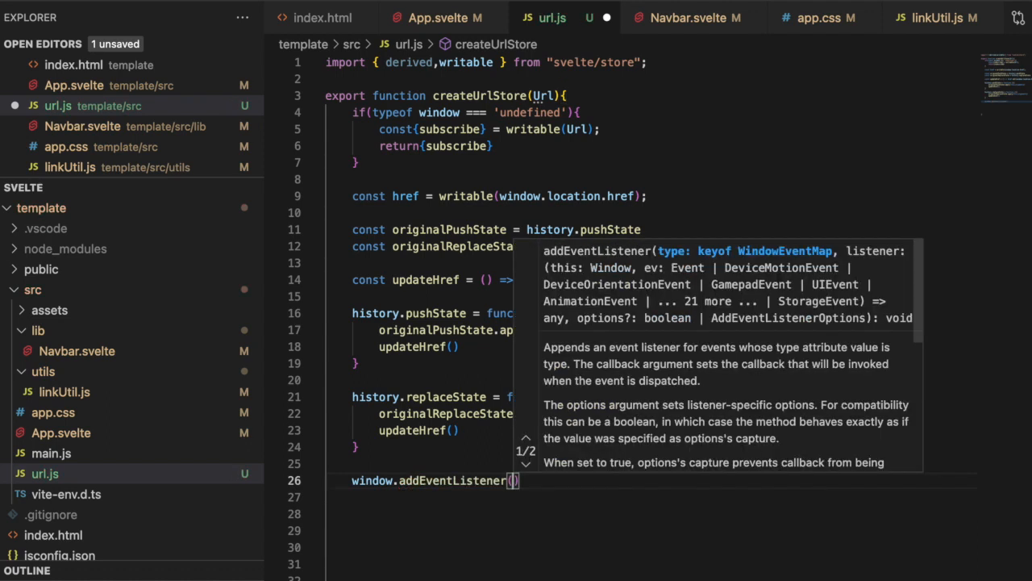
text('popstate',)
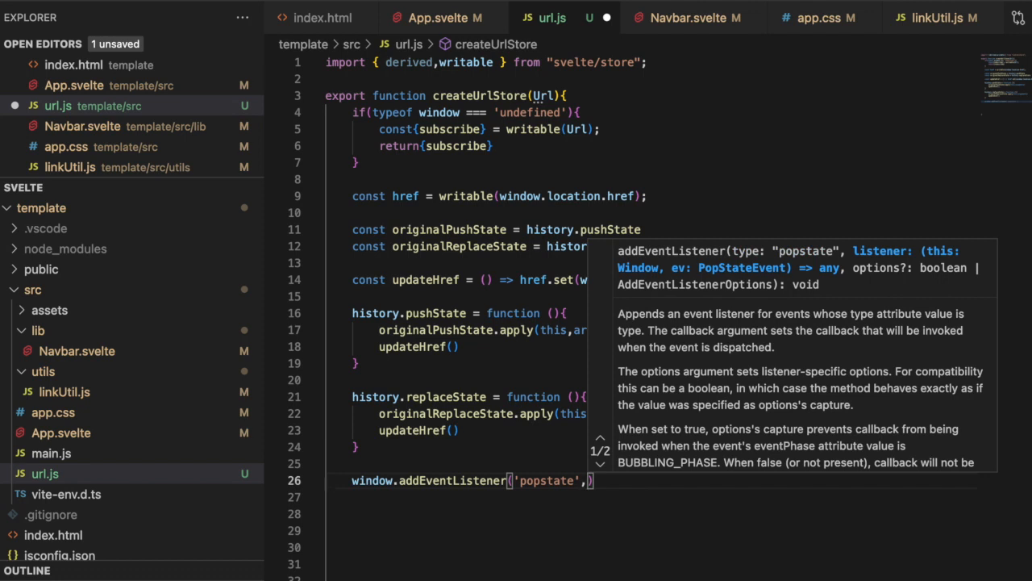
text(updateHref)
click(651, 497)
text(w)
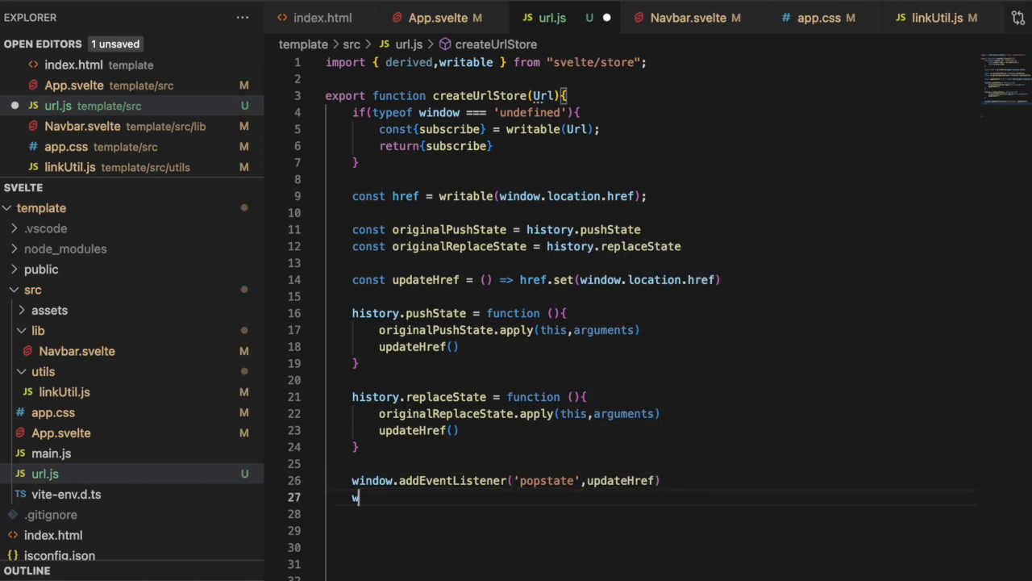
text(indow.addEventListener(')
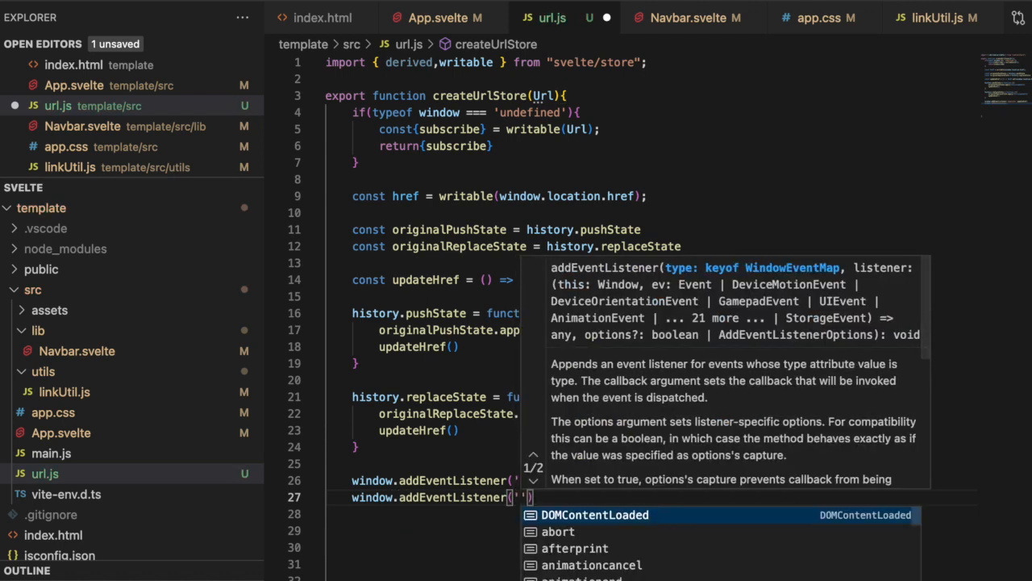
text(hashchange)
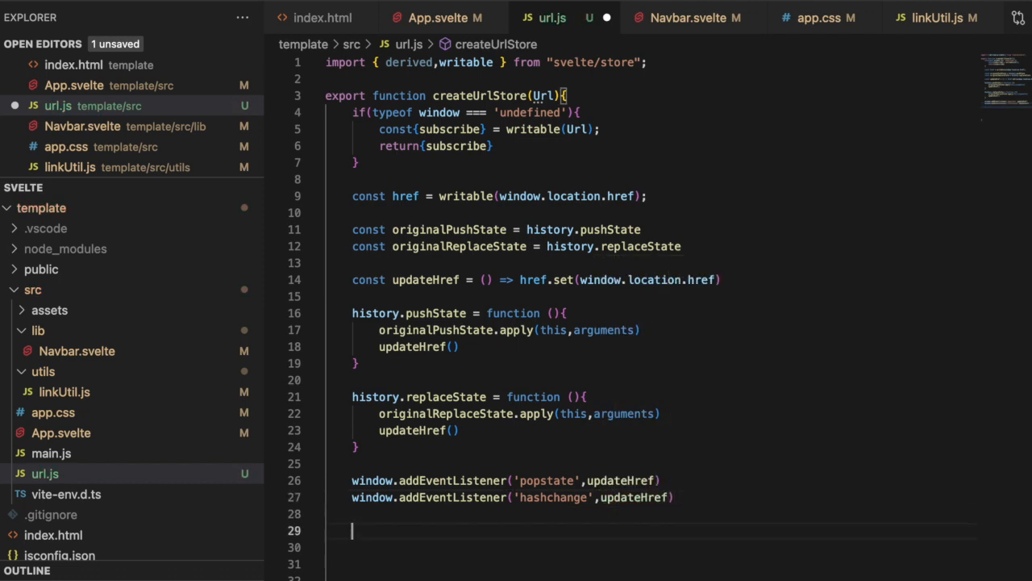
Return { subscribe: derived(href, ($href) => new URL($href)).subscribe } from createUrlStore
text(return)
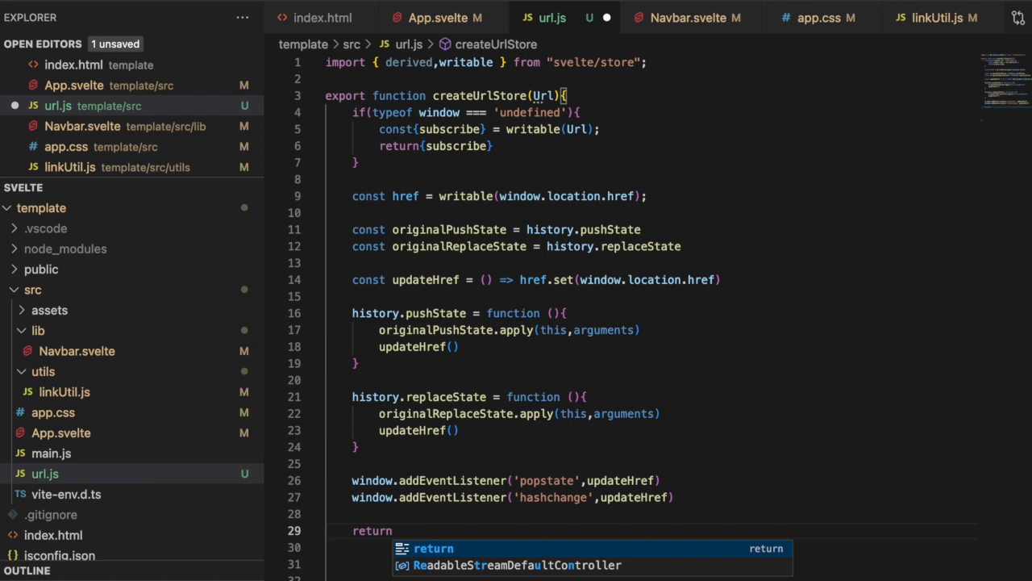
text(subscribe: de)
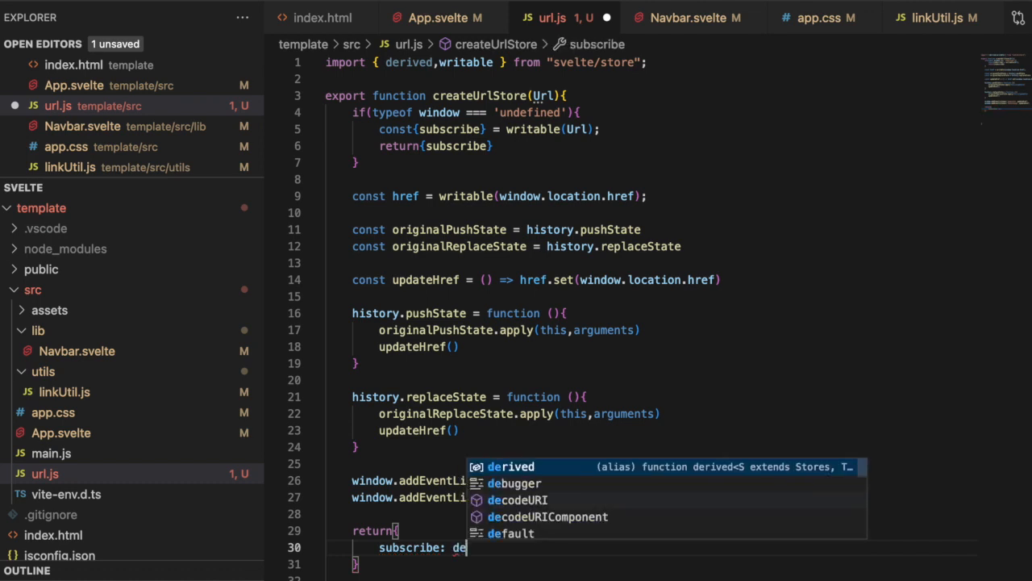
key(Tab)
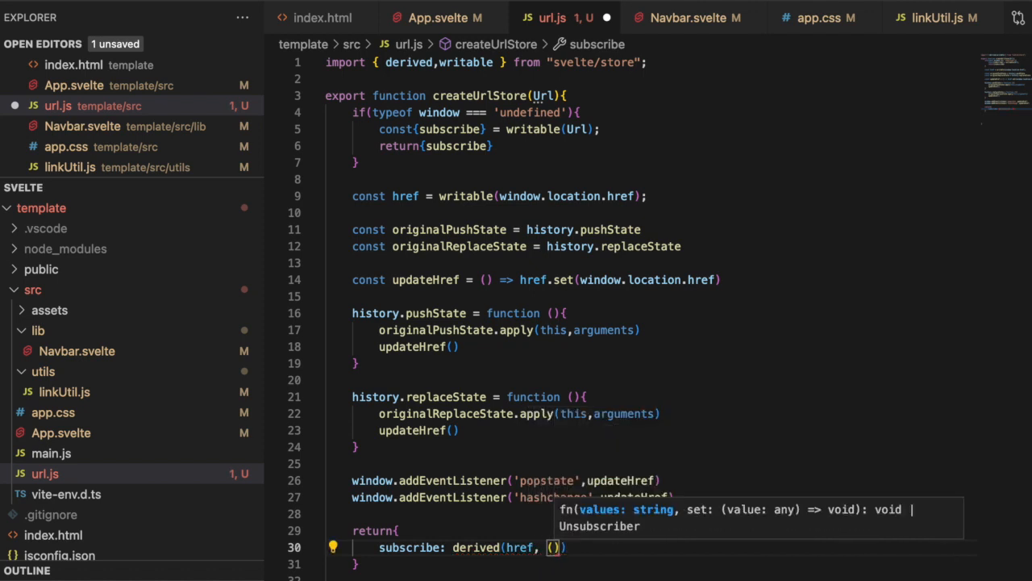
text($href)
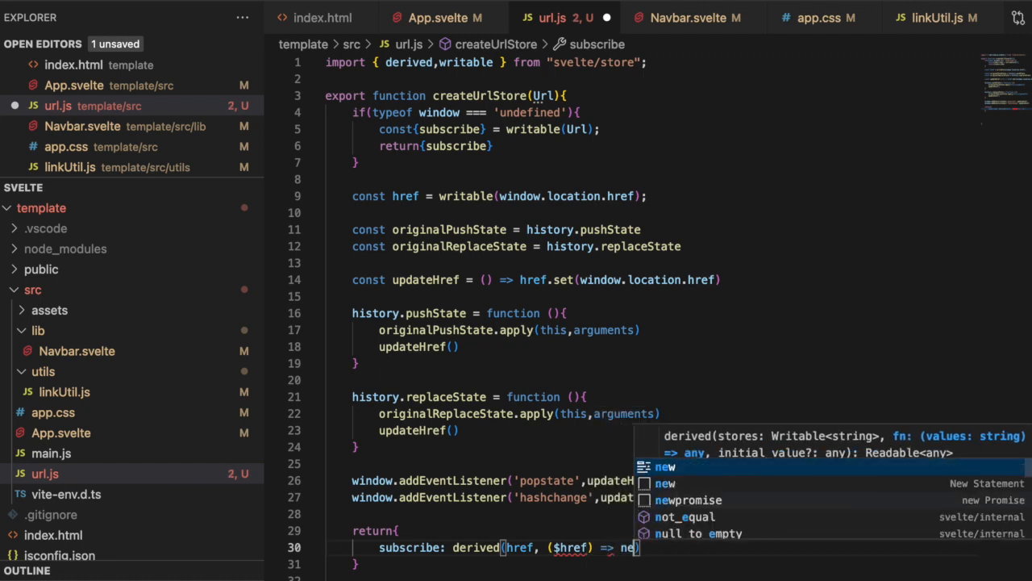
text(URL()
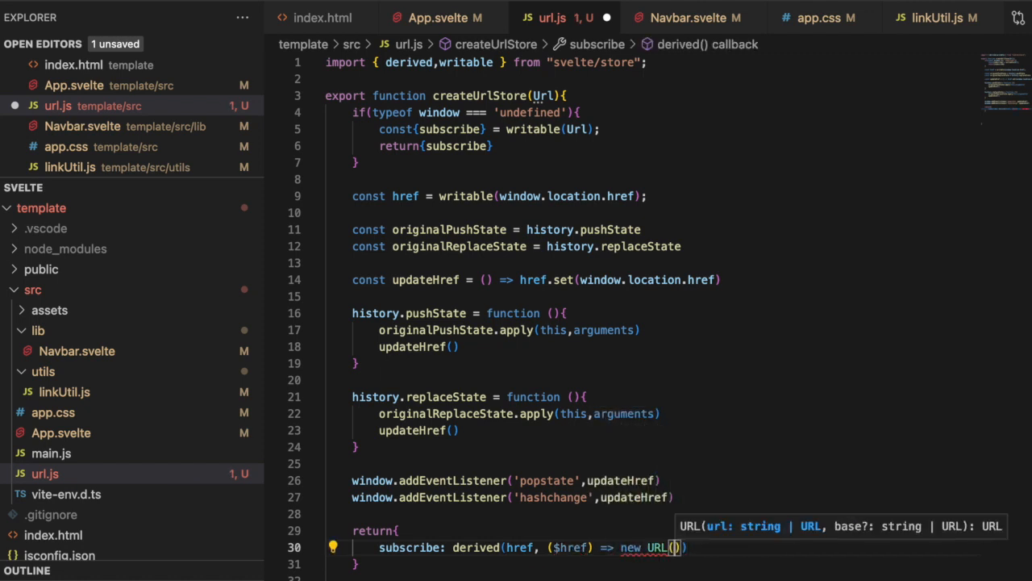
text($href)
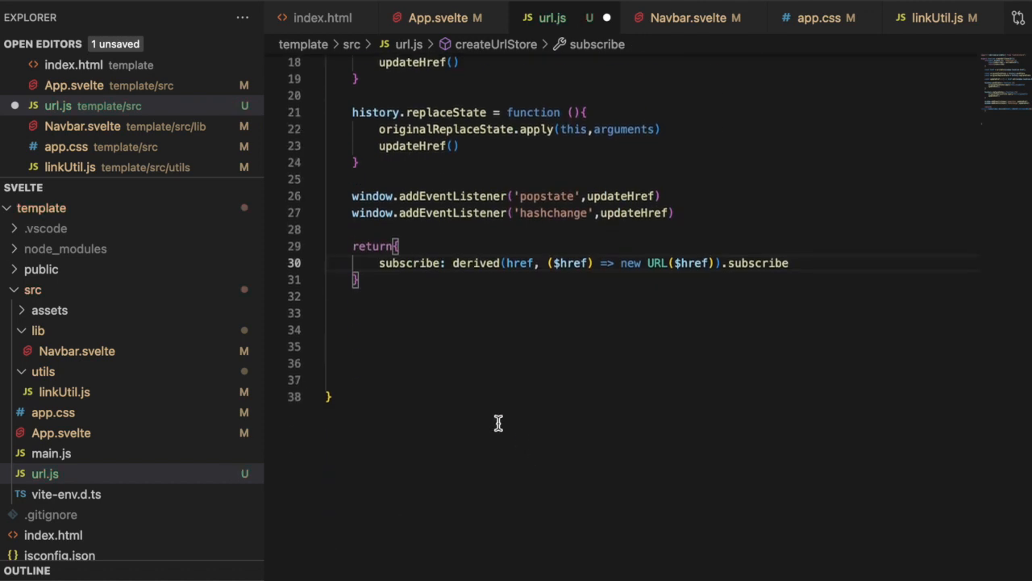
End url.js with export default createUrlStore() and save the file
scroll(down, 3)
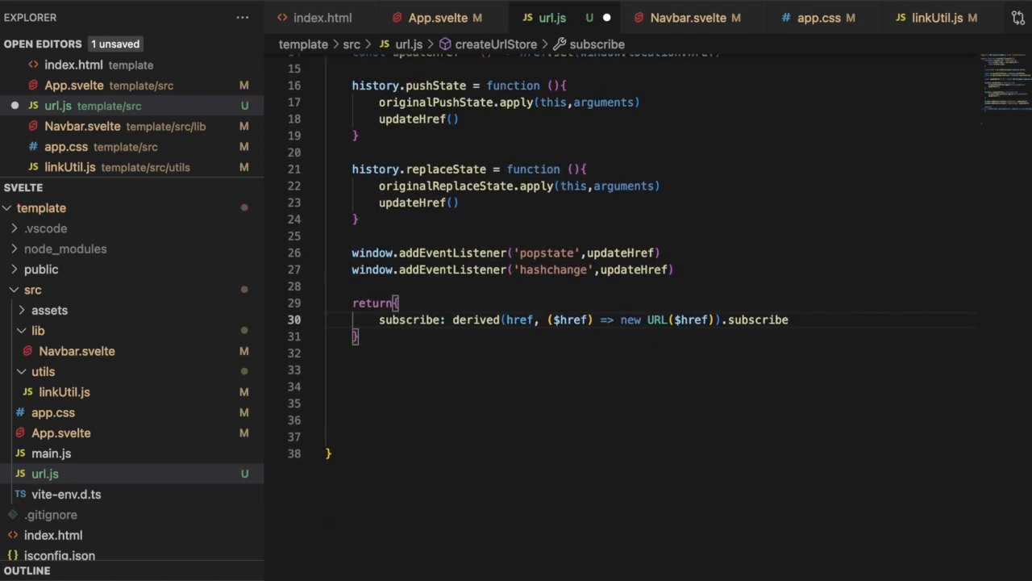
mouse_move(384, 405)
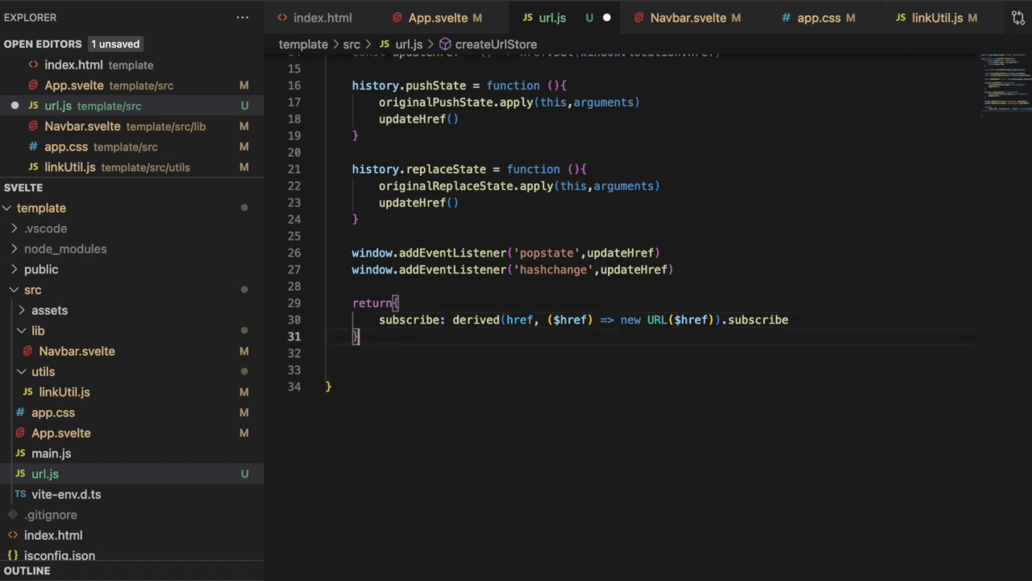
text(e)
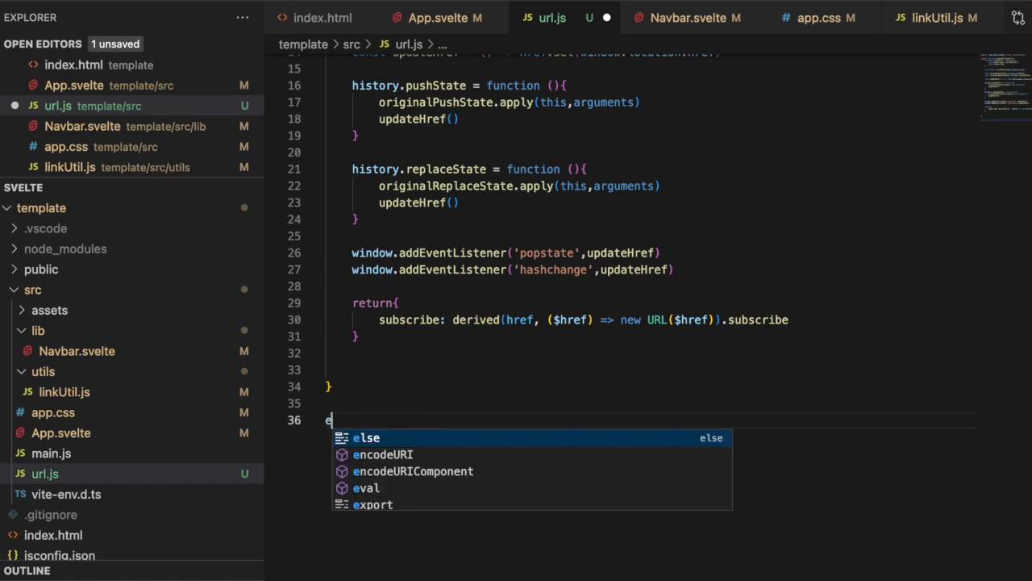
text(xport def)
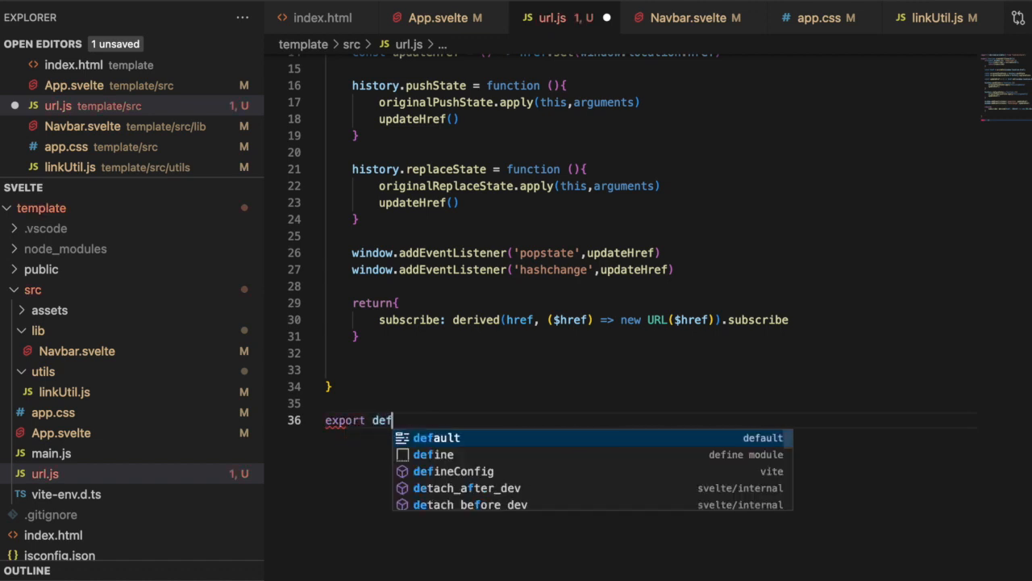
text(ault createUrlStore()
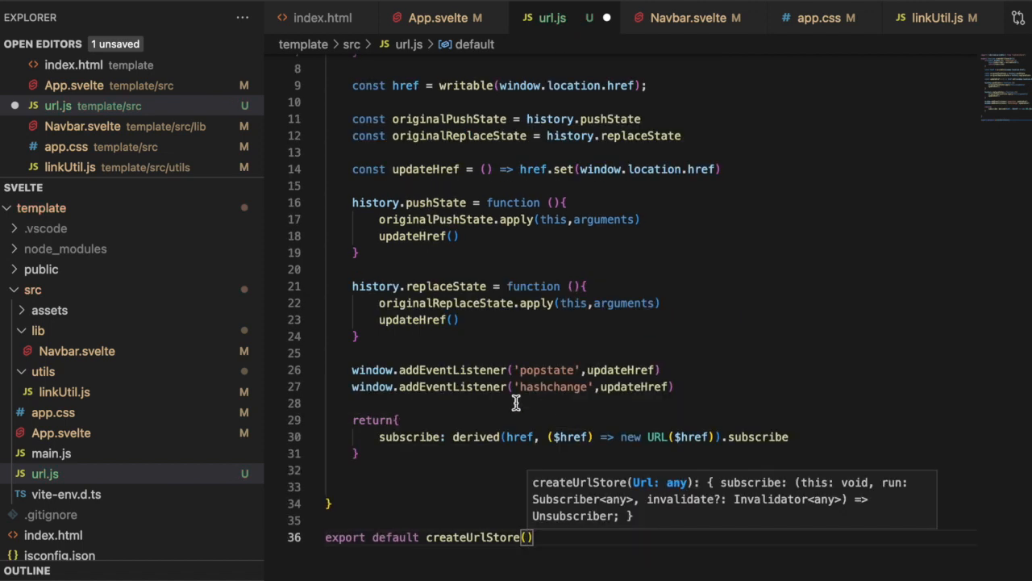
mouse_move(547, 369)
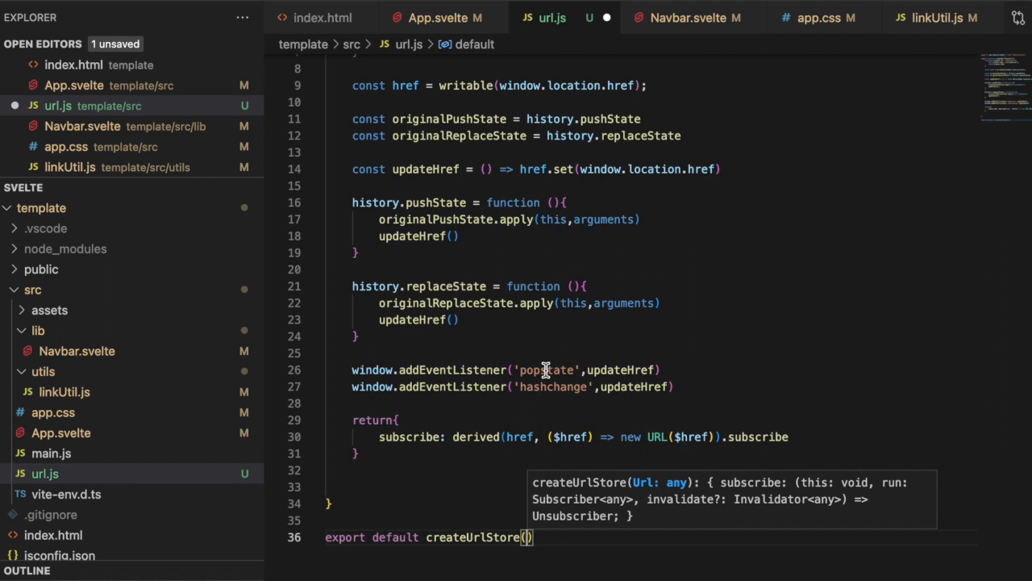
mouse_move(568, 387)
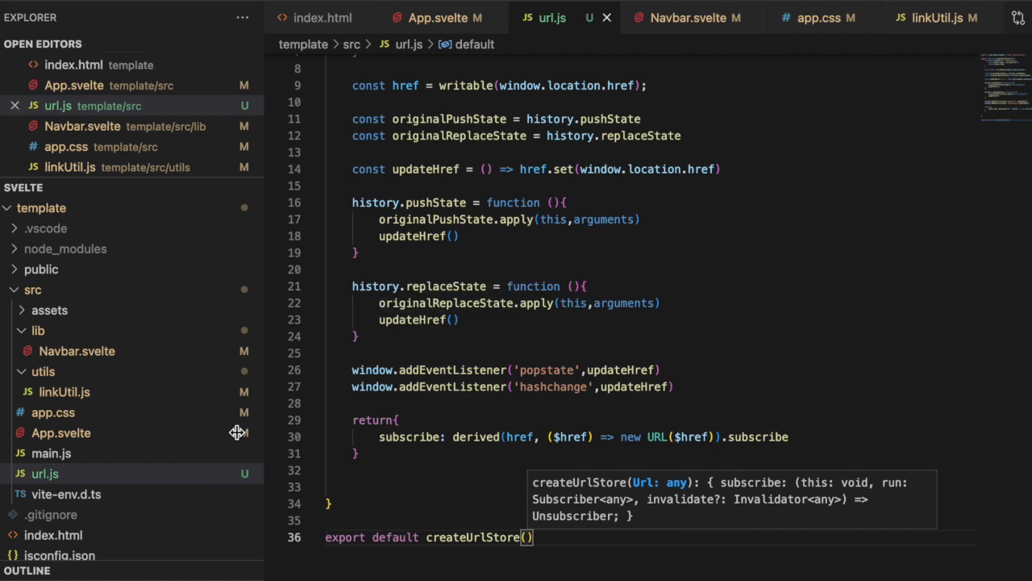
In App.svelte's script, add import url from "./url"; and save
click(432, 17)
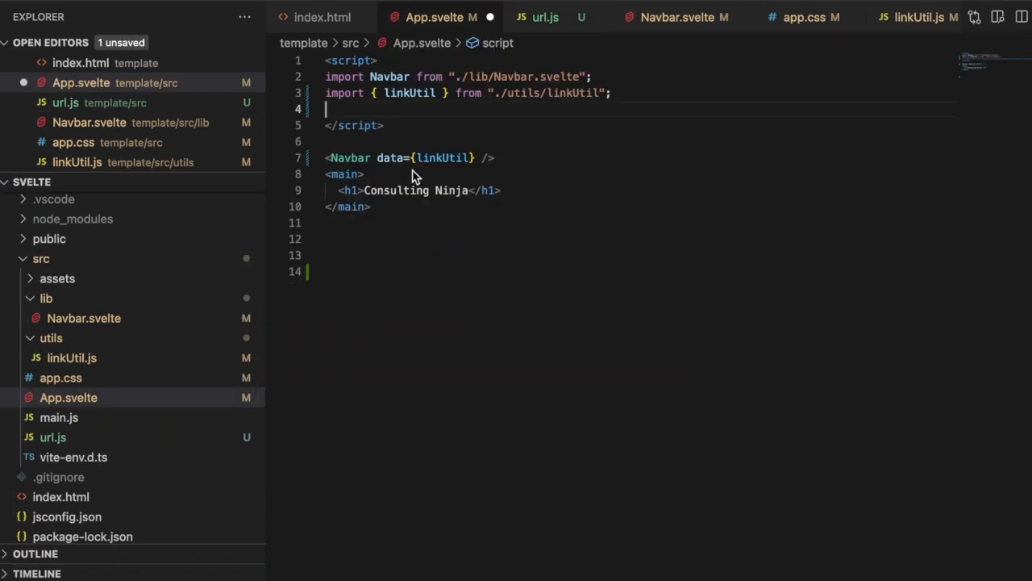
text(import)
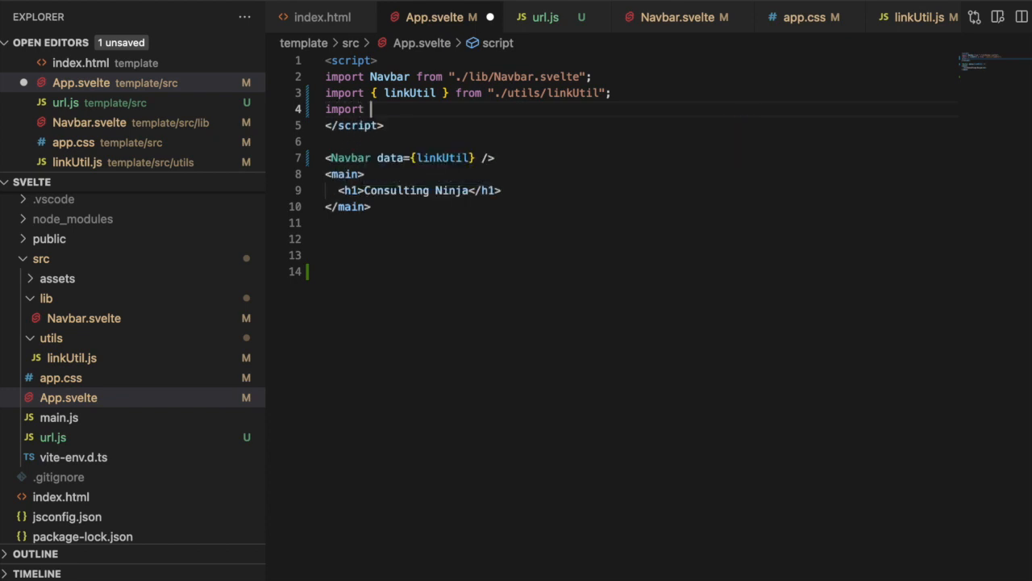
text(url from "./url";)
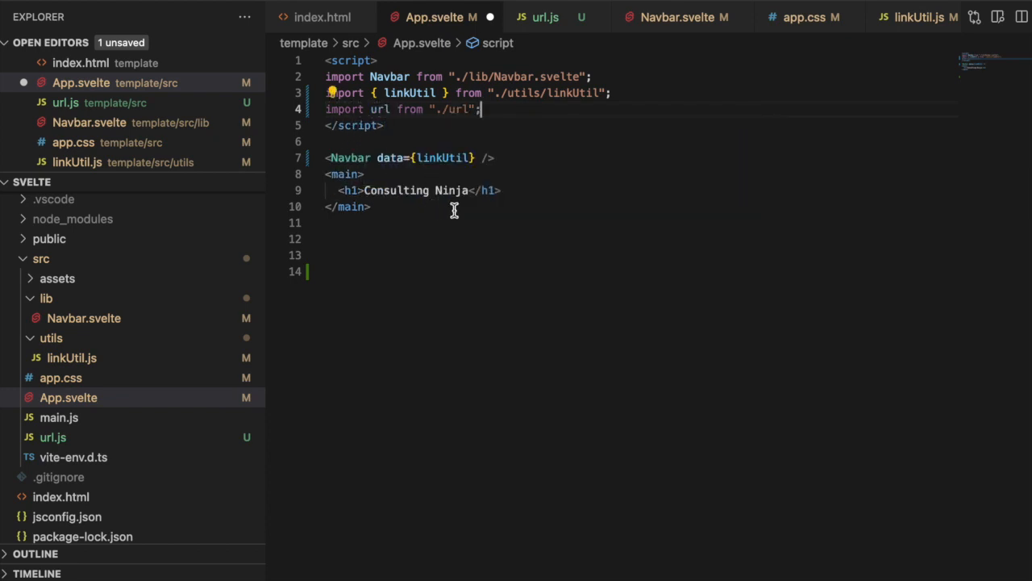
mouse_move(445, 206)
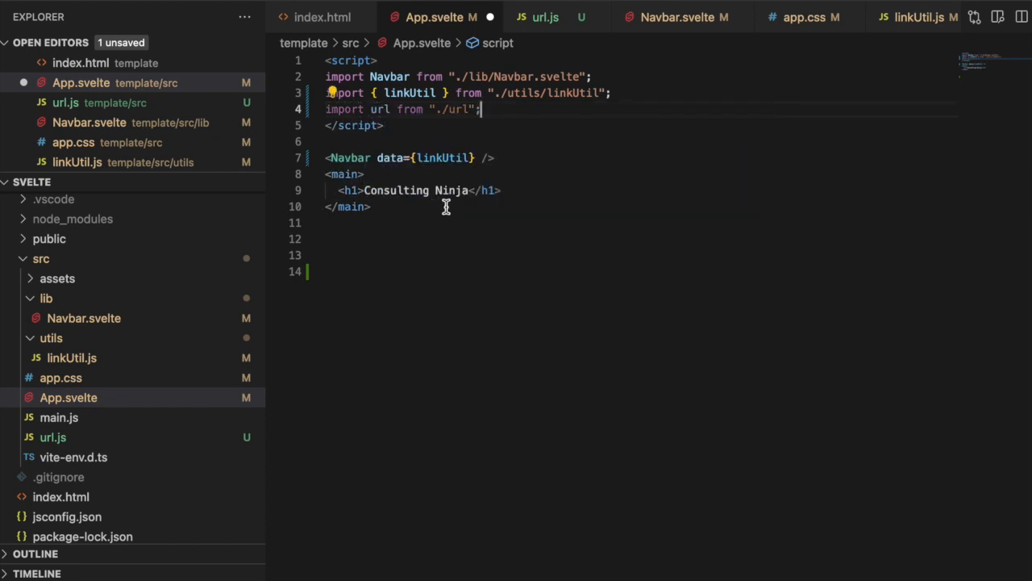
mouse_move(427, 178)
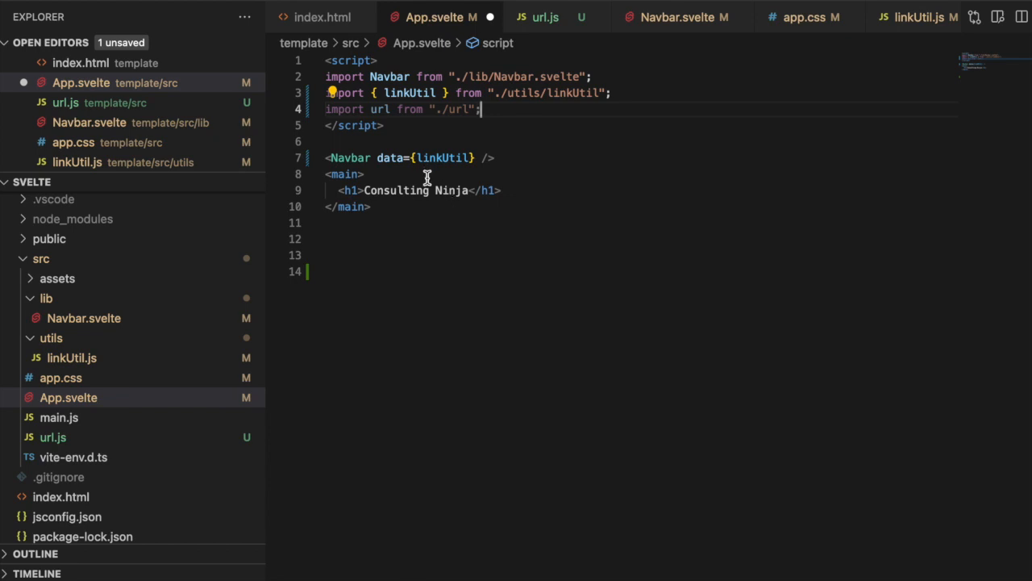
mouse_move(416, 176)
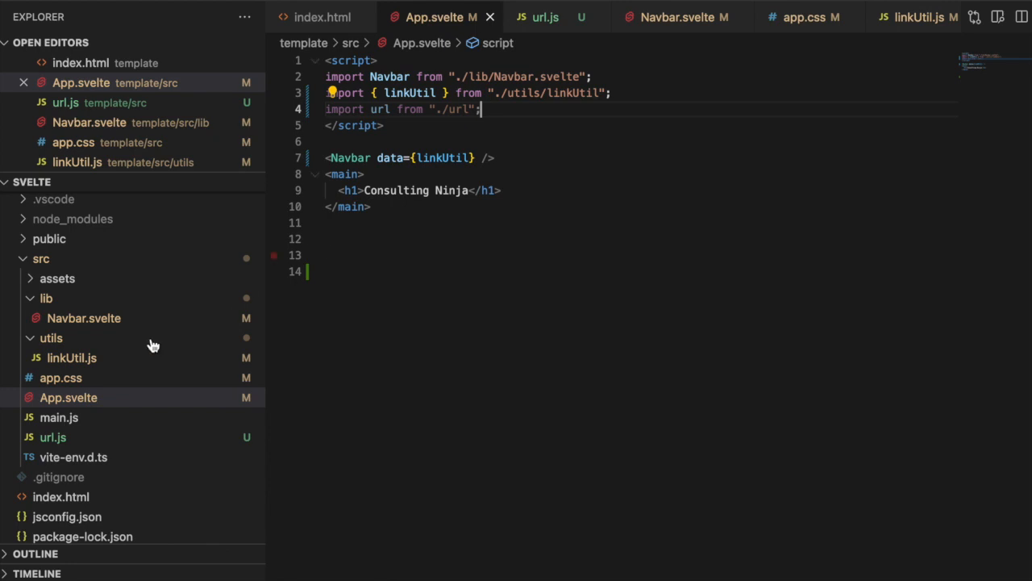
Create a new Page.svelte file inside the lib folder
click(45, 296)
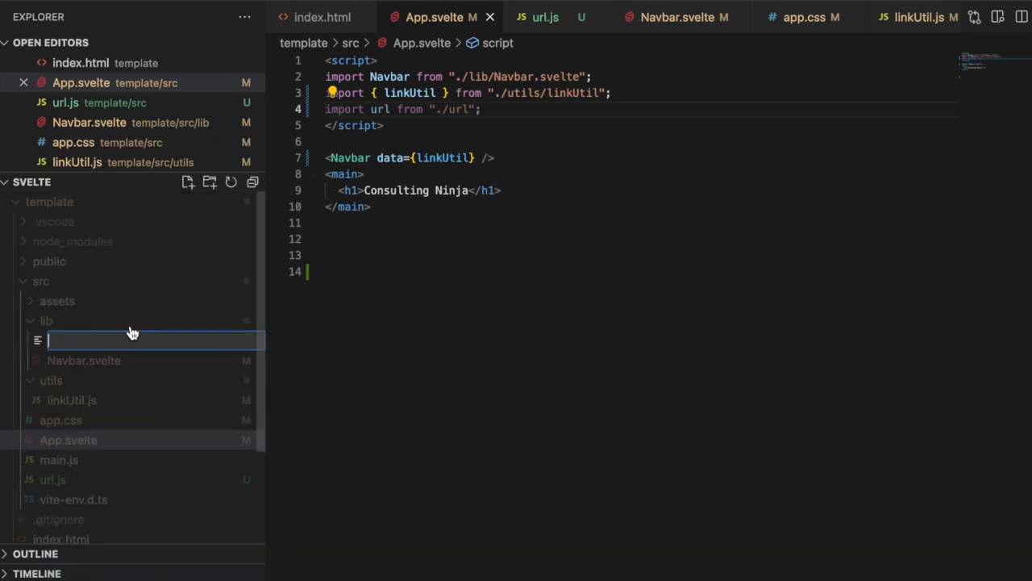
text(Page.sv)
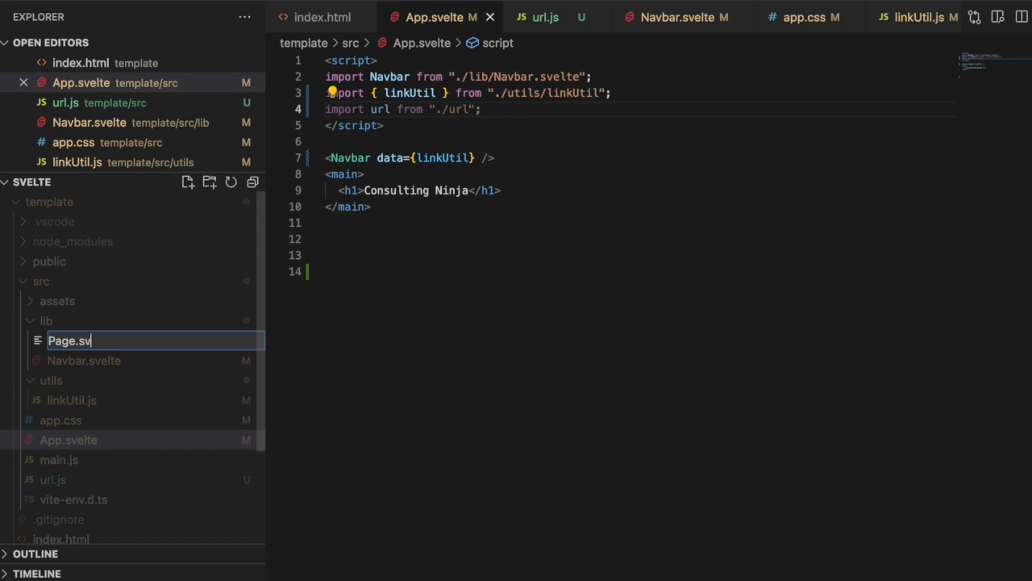
key(Enter)
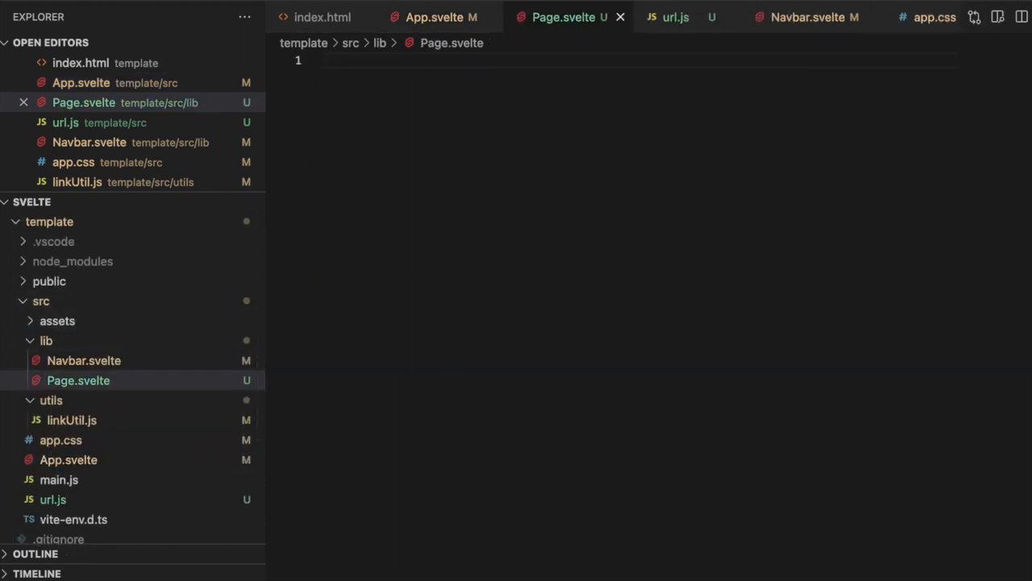
Add a script block with 'export const page = $$props.page ;'
text(<script>)
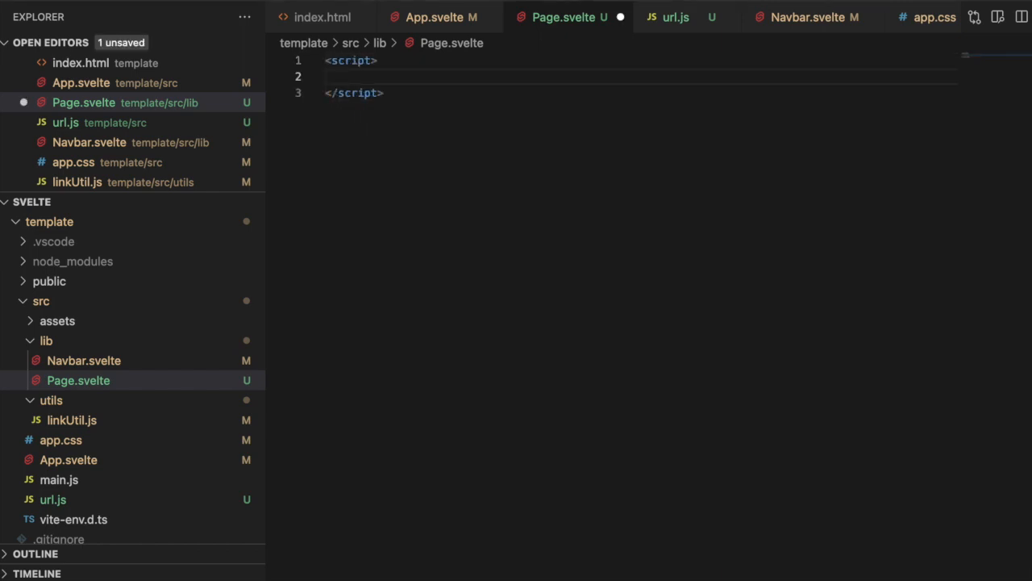
text(export)
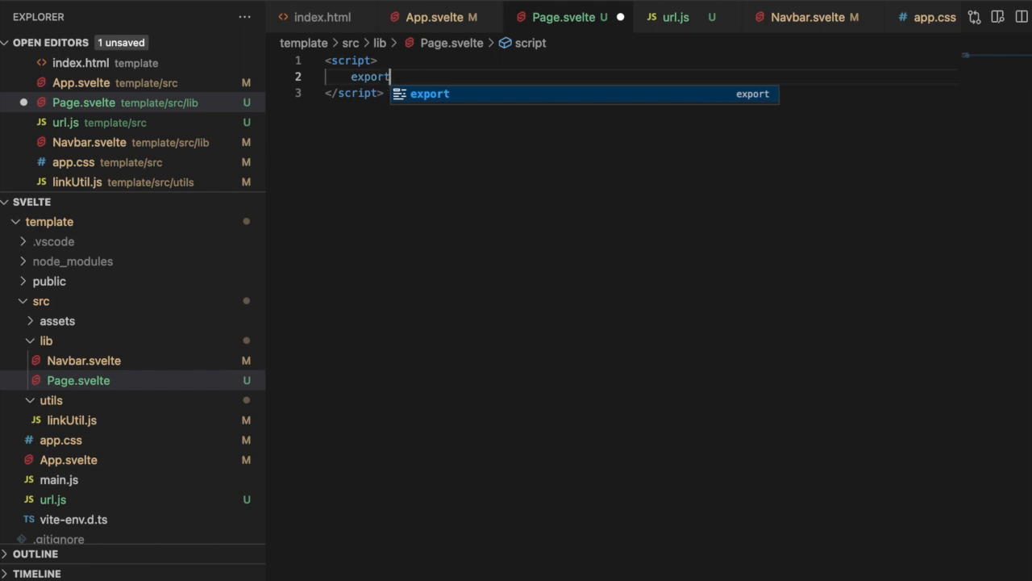
text(const page =)
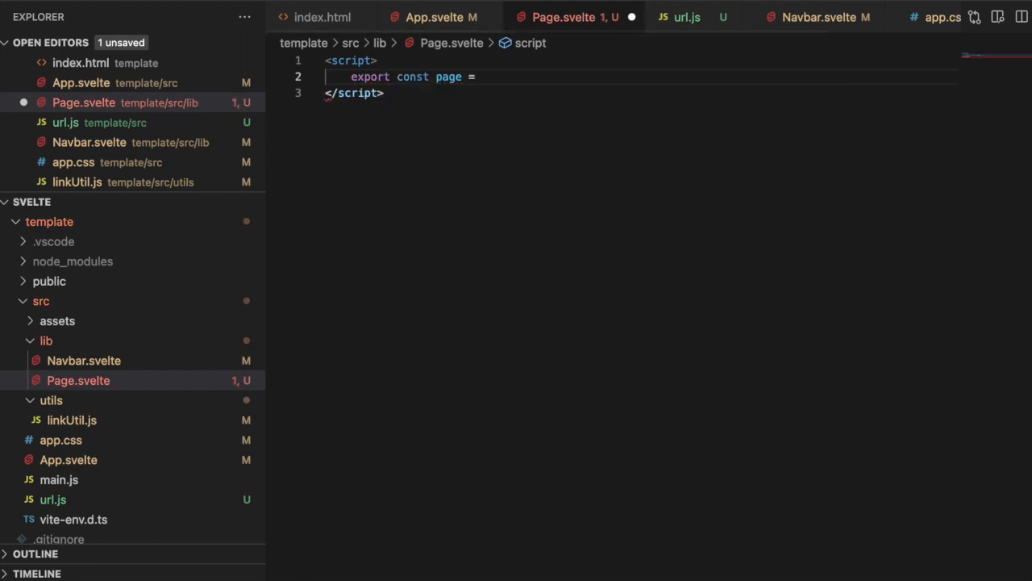
text($$props)
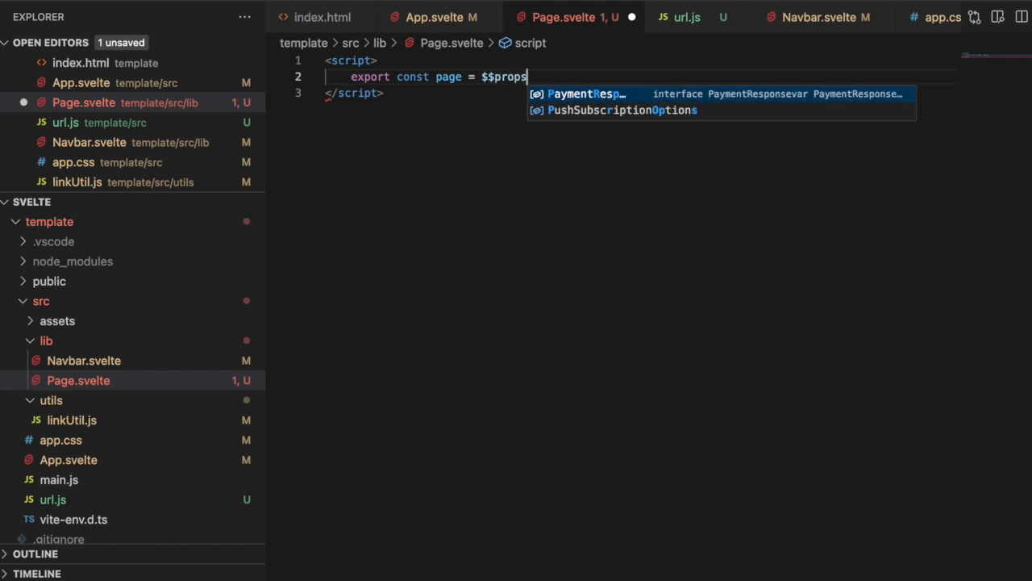
text(.page ;)
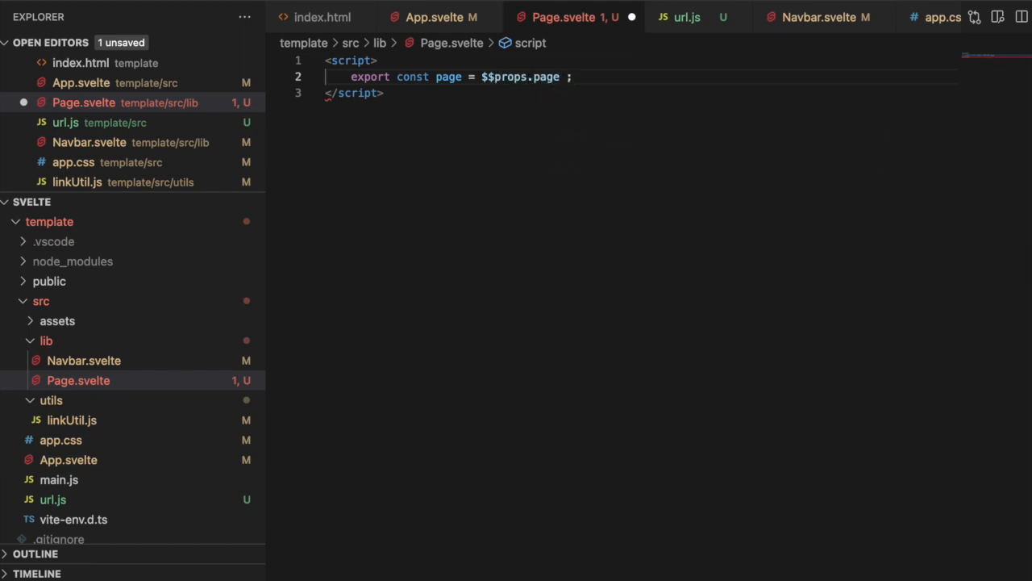
key(Enter)
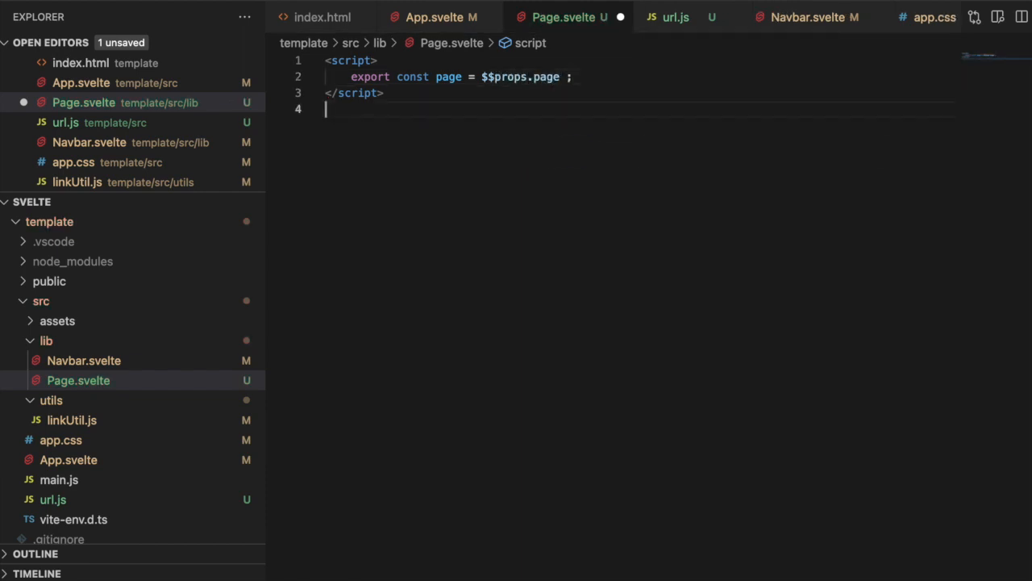
Add a div with class "header" showing page.headerText
text(<div)
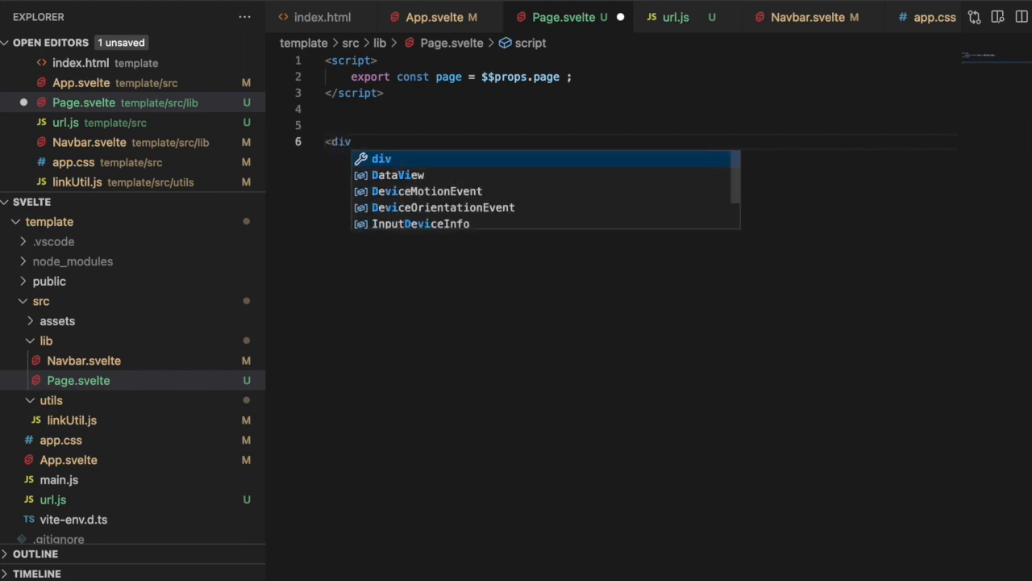
text(class=")
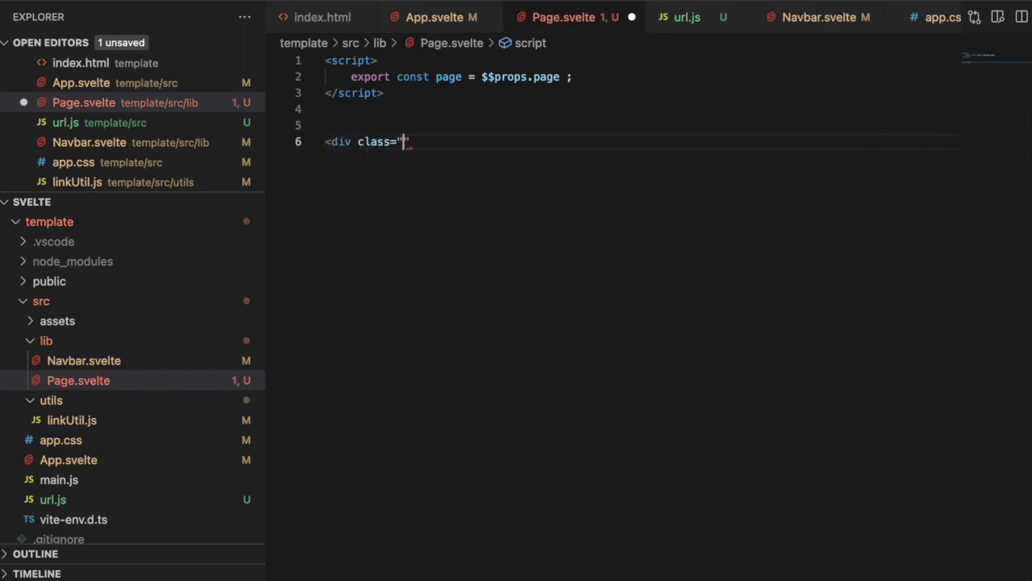
text(header)
text(<h1>{pag}</h1>)
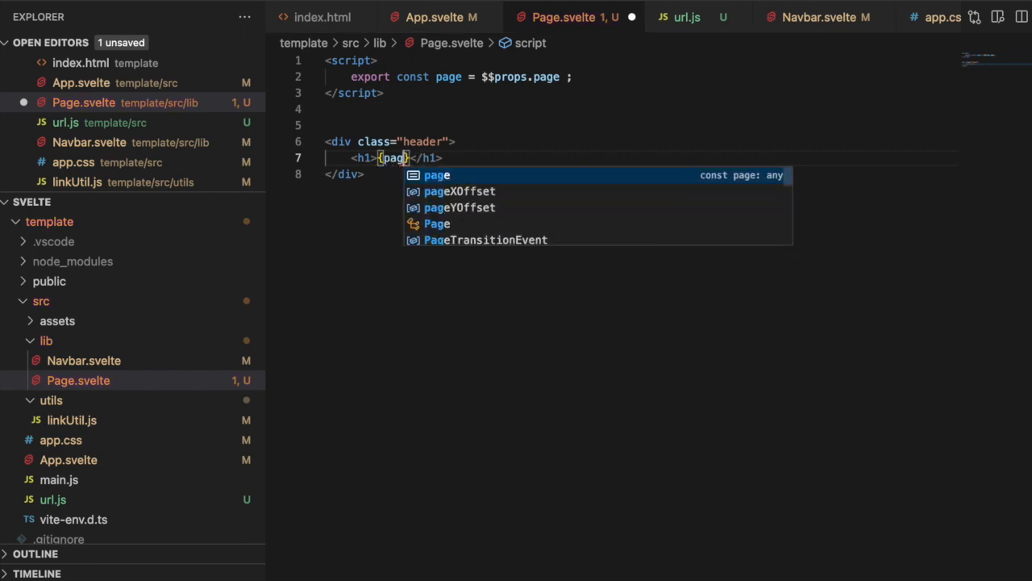
text(e.headerText)
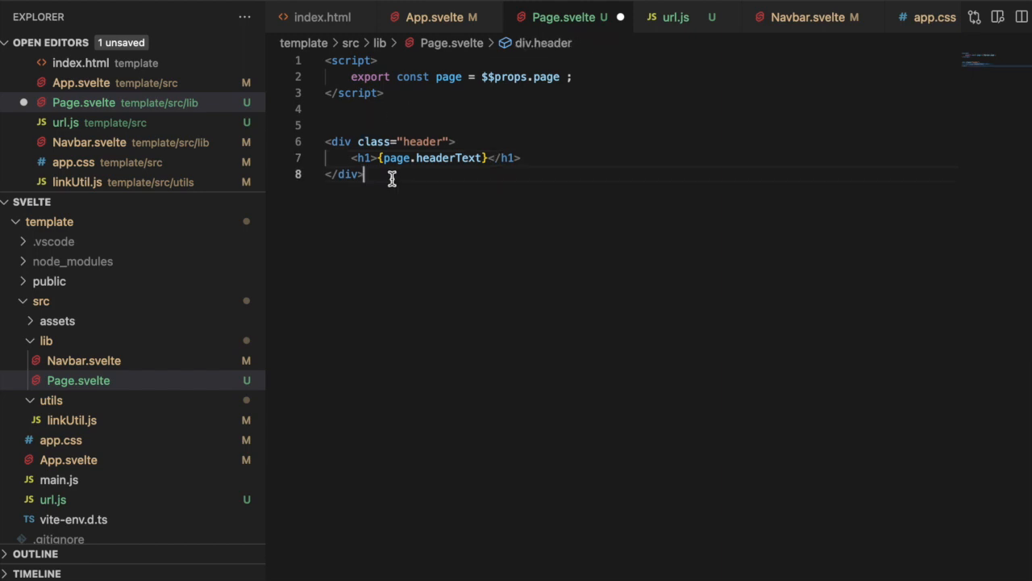
Add a div with class={`main-${page.template}`} and its closing tag
text(<div)
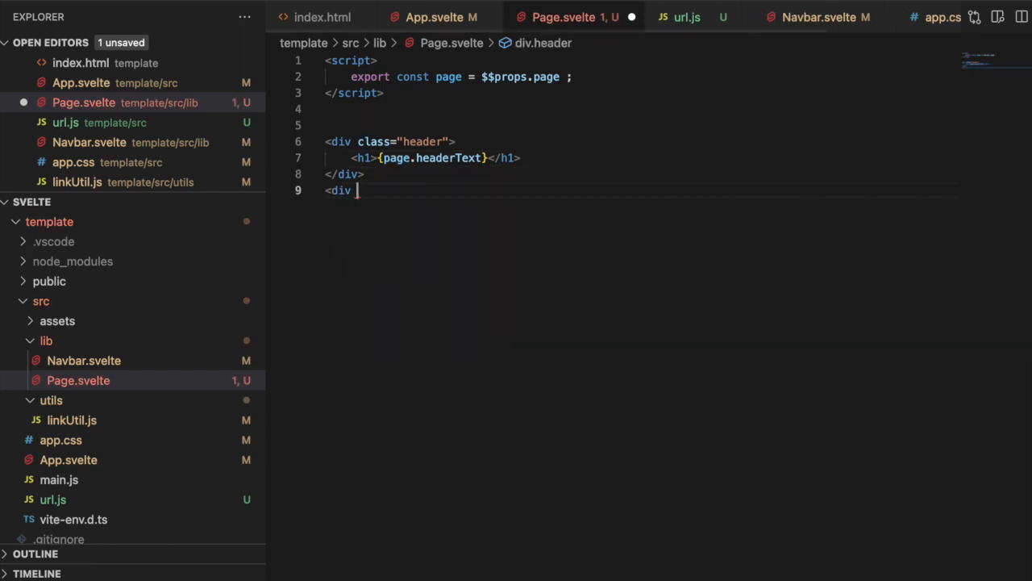
text(class=)
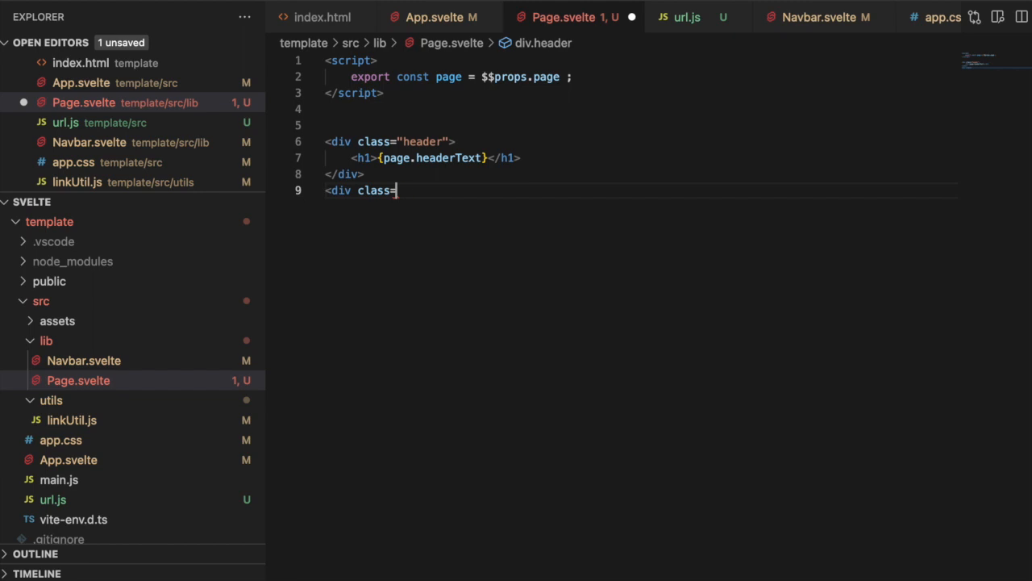
text({})
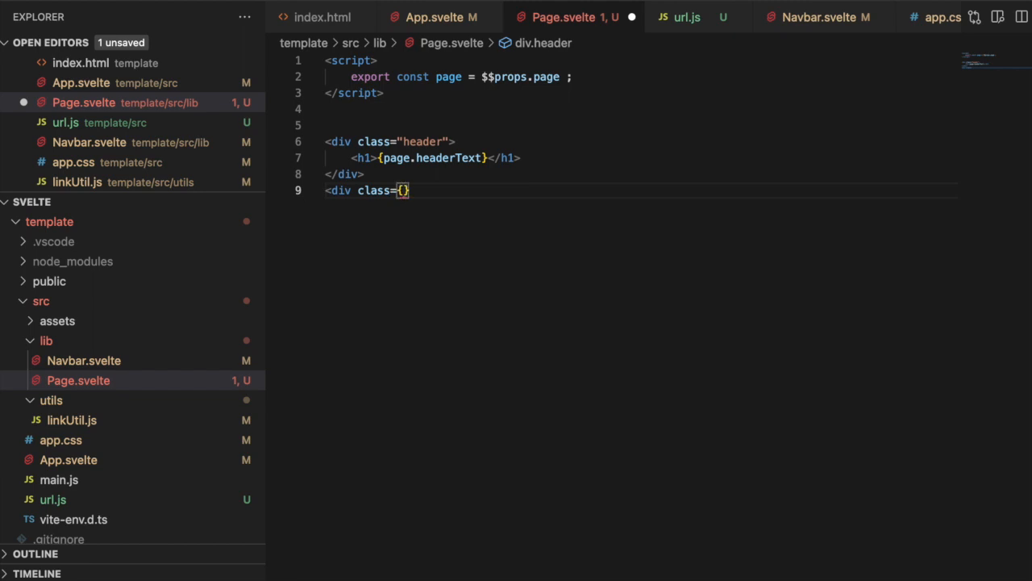
text(``)
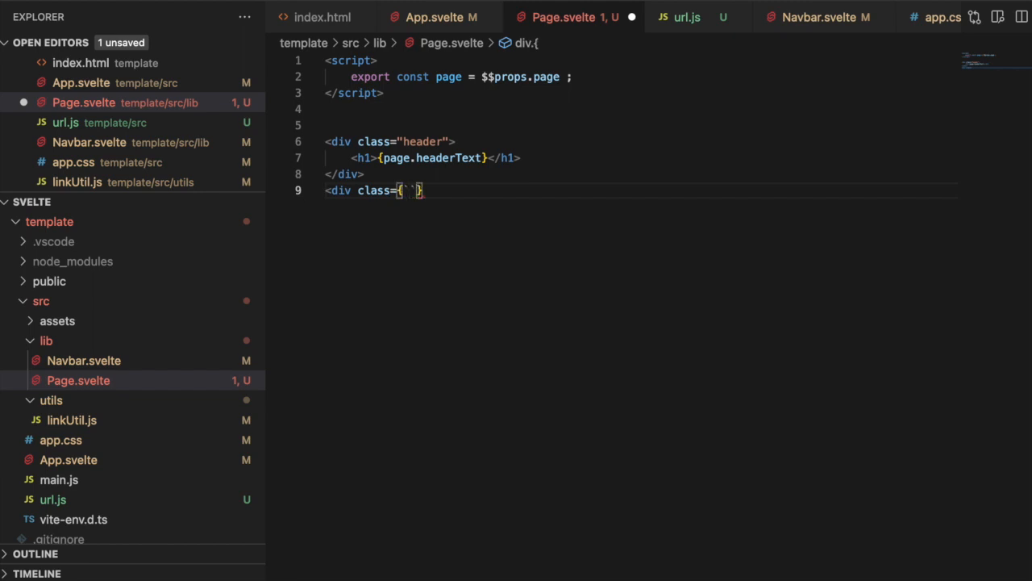
text(main)
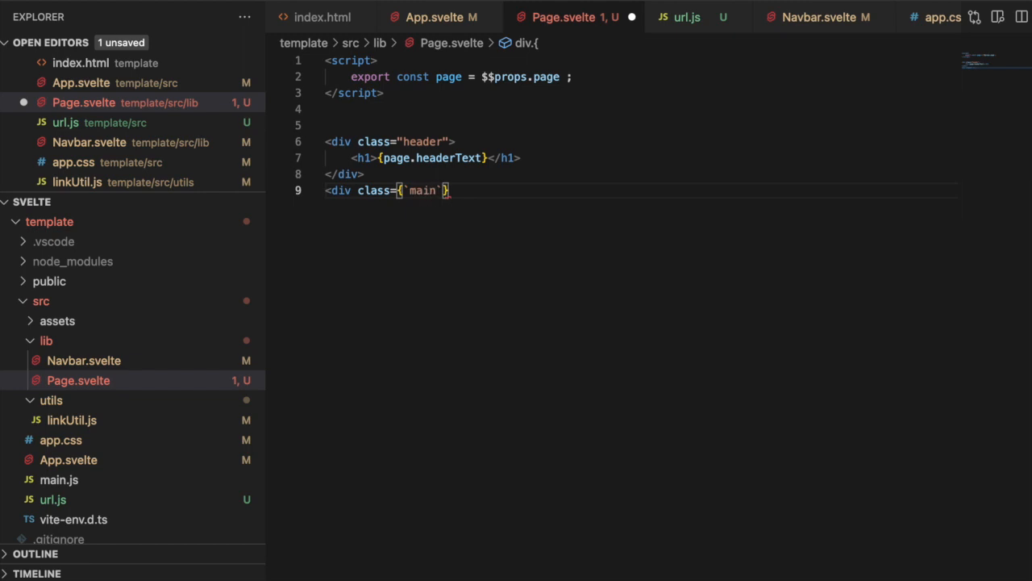
text(-$)
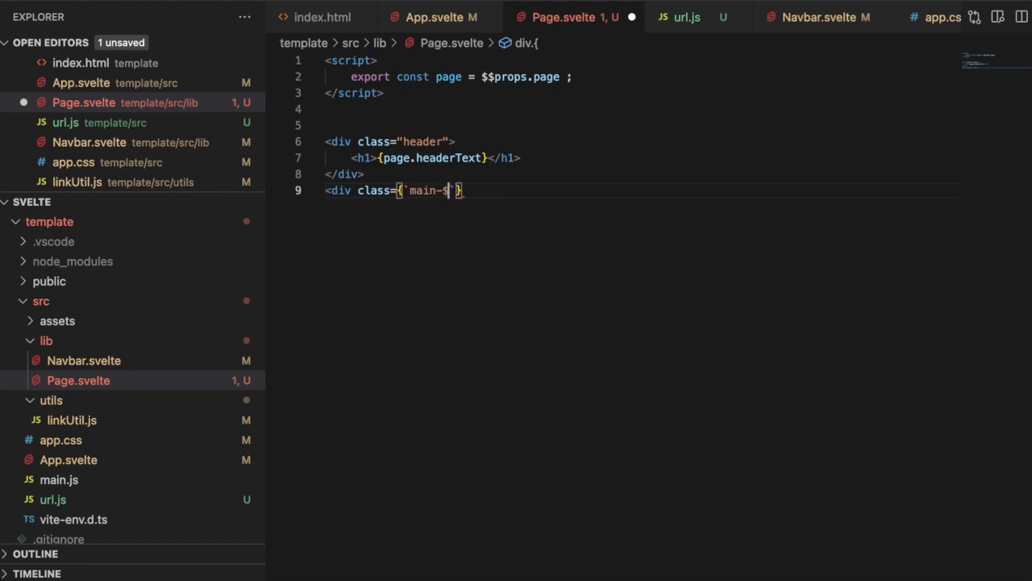
text({})
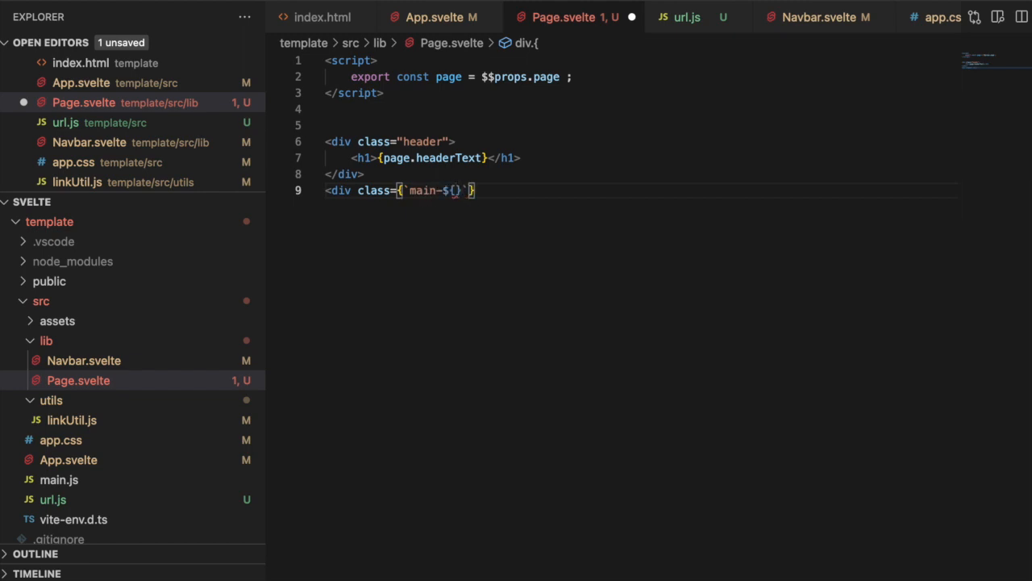
text(page.template)
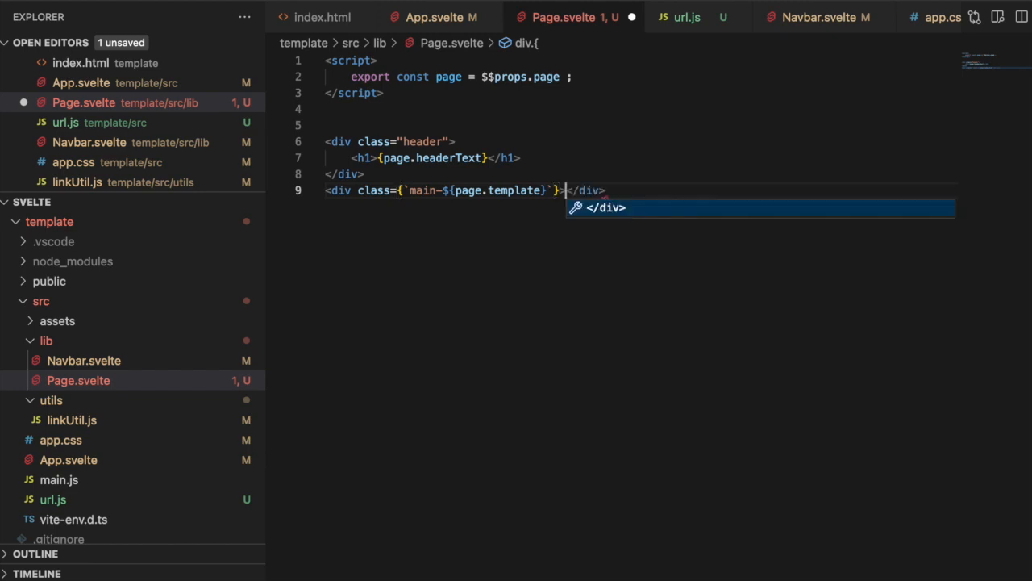
key(Enter)
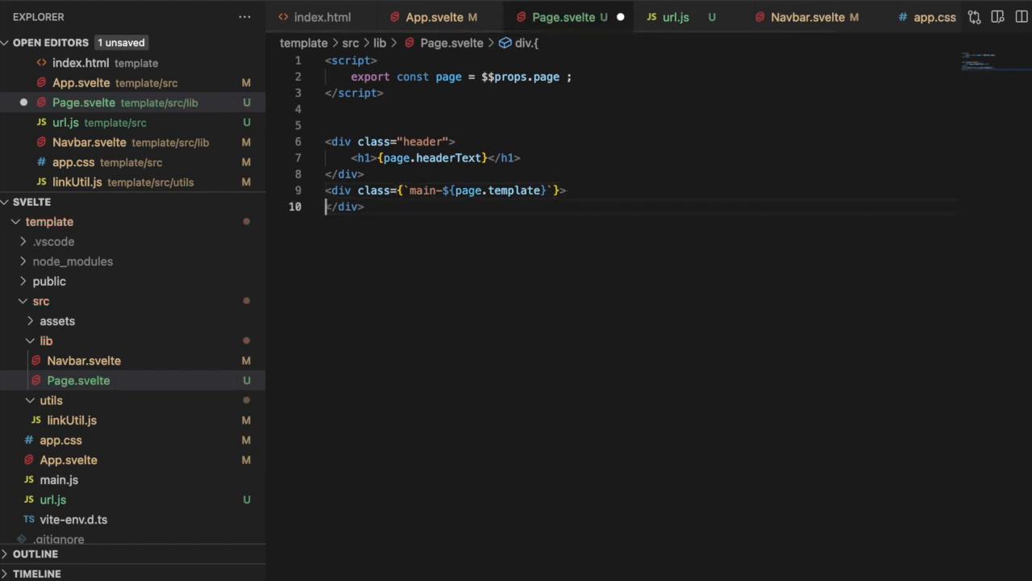
Nest empty div blocks inside the main div
key(Enter)
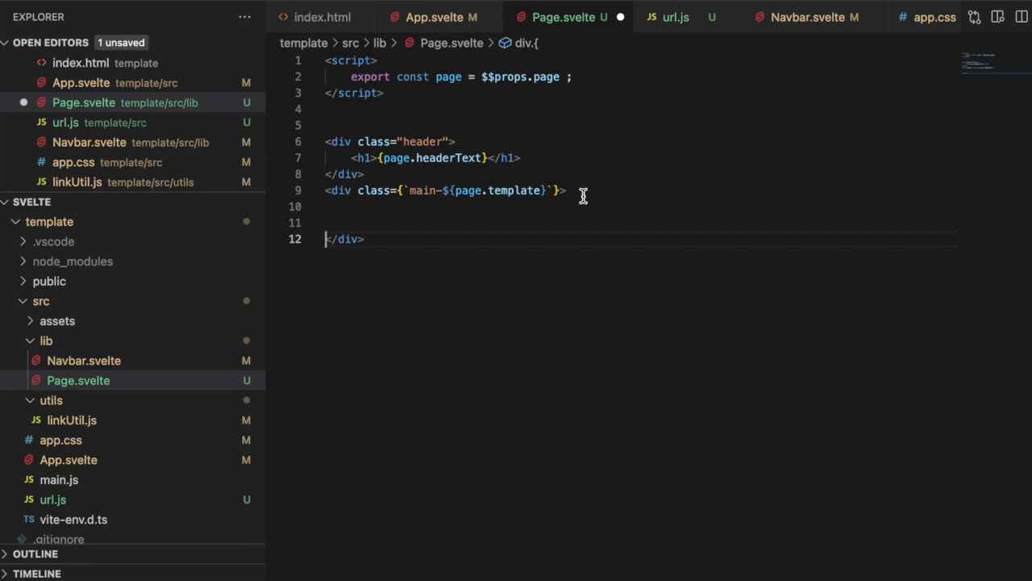
text(<)
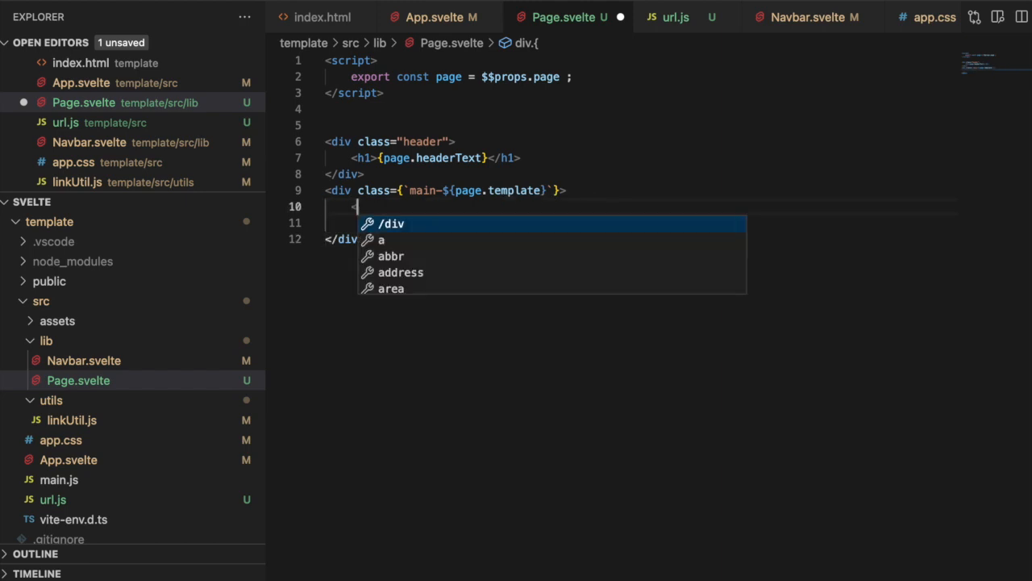
text(div>)
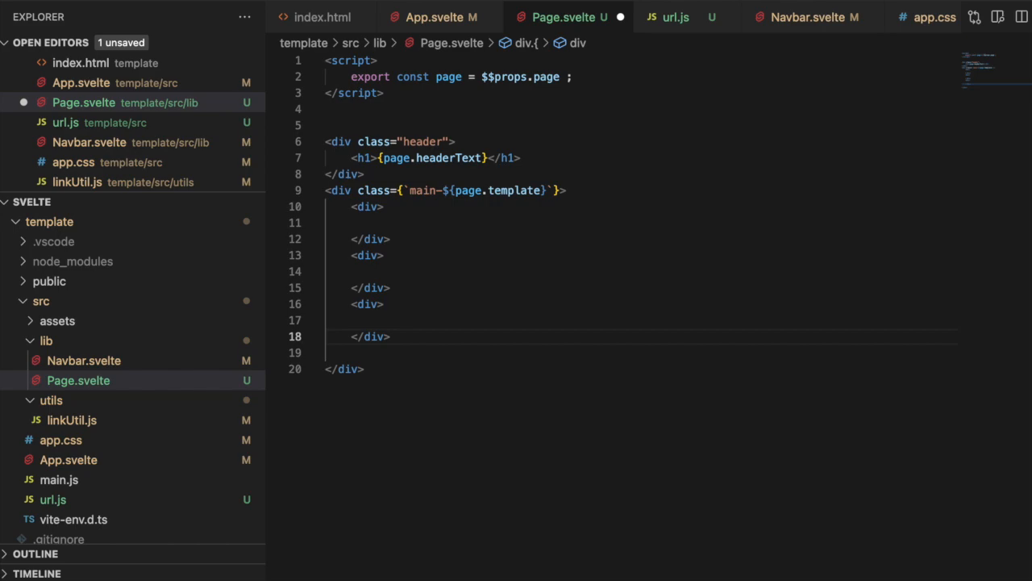
Save Page.svelte with its header styles
click(365, 368)
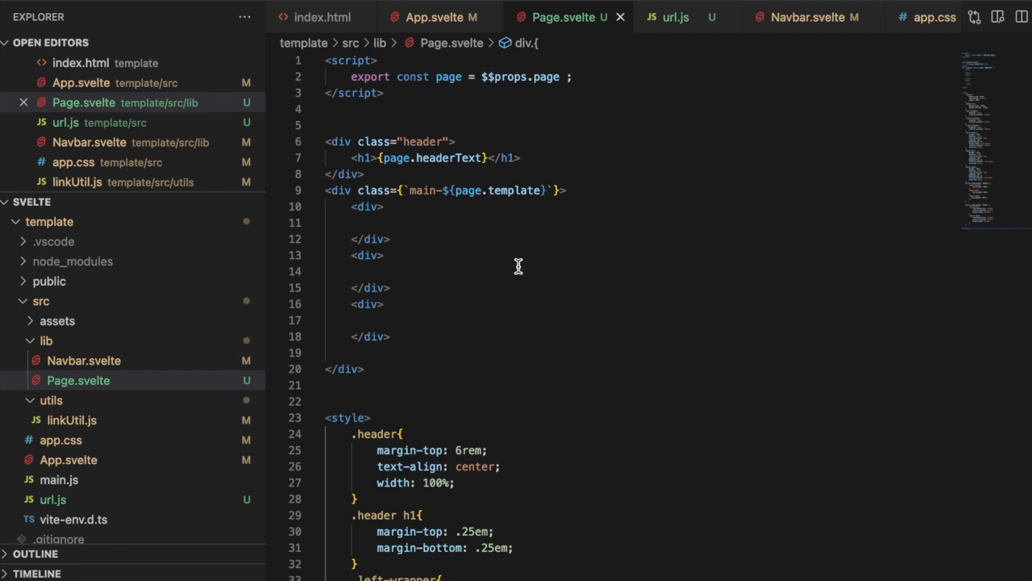
mouse_move(119, 429)
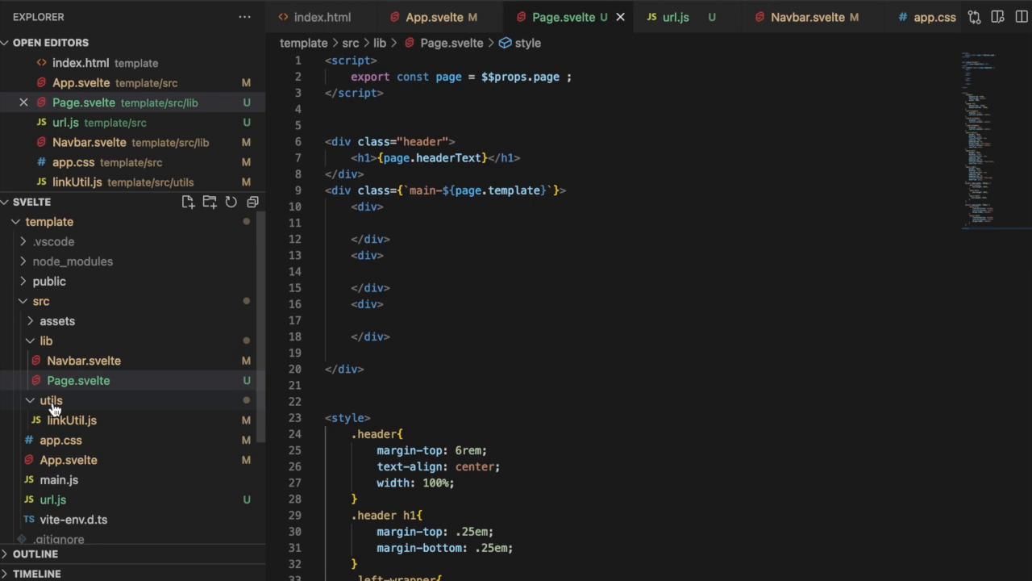
Create a new pageUtil.js file inside the utils folder
right_click(51, 400)
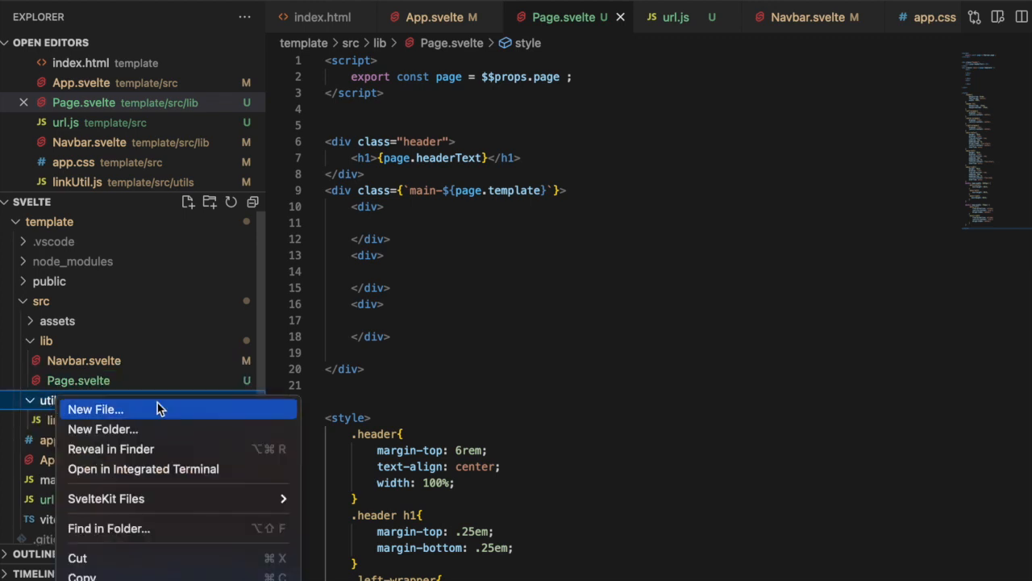
click(95, 410)
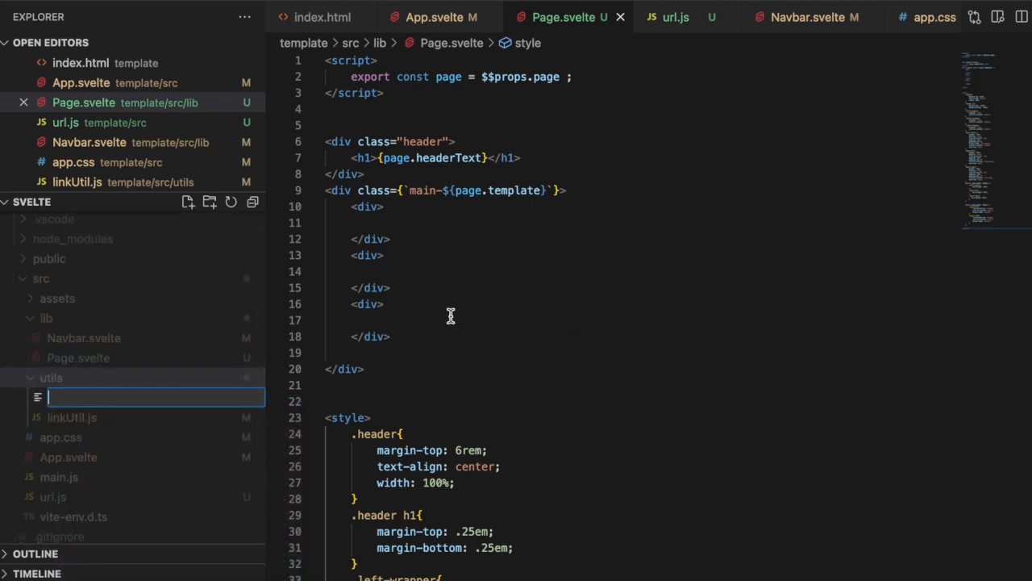
text(pageUtil.)
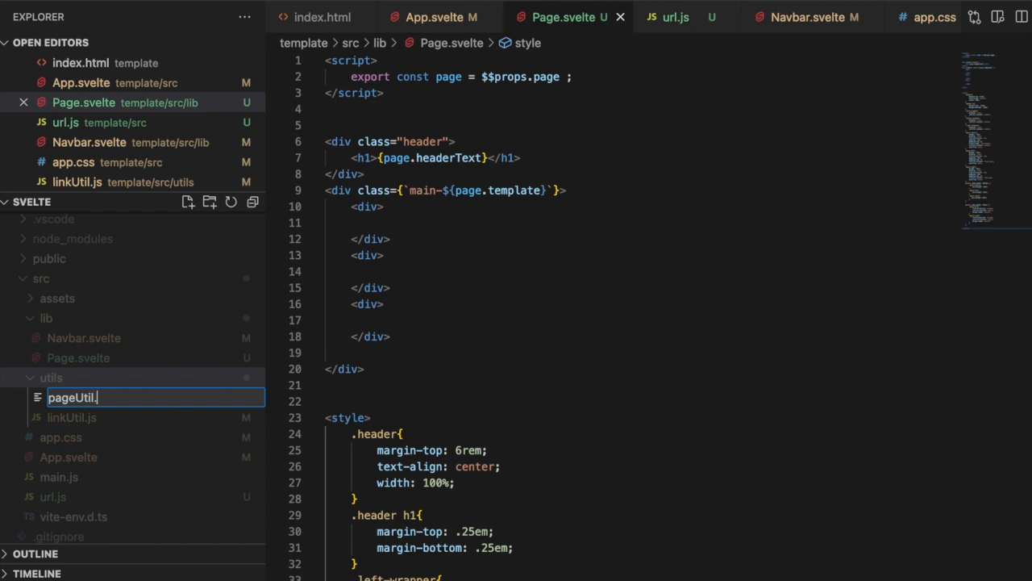
key(Enter)
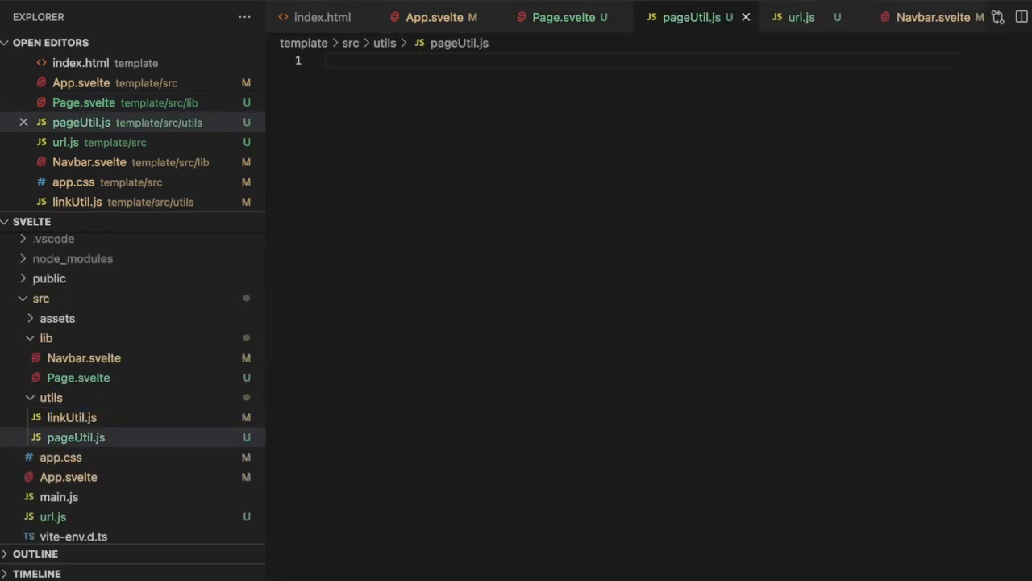
Export a pageUtil array whose first object has page 'Home'
text(export const p)
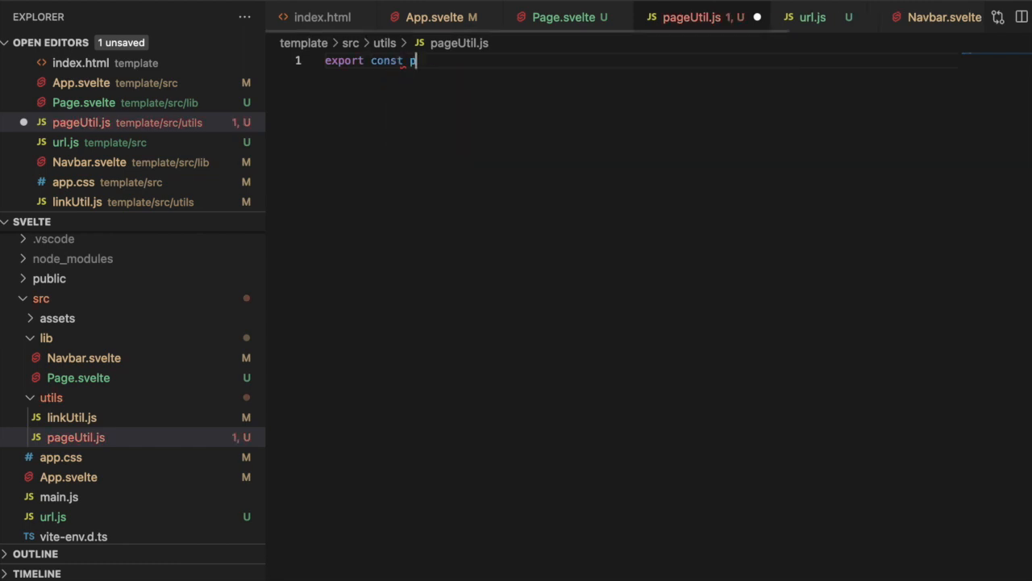
text(ageUtil)
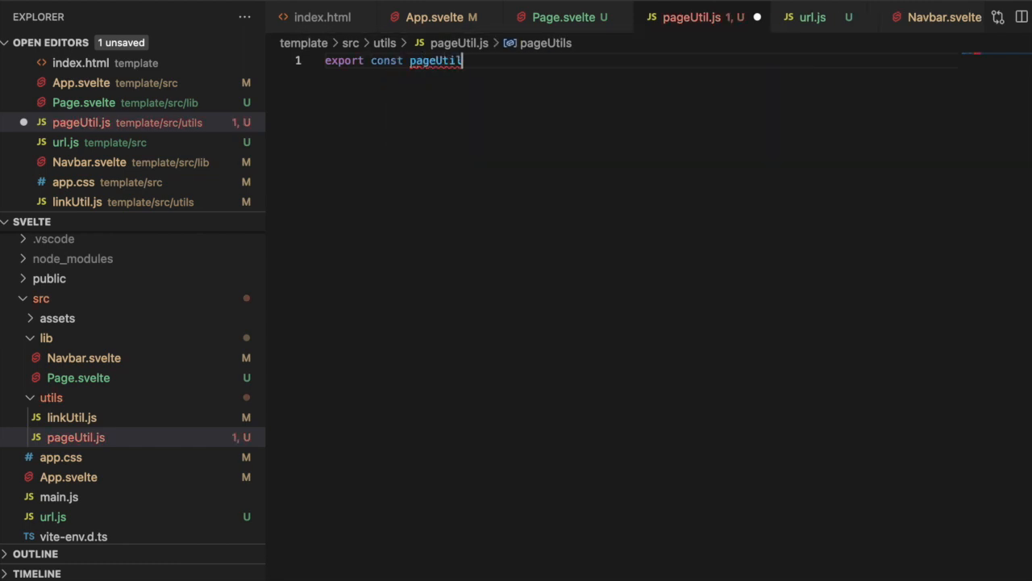
text(= [)
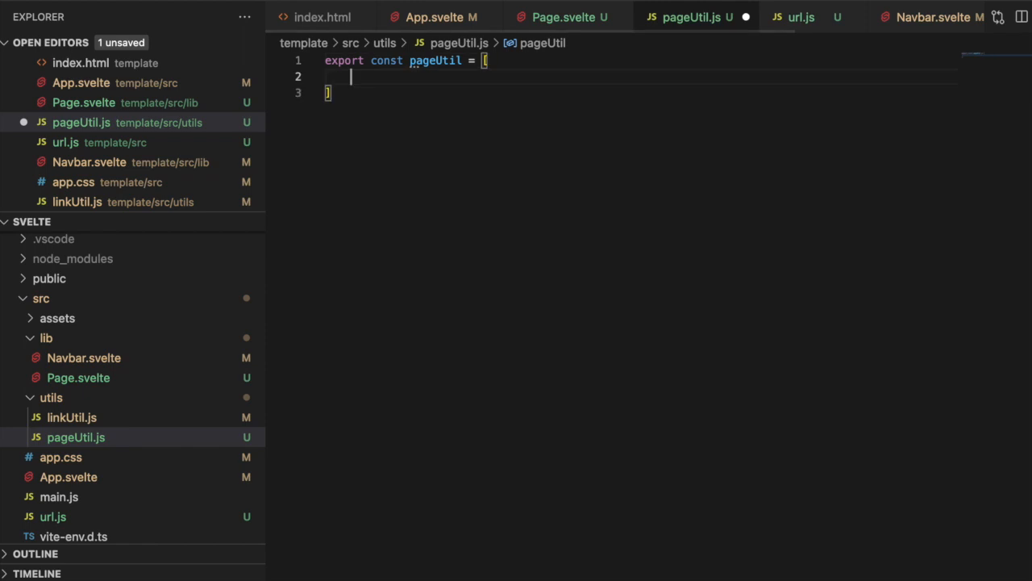
text({})
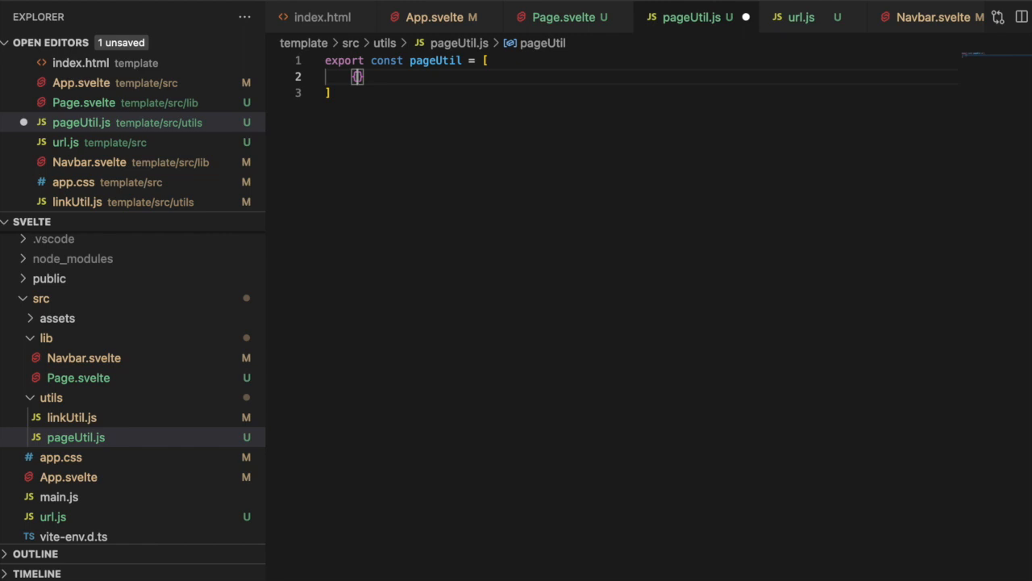
text(page:)
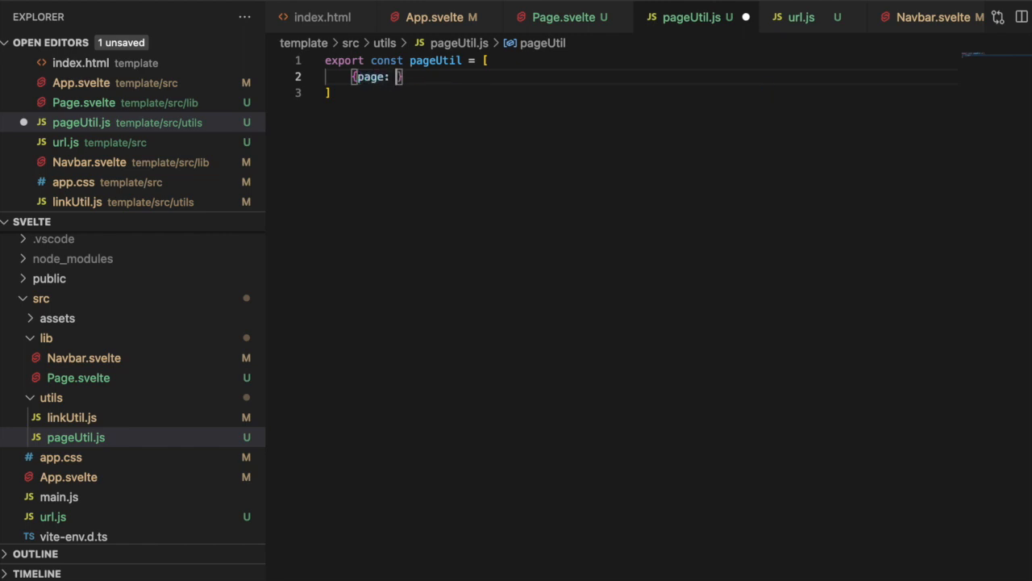
text('Home')
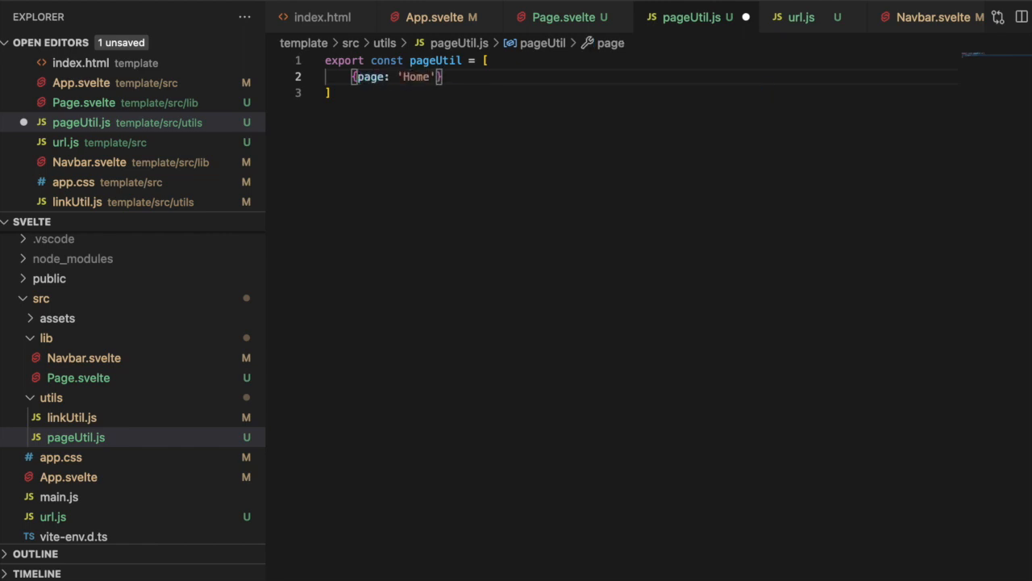
text(,)
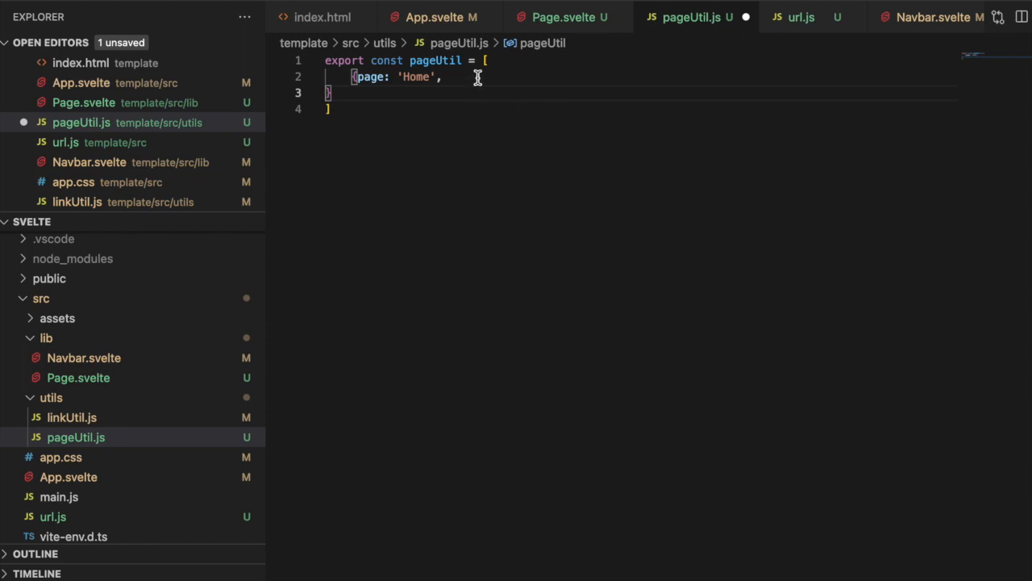
key(Enter)
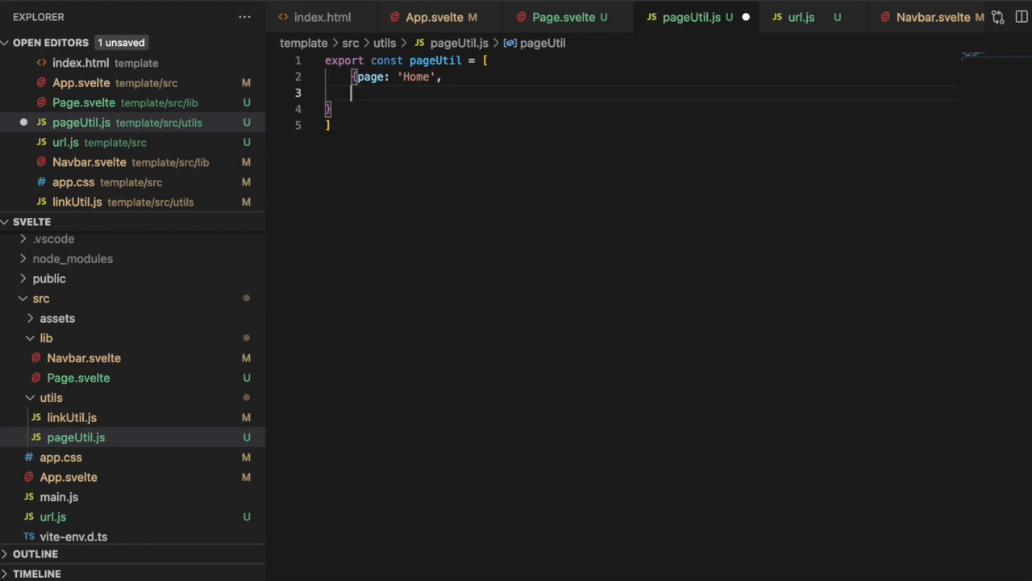
Give the Home entry its 'Welcome to Consulting Ninja!' headerText and an altHeader
text(headerRte)
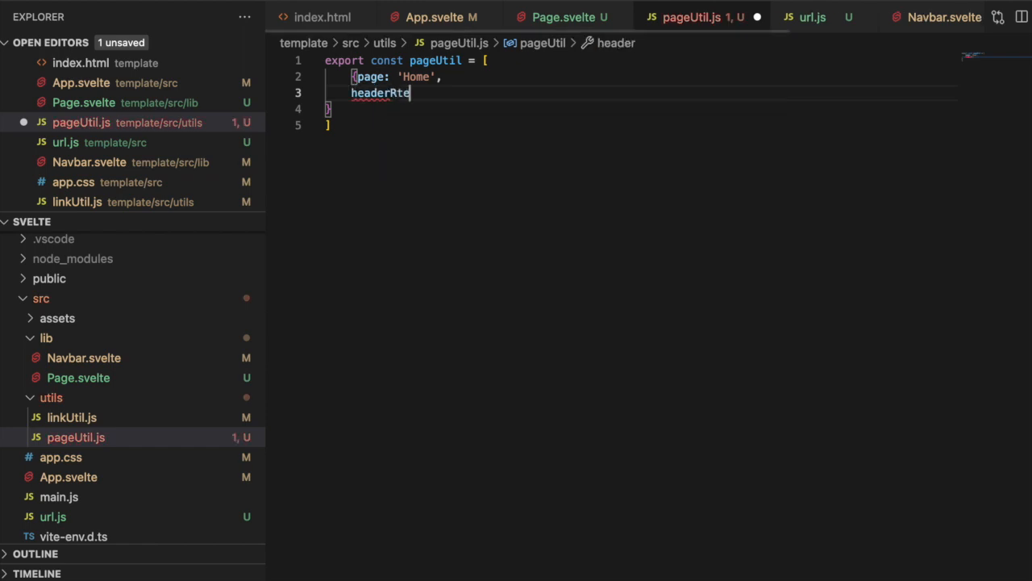
text(ext)
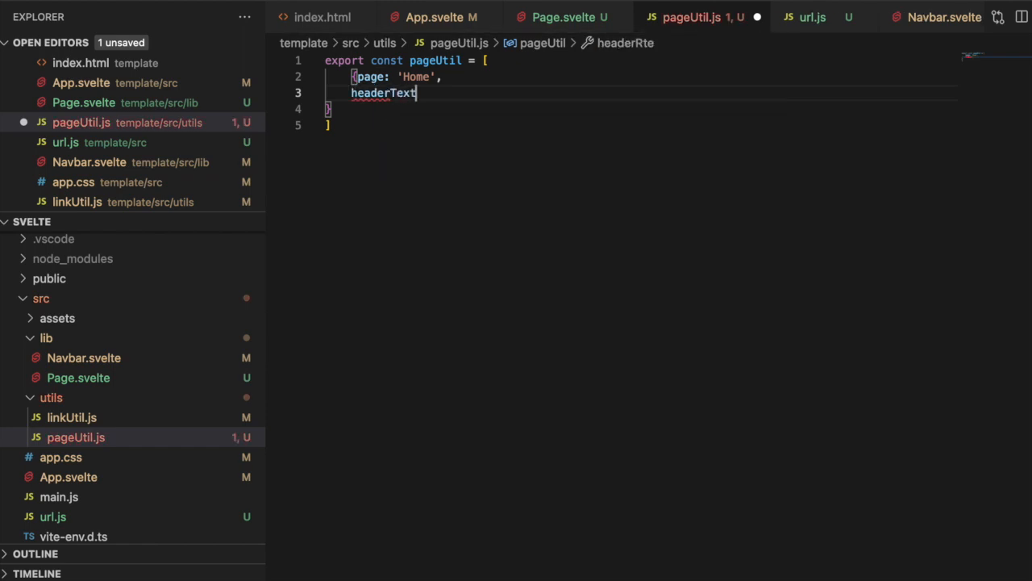
text(: 'Welcome to Cons)
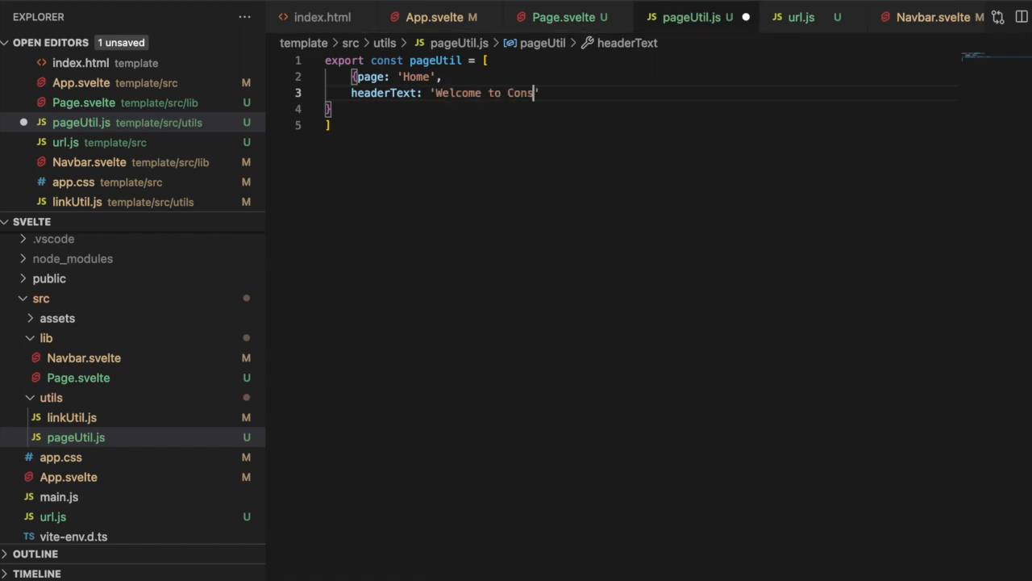
text(ulting Nija')
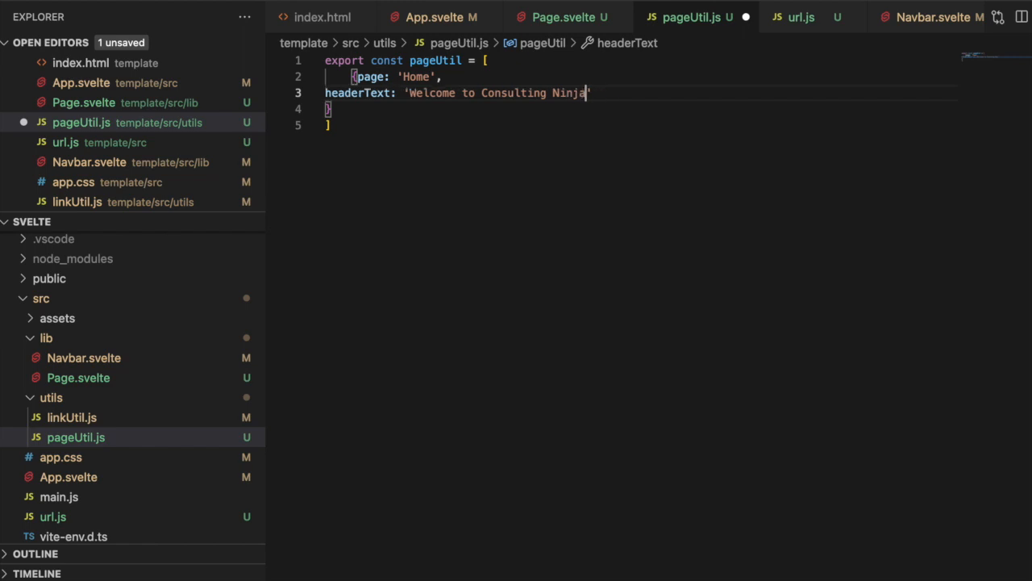
text(!)
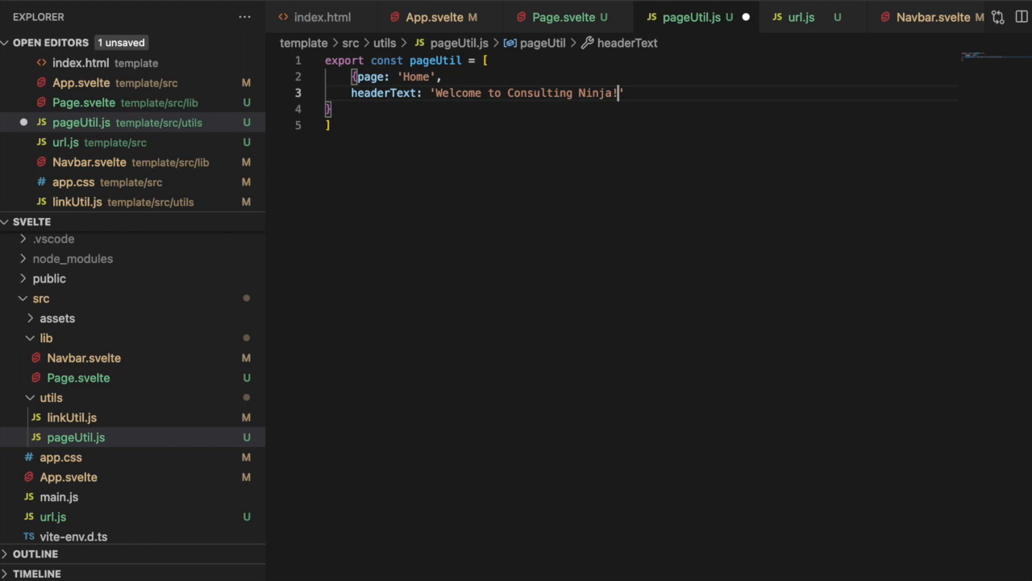
text(alt)
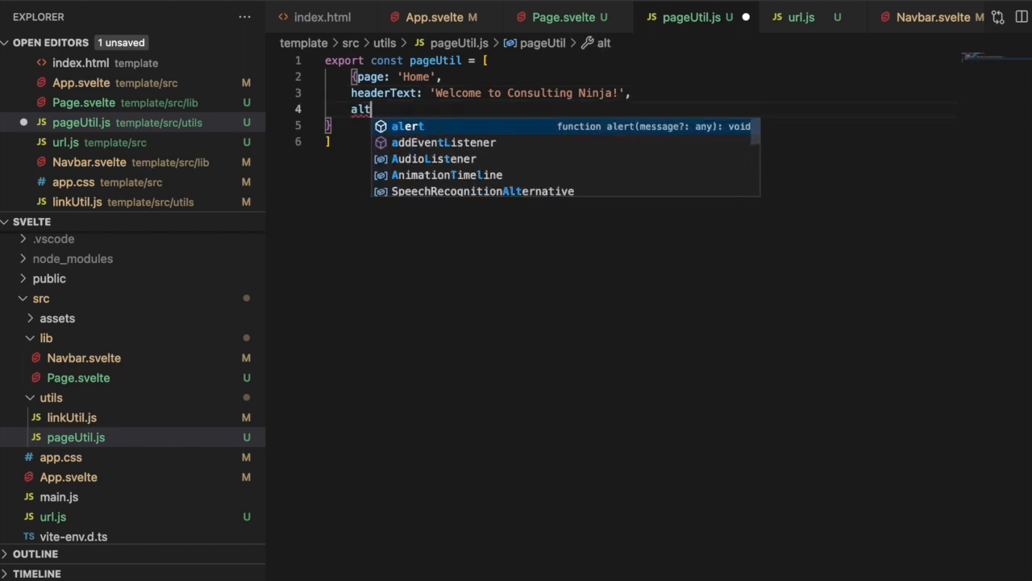
text(Header: '',)
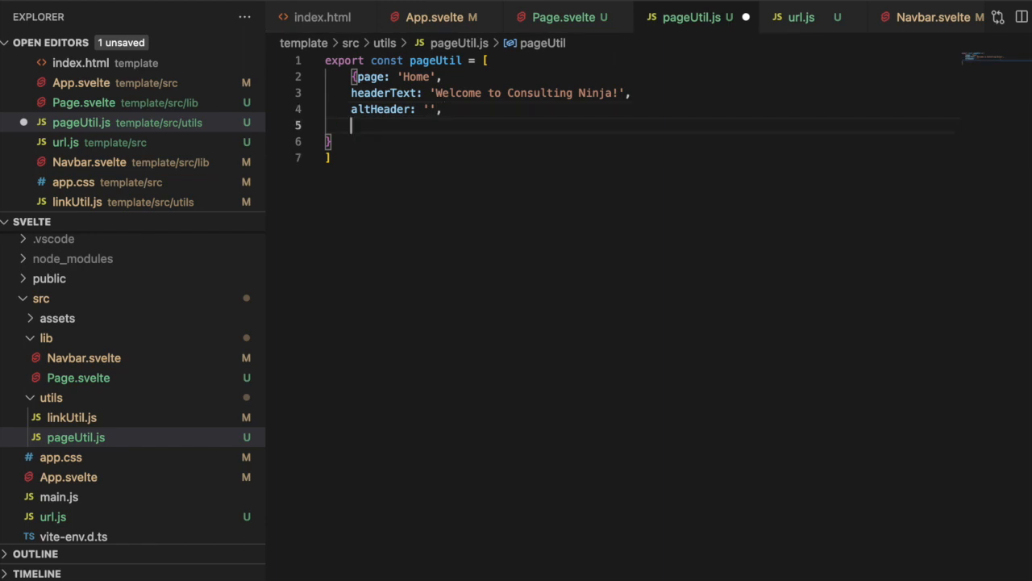
Give the Home entry url '#/' and template 'center'
text(url: '#')
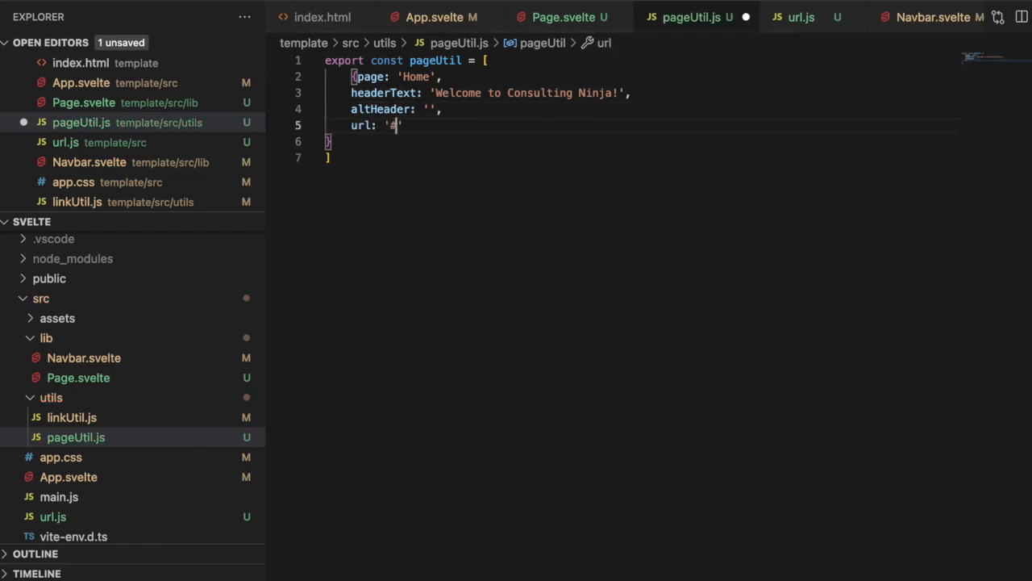
text(/)
text(template: ')
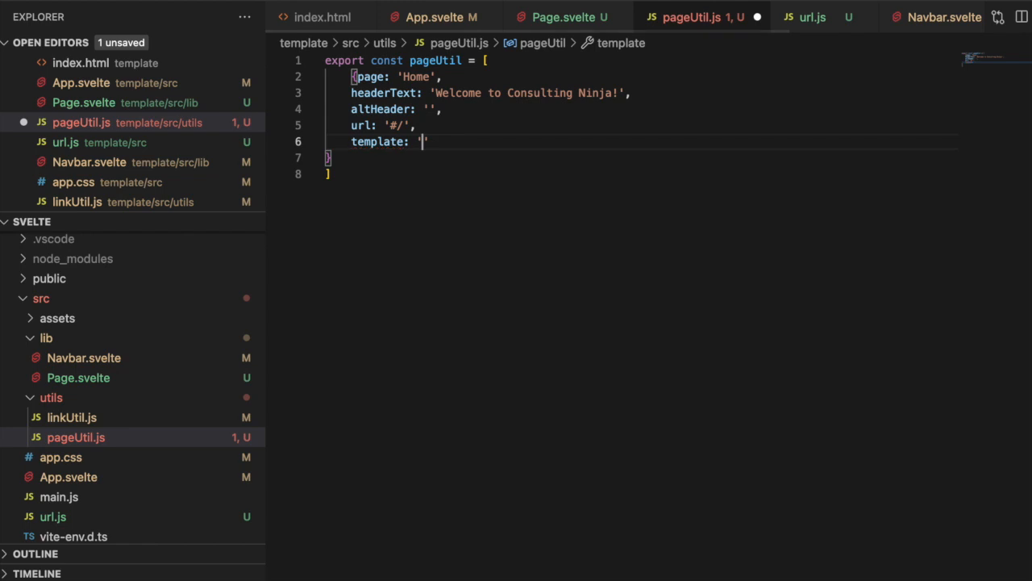
text(center)
click(334, 156)
text(,)
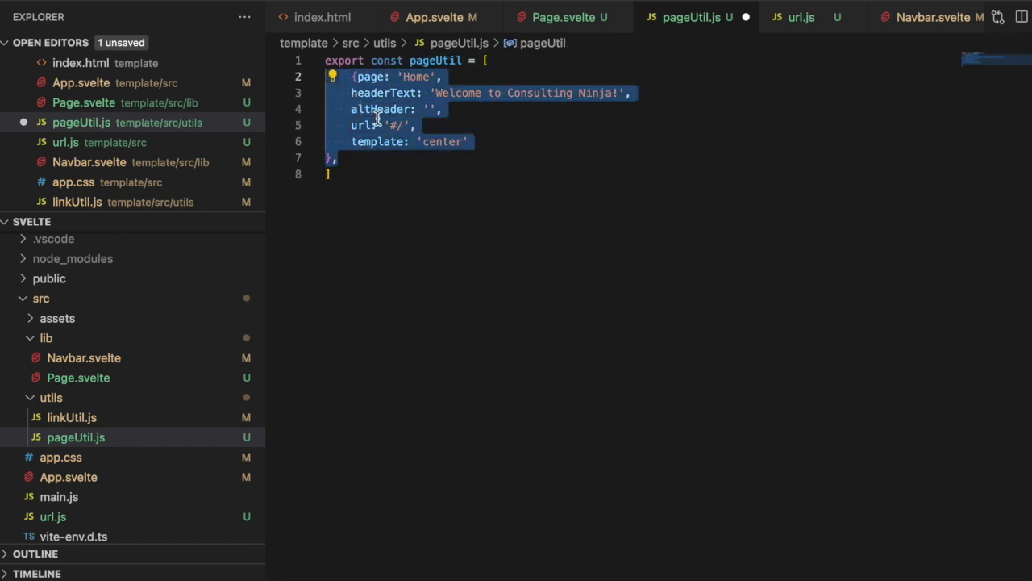
Paste a copy of the Home entry, checking the page links in linkUtil.js
key(ctrl+v)
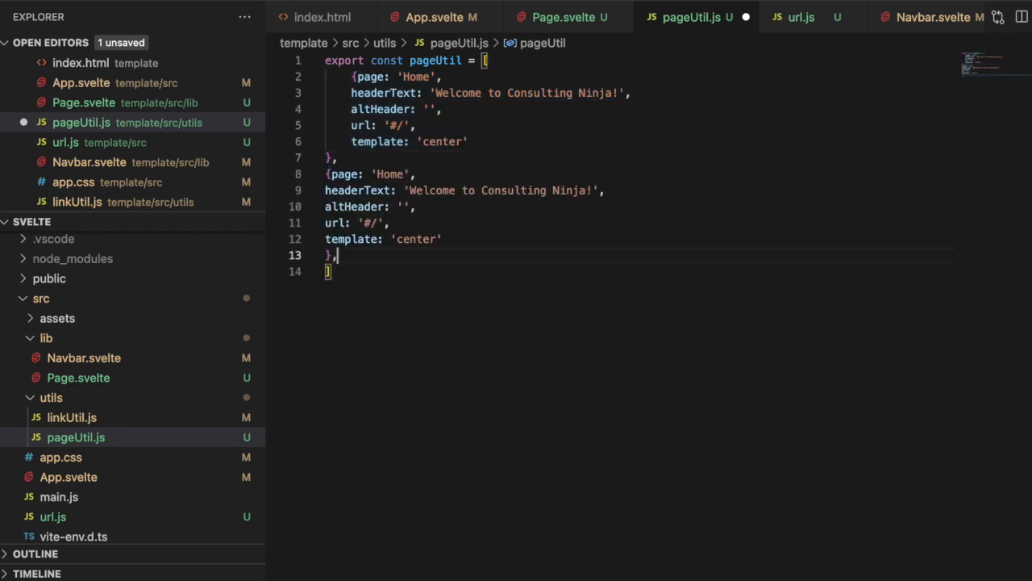
mouse_move(629, 16)
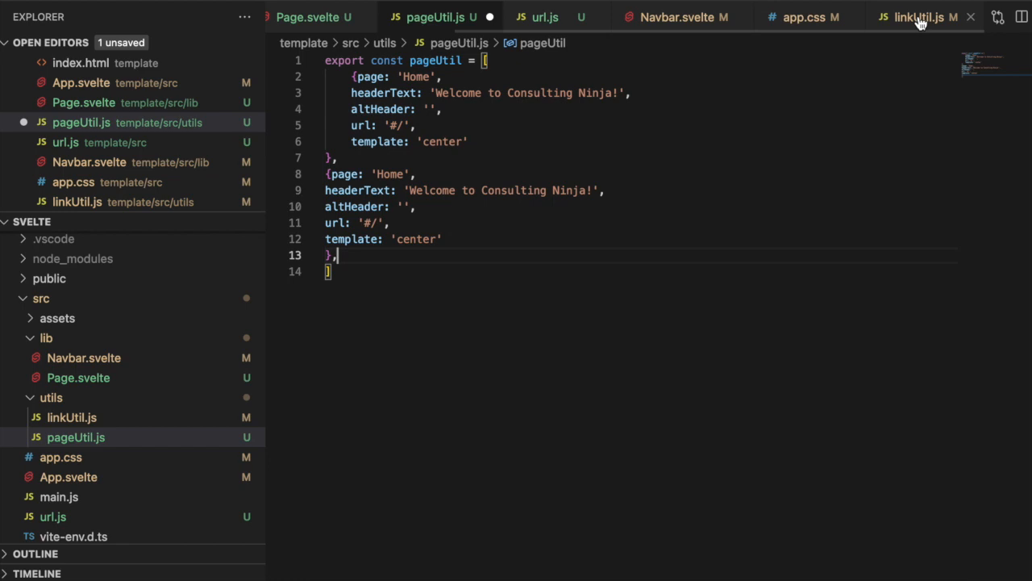
click(919, 16)
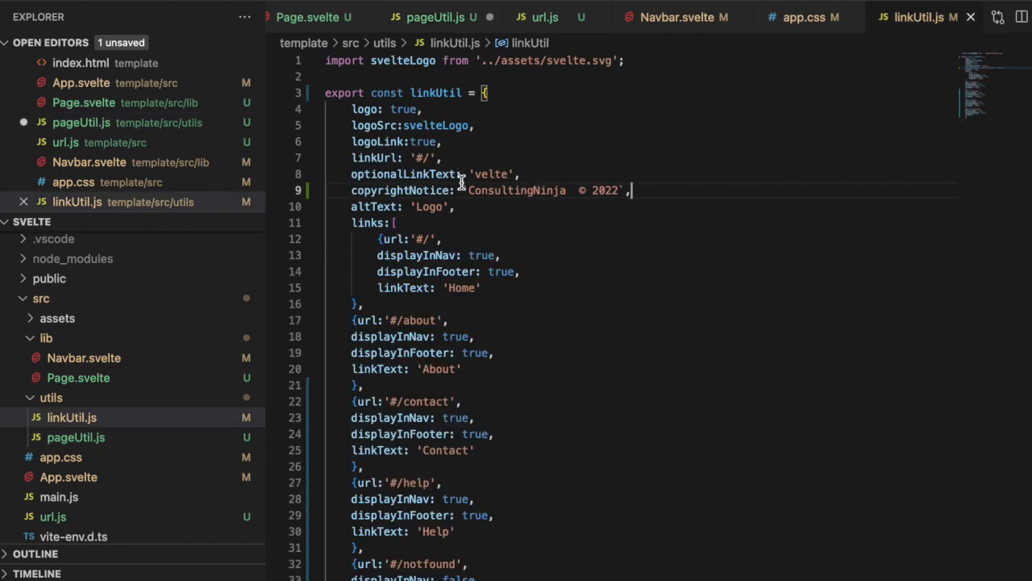
scroll(down, 3)
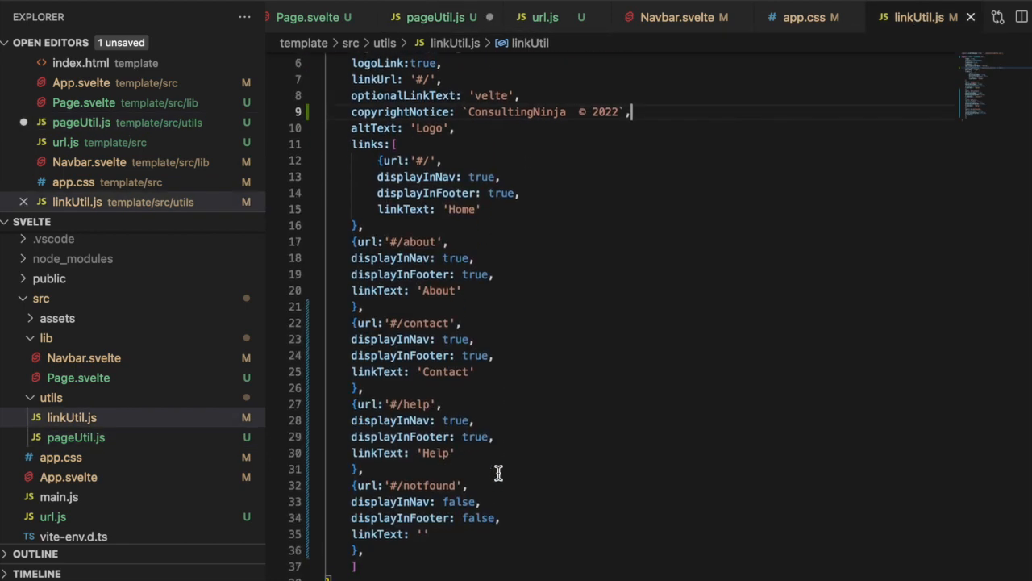
click(436, 16)
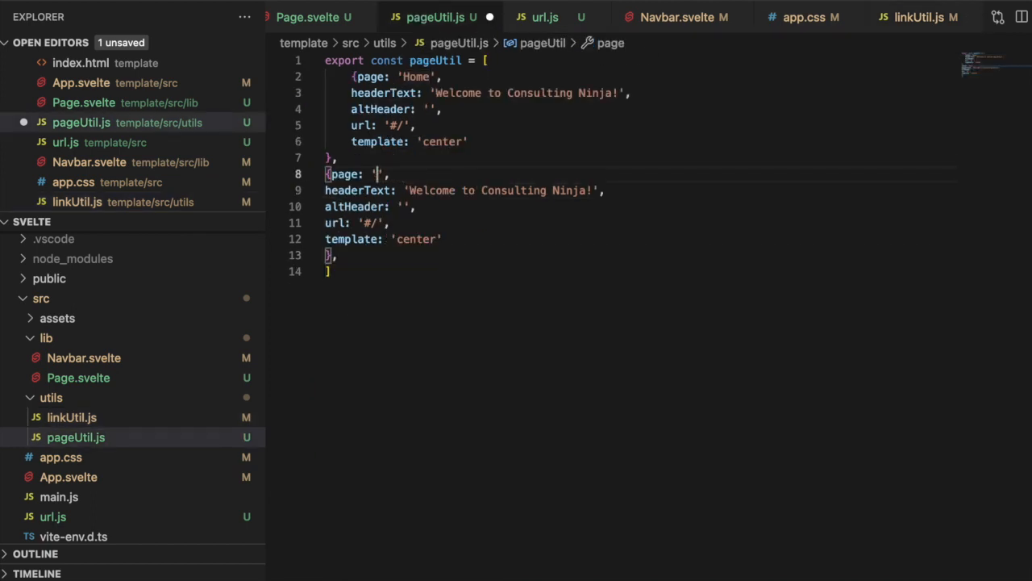
Set page 'About', url '#/about', headerText 'All about Consulting Ninja!', template 'left'
text(About)
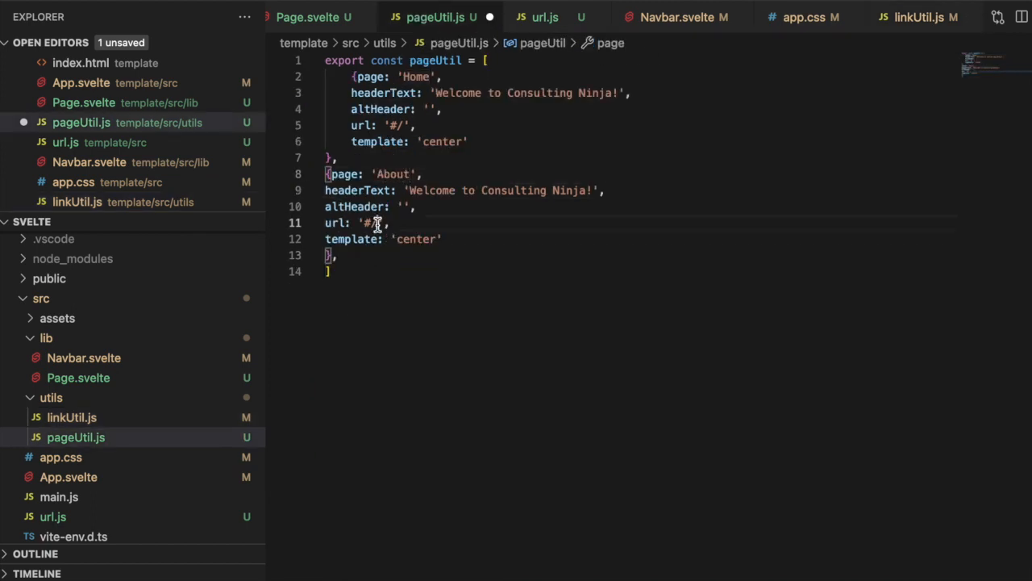
text(about)
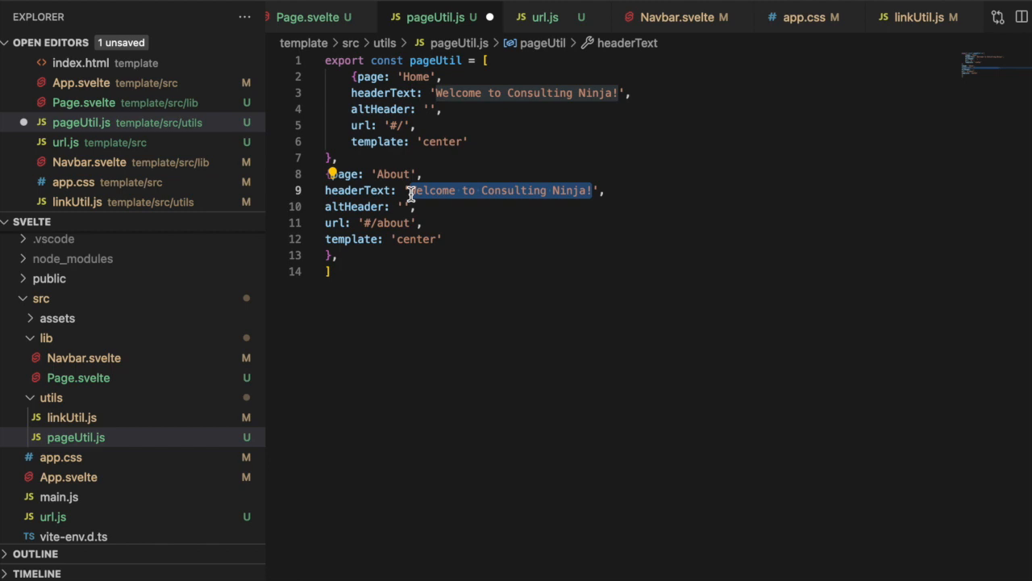
text(All about Cons)
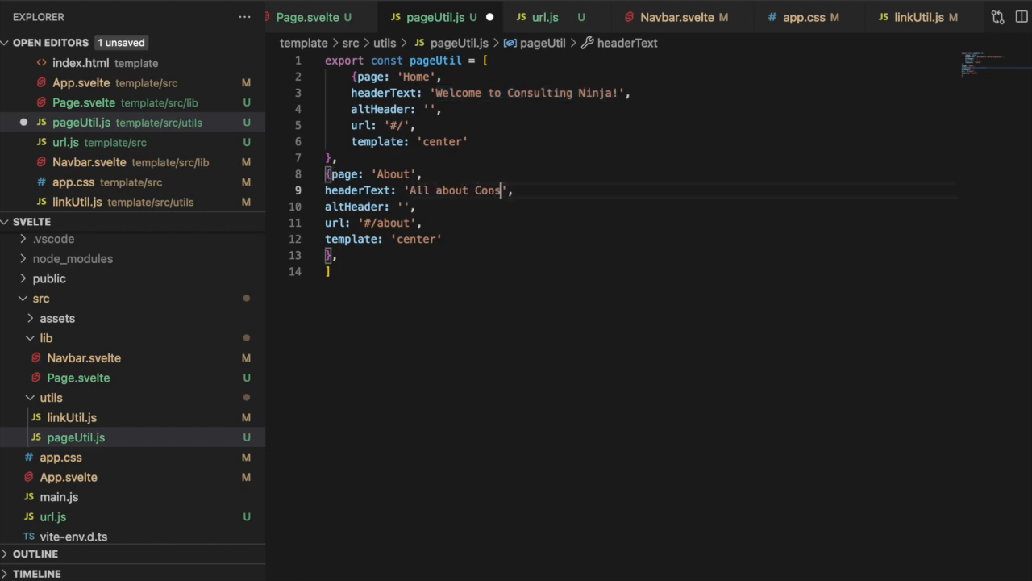
text(ulting)
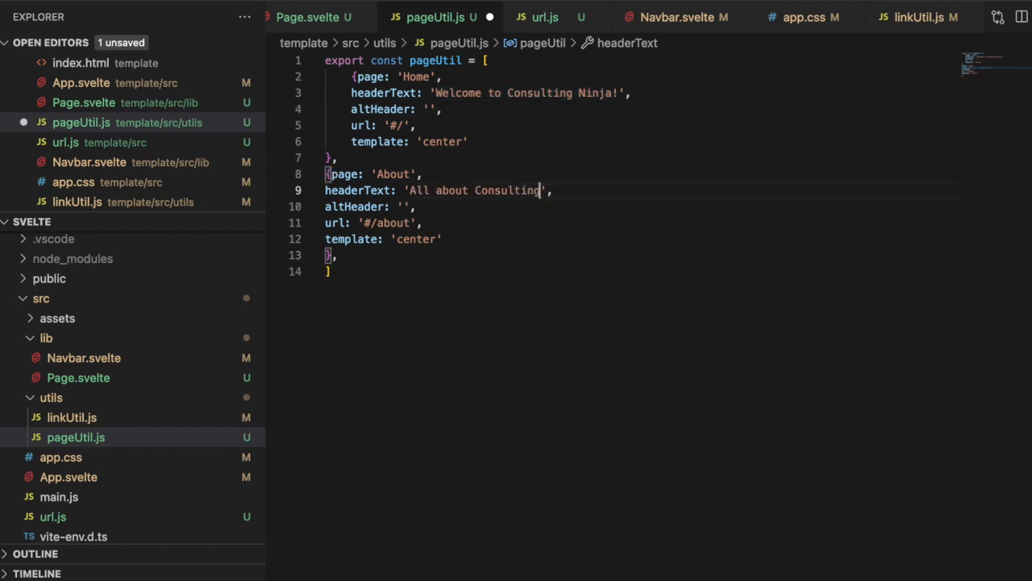
text(Ninja)
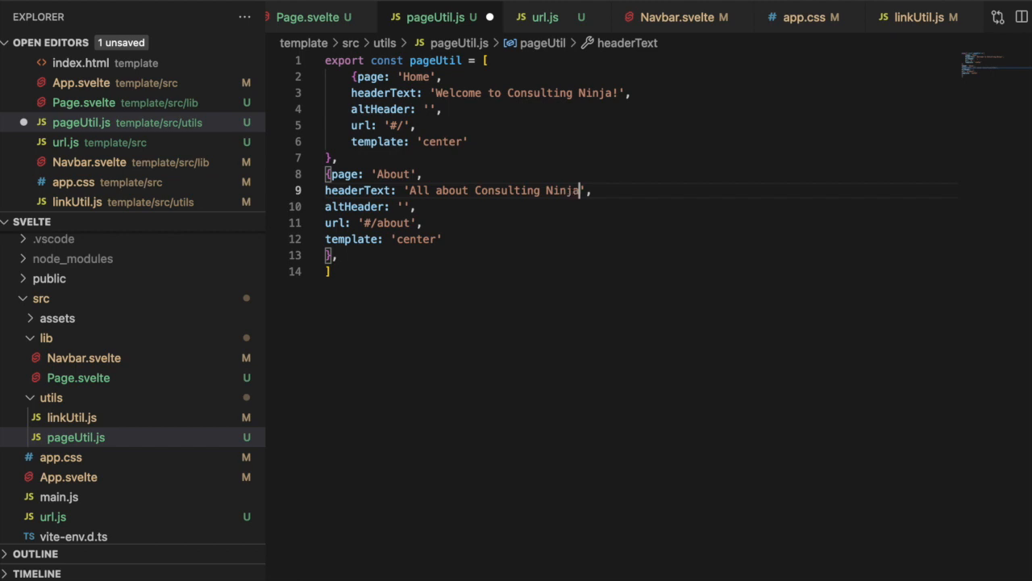
text(!)
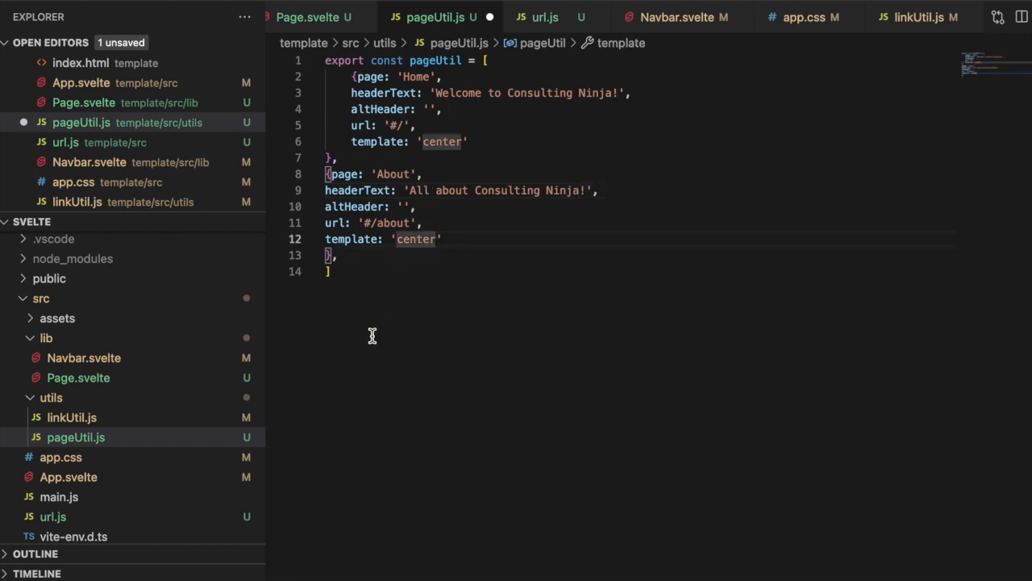
text(left)
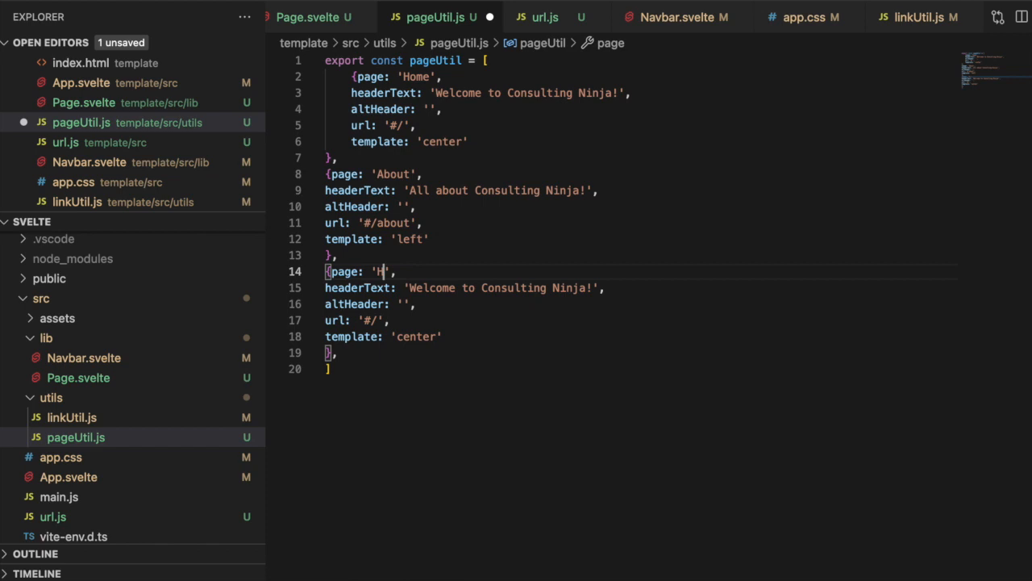
Set page 'Contact', headerText 'Contact!', url '#/contact', template 'center'
text(Contact)
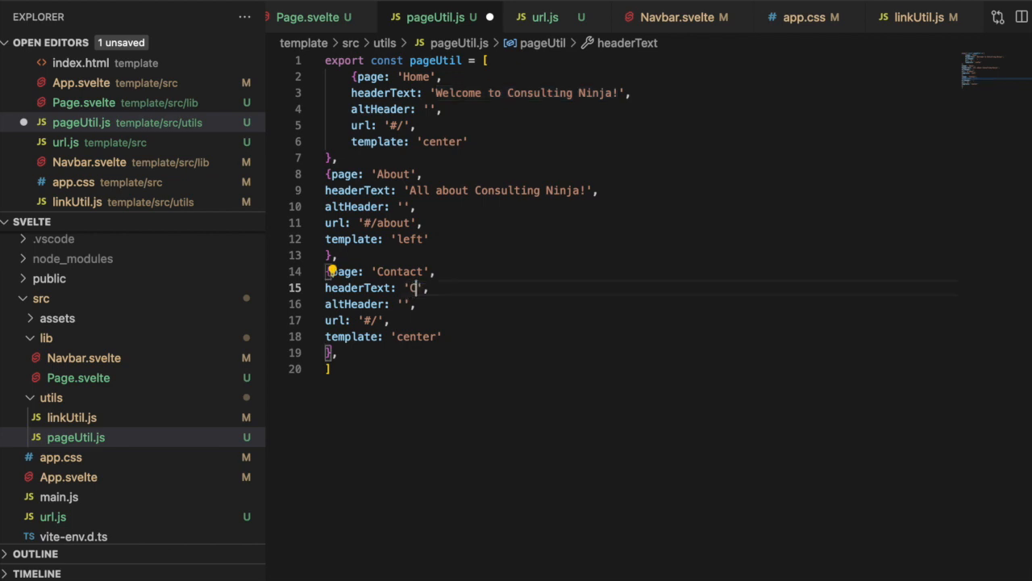
text(ontact us)
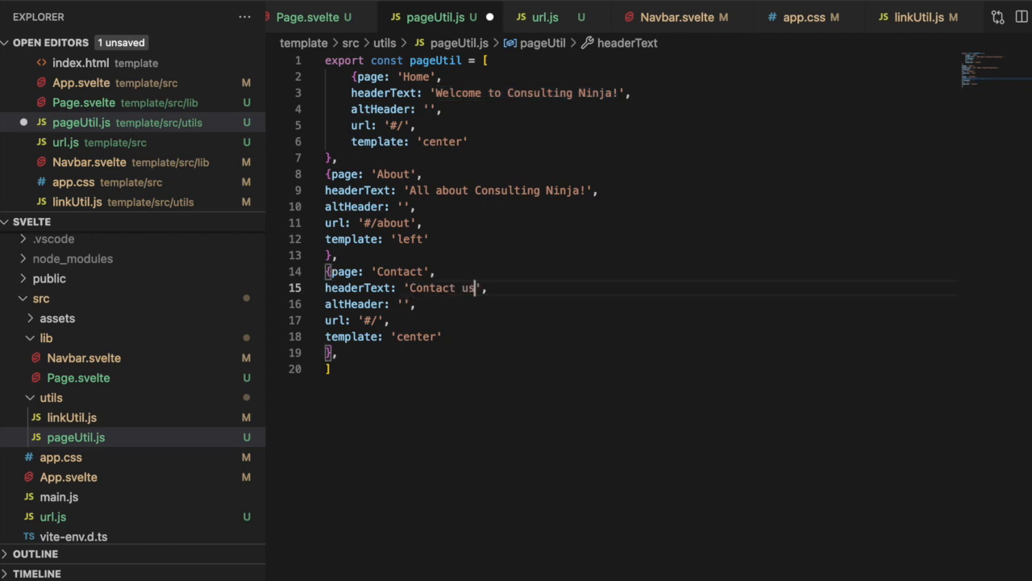
key(BackSpace)
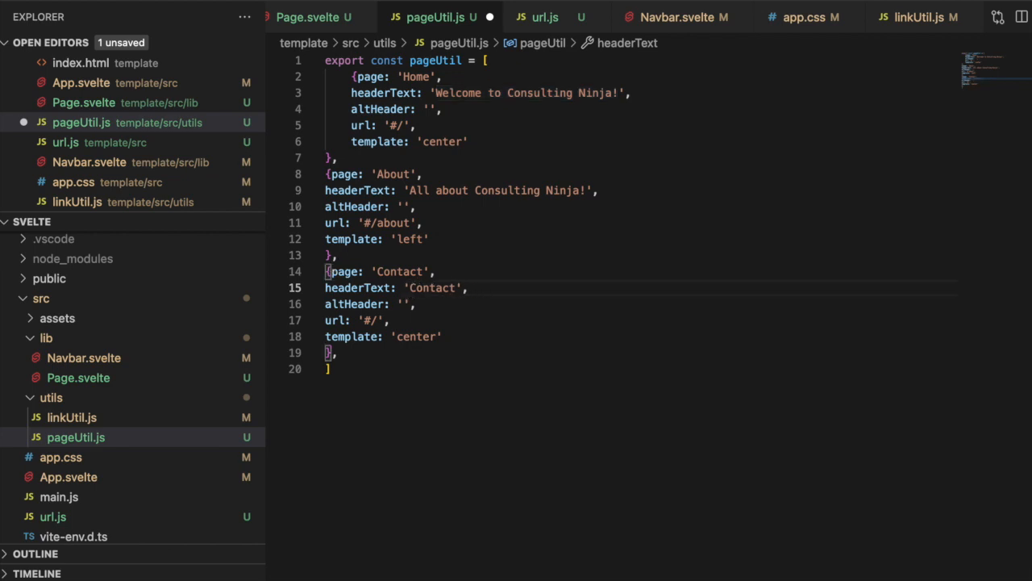
text(!)
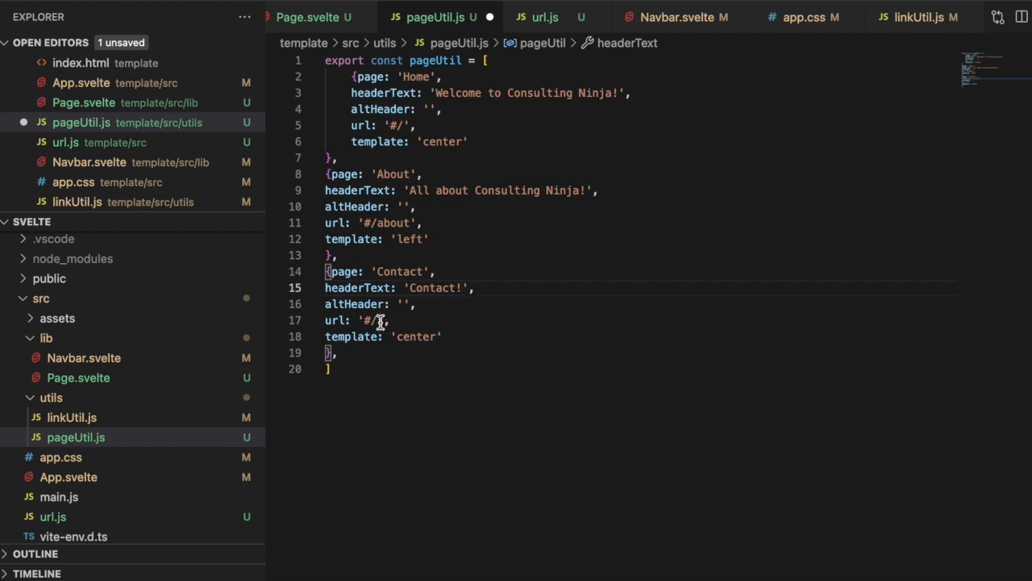
text(contac)
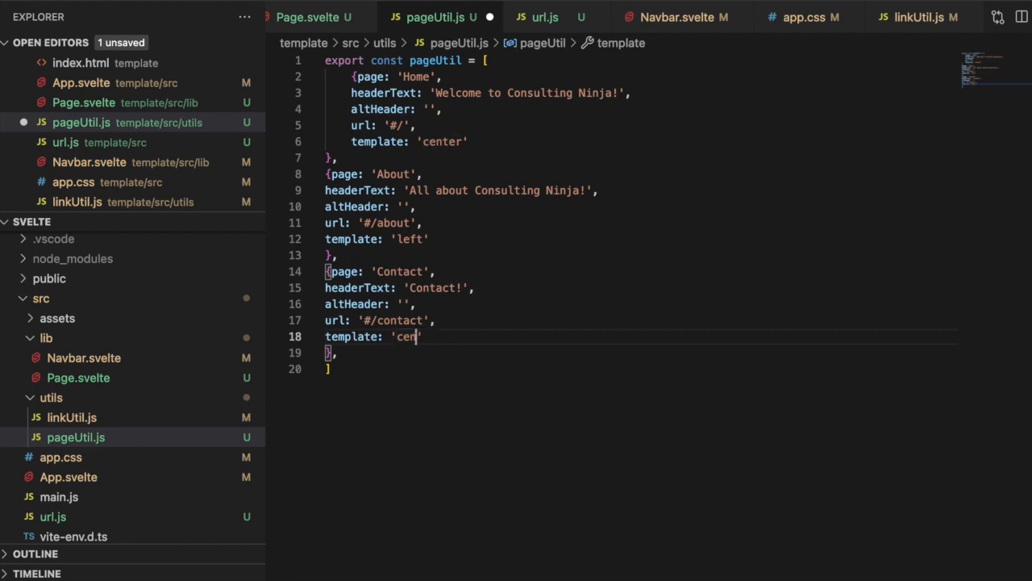
text(ter)
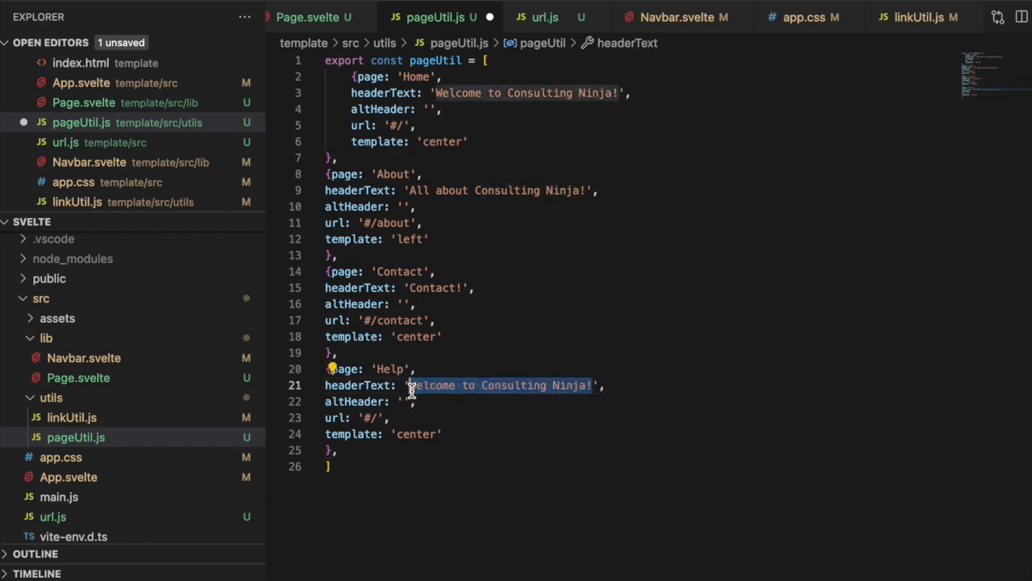
Set headerText 'So you want help huh?', url '#/help', template 'right' for the Help entry
text(So you want h',)
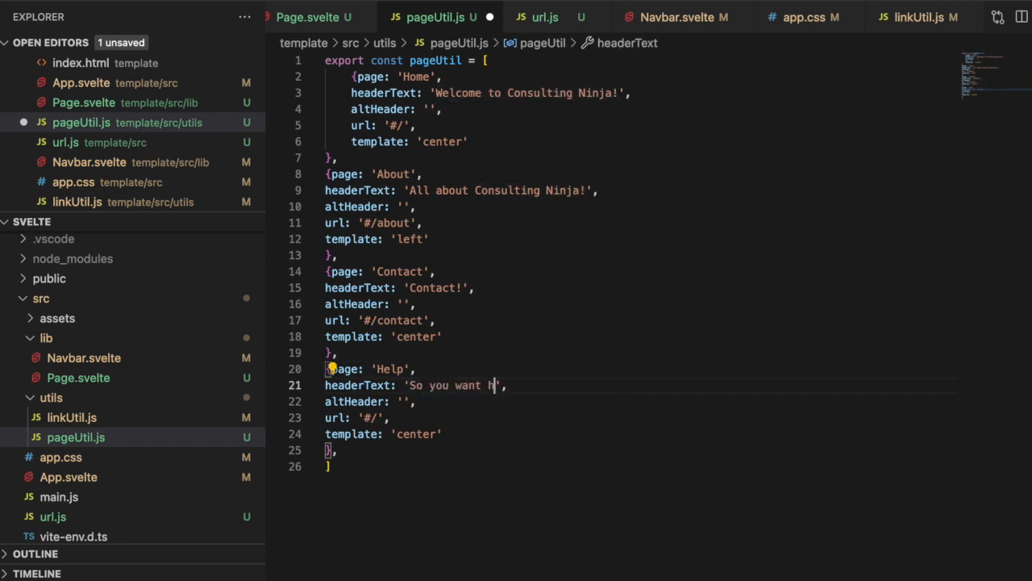
text(elp huh?)
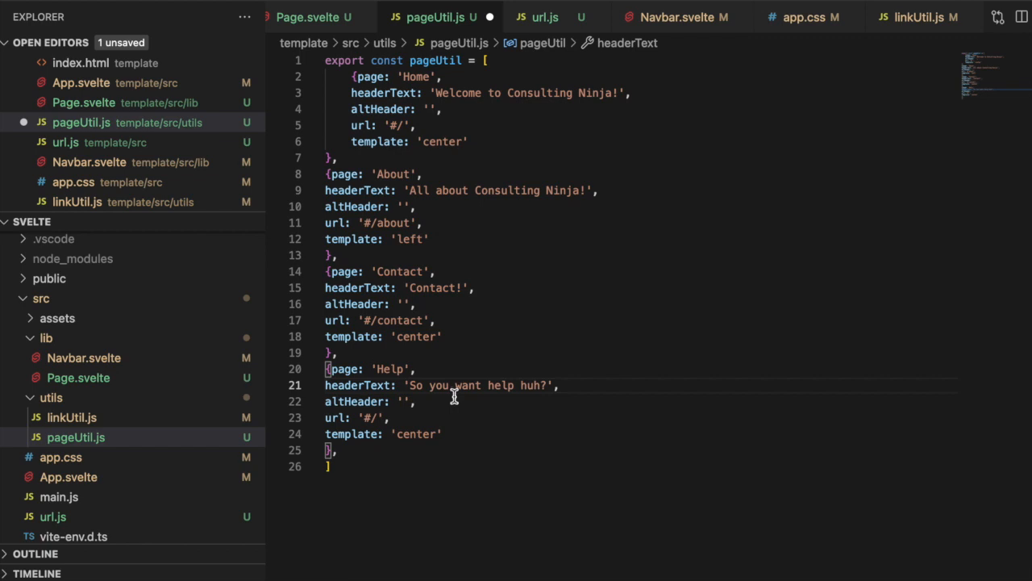
text(help)
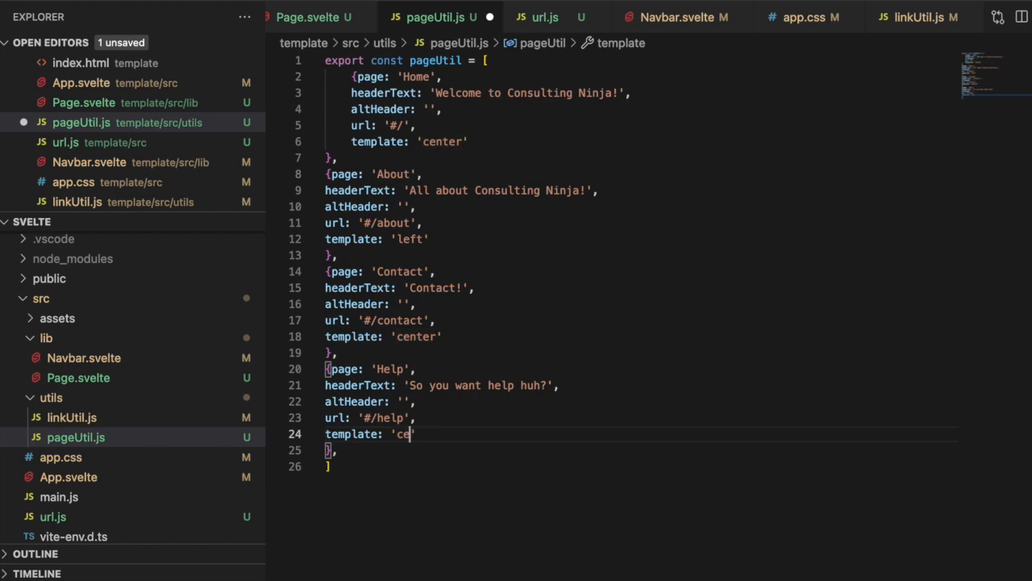
text(right)
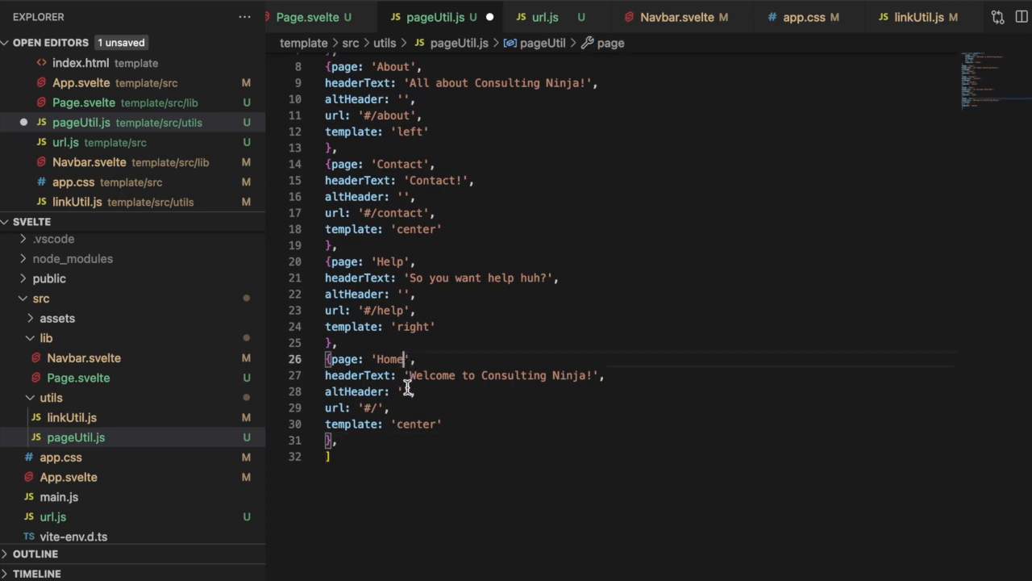
Set the last entry to page 'Not Found', headerText 'Page Not Found', url '#/notfound'
text(not)
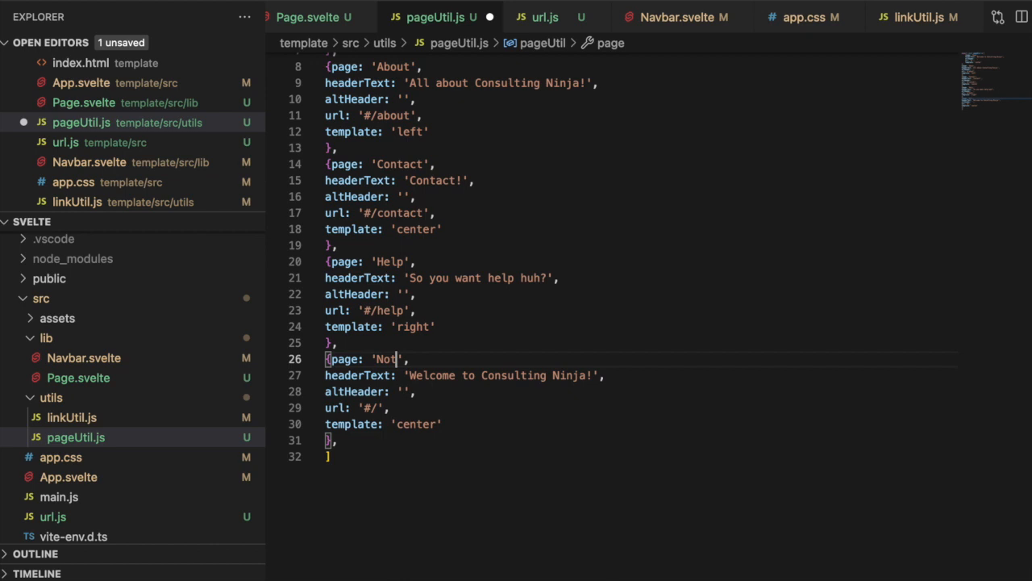
text(Found)
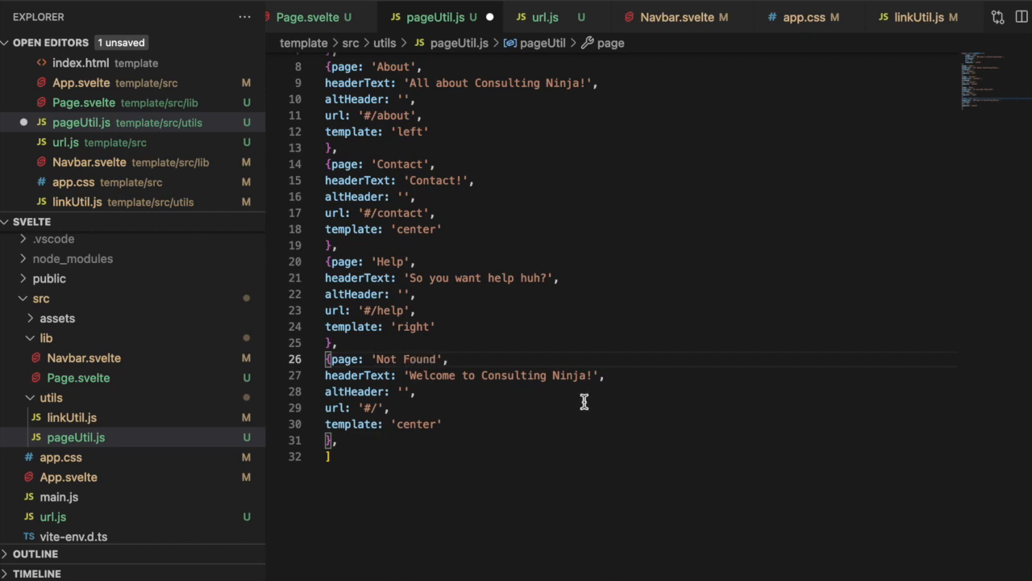
double_click(500, 374)
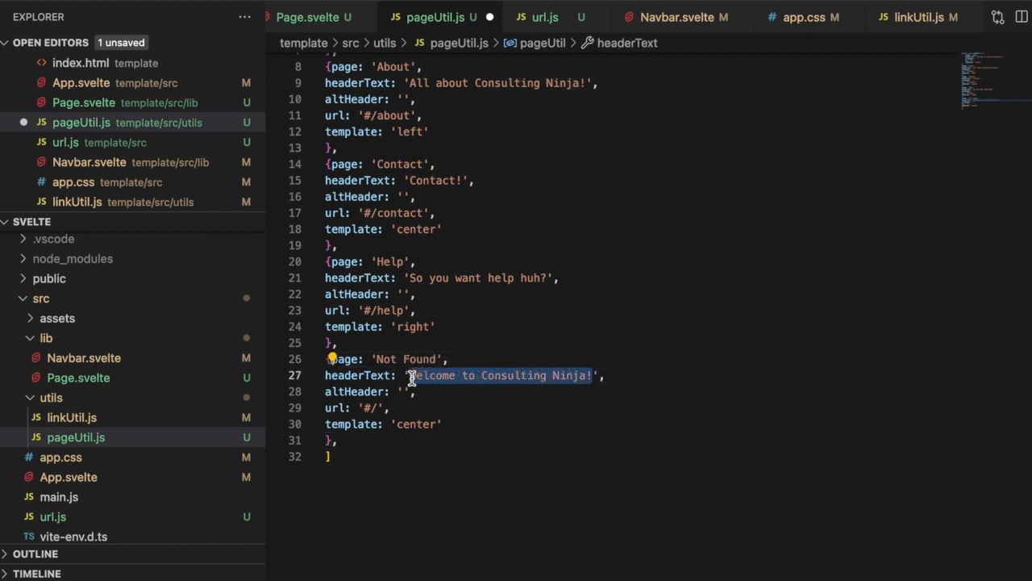
text(Page Not Found',)
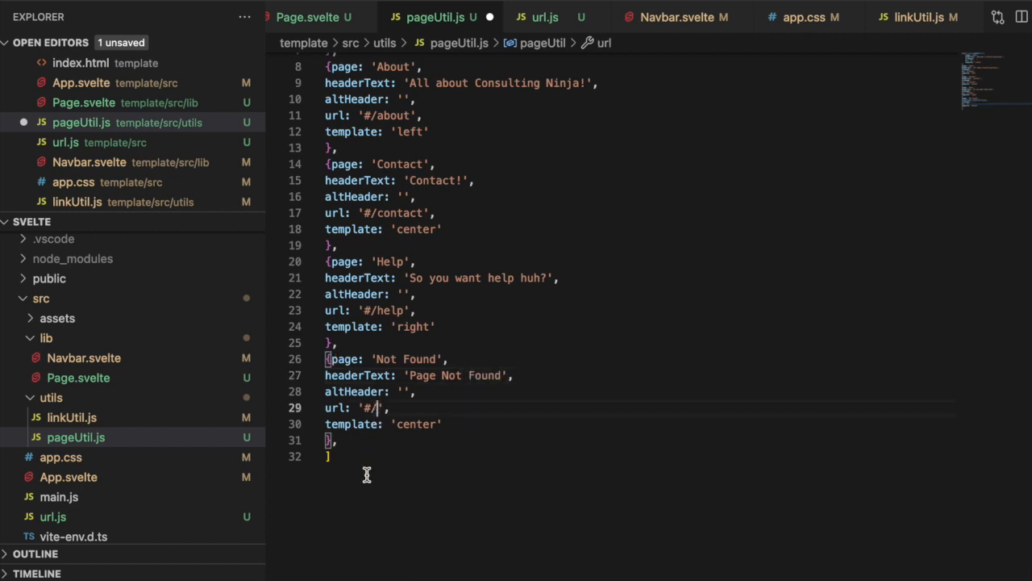
text(not f)
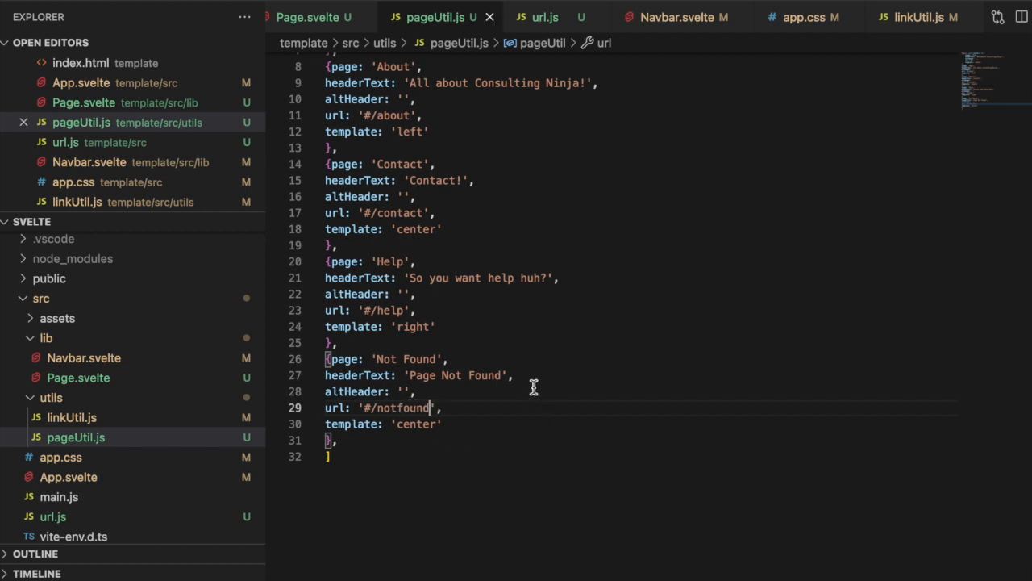
mouse_move(704, 139)
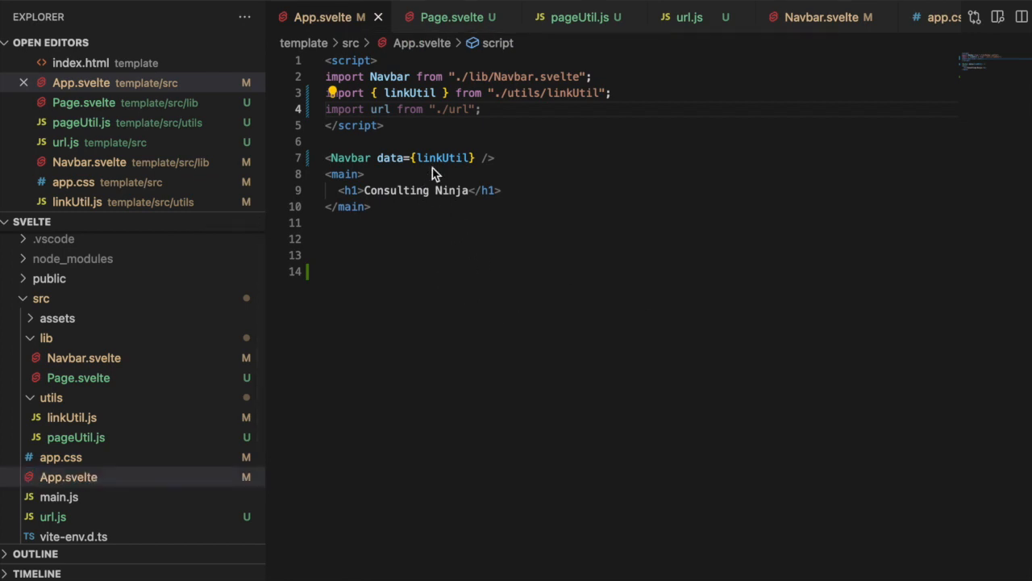
Add 'import { pageUtil } from "./utils/pageUtil";' to App.svelte's script block
text(import)
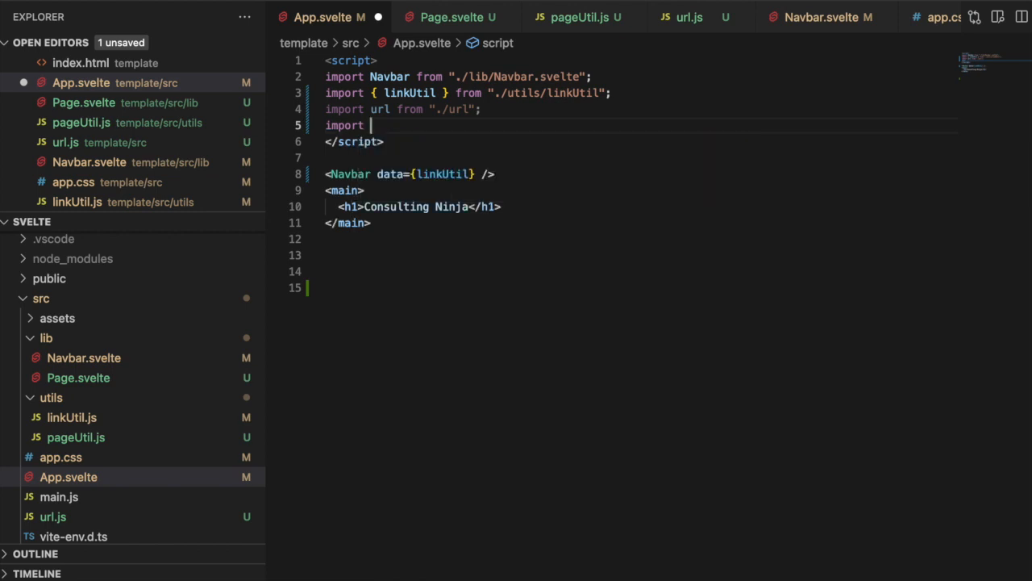
text({ pageUtil } from "./utils/pageUtil";)
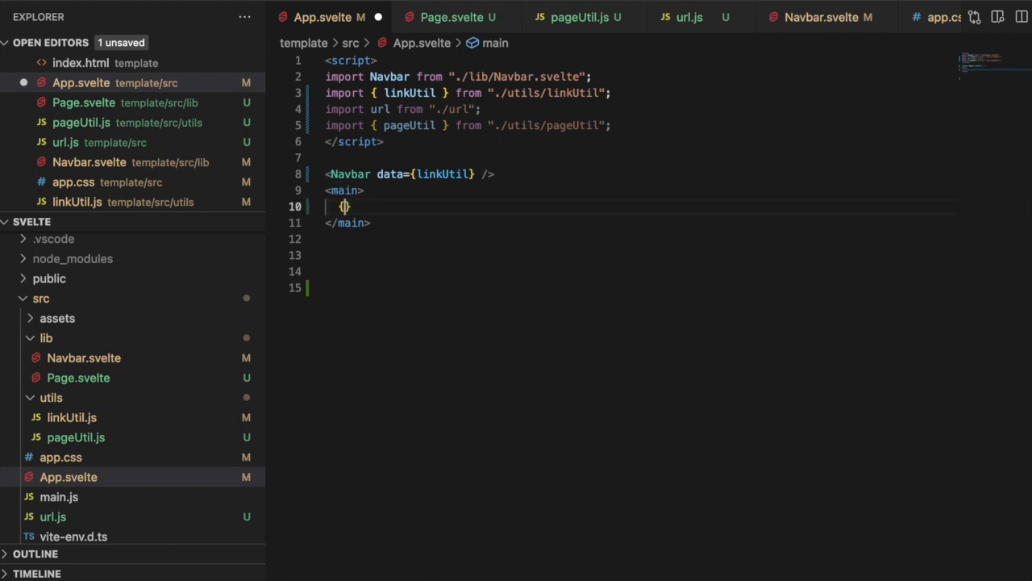
Write an {#each pageUtil as page} loop in main containing an empty {#if}...{/if} block
text(#each)
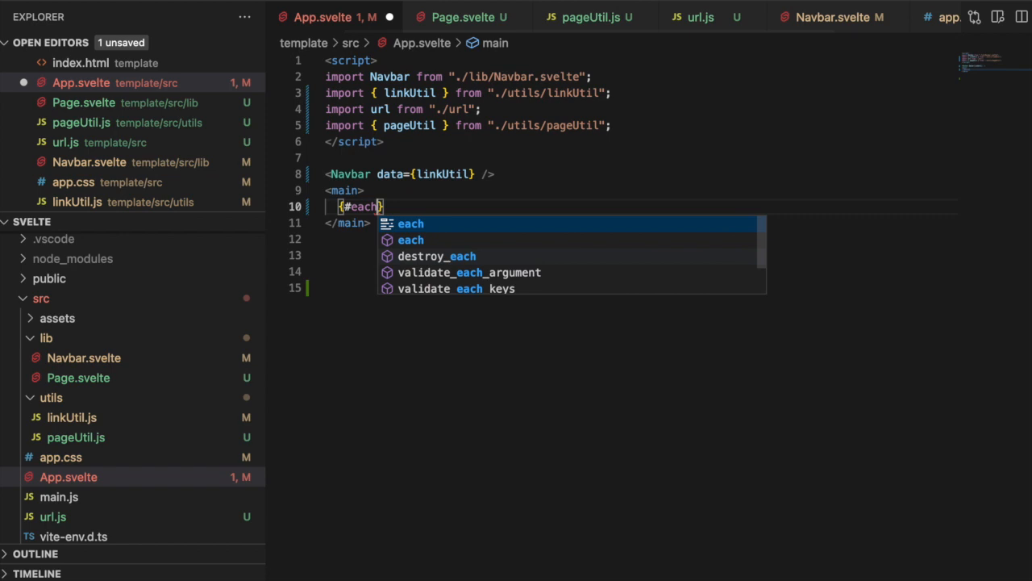
key(Enter)
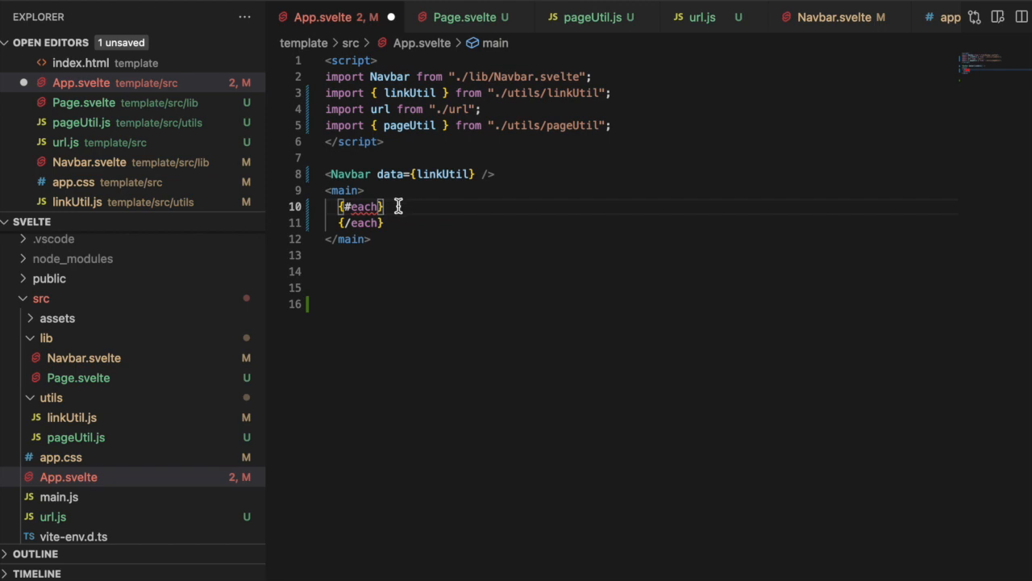
text({#if)
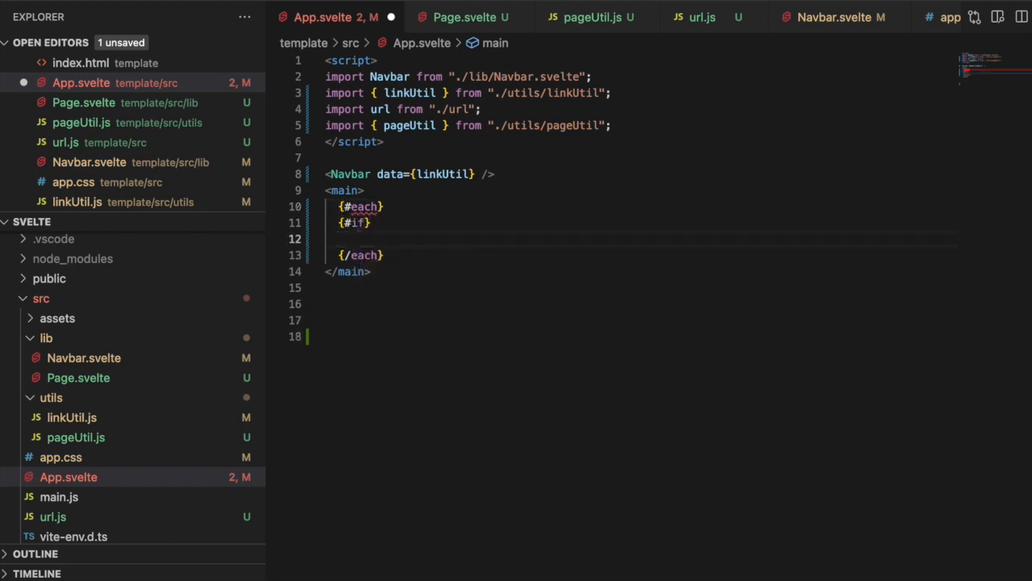
text({/if})
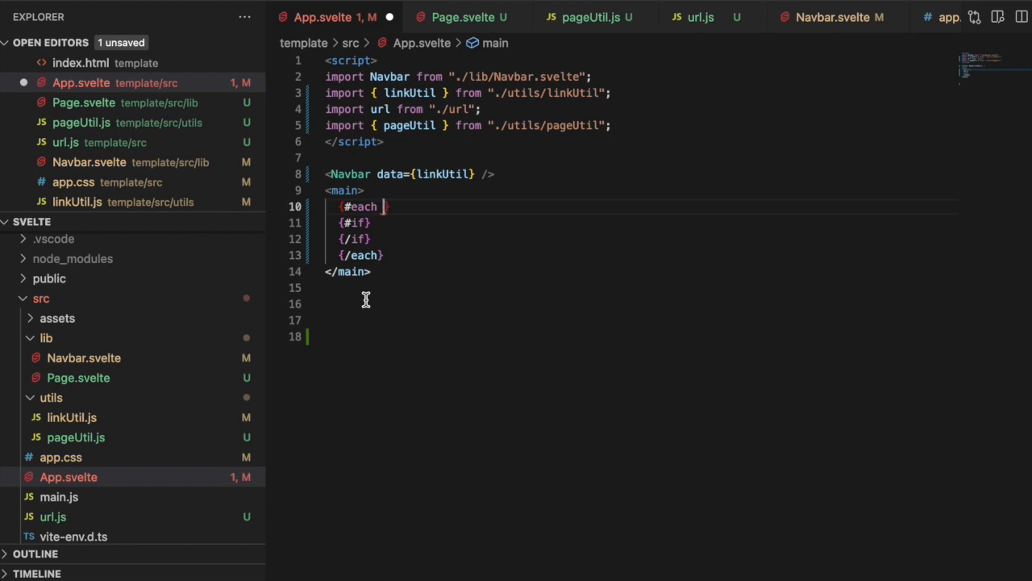
text(pageUtil.)
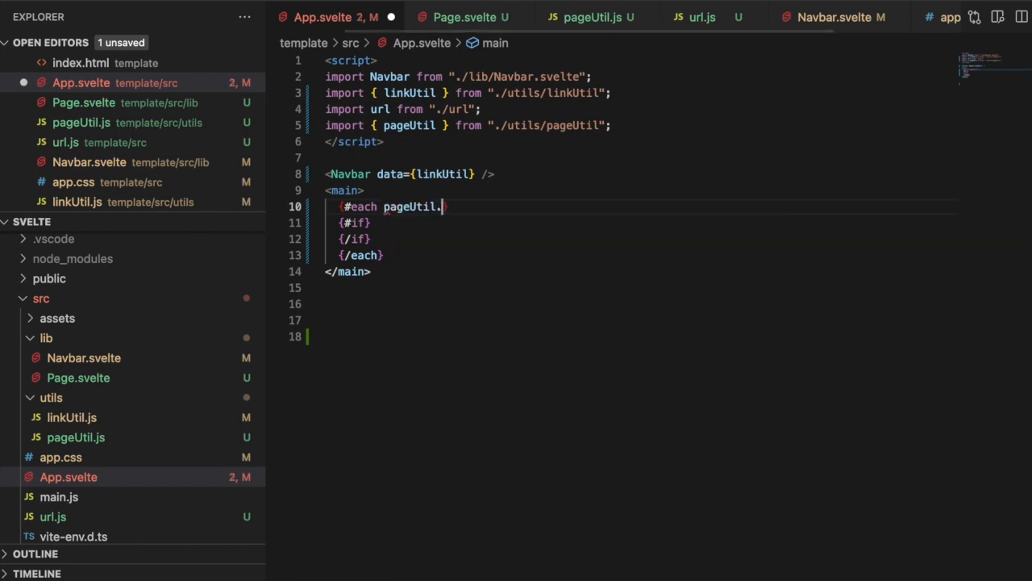
key(Backspace)
text( as pag)
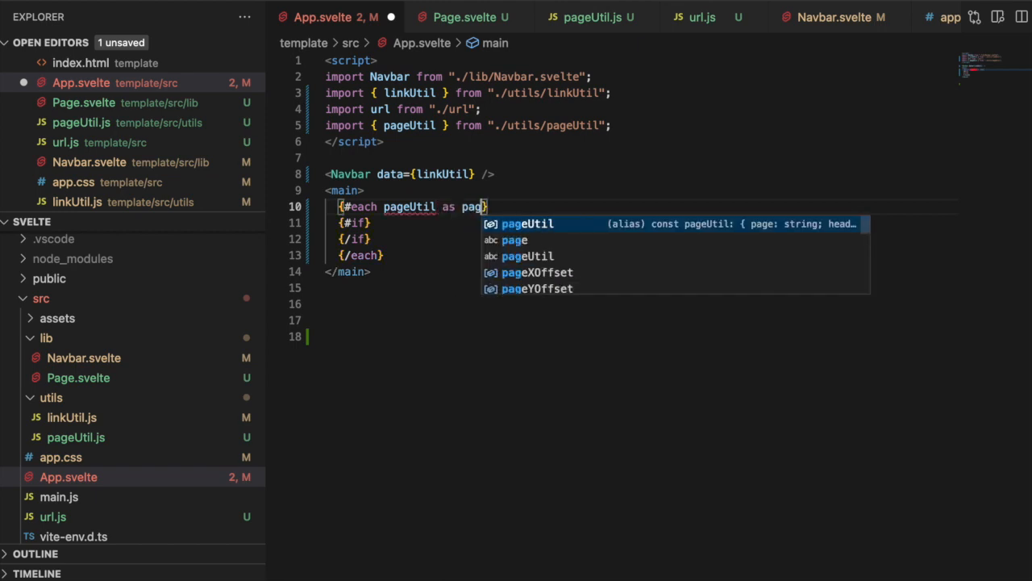
text(e)
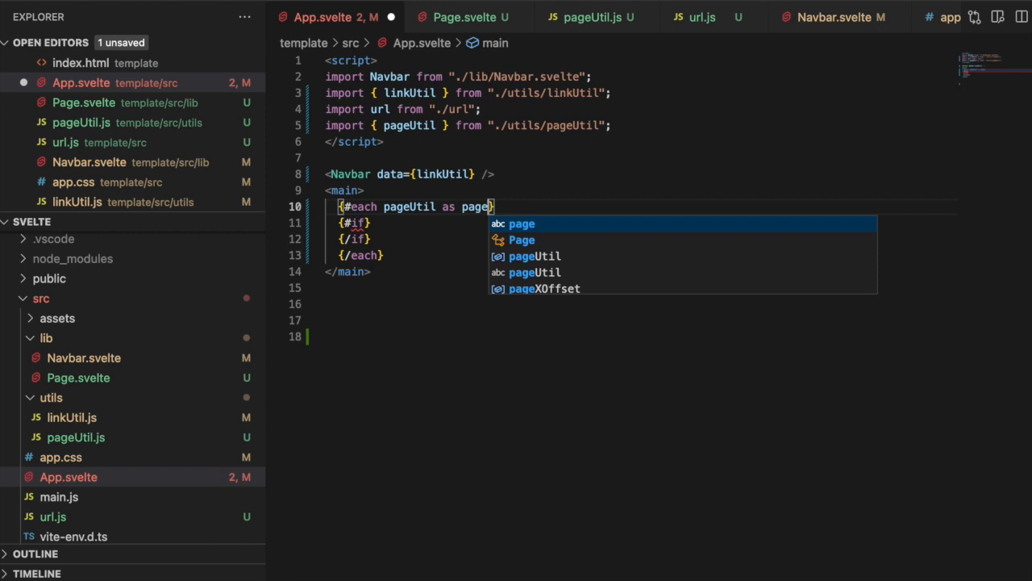
mouse_move(395, 207)
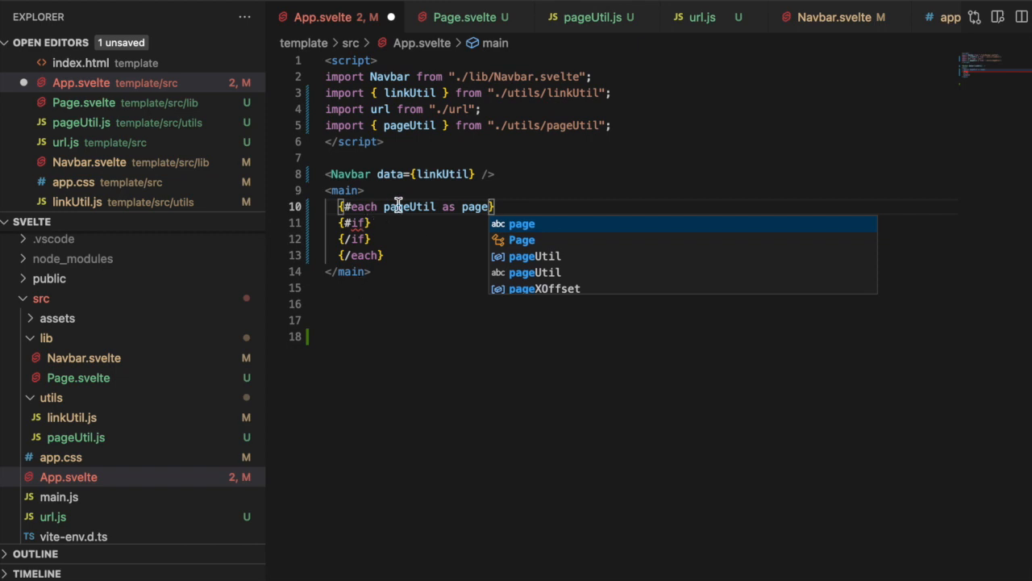
mouse_move(361, 226)
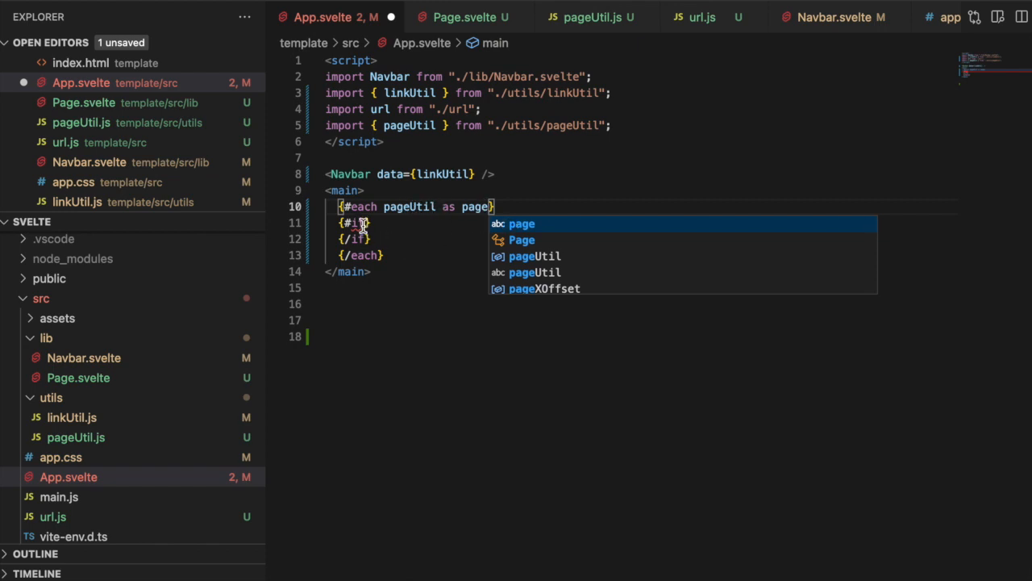
key(Escape)
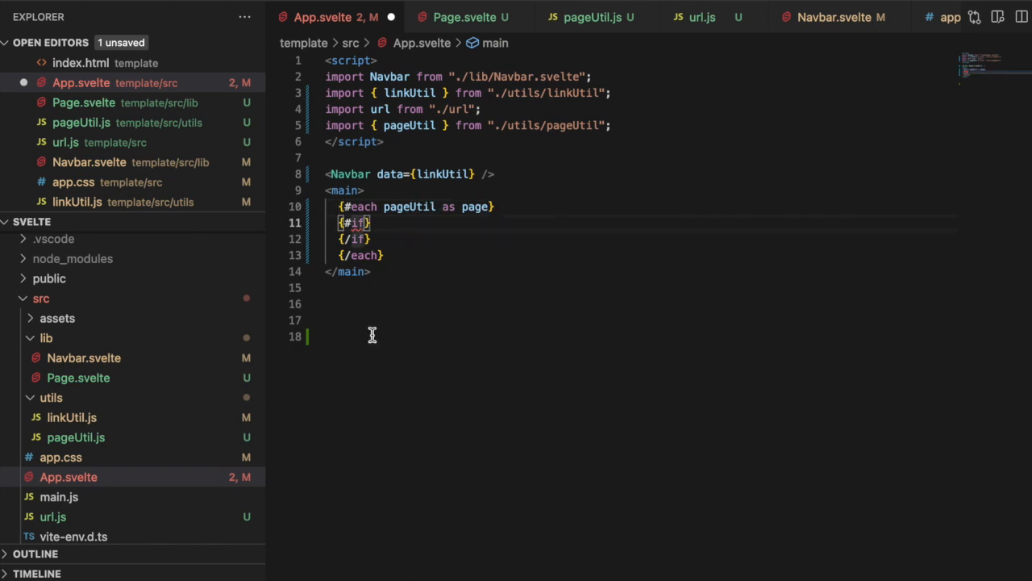
Make the condition $url.hash === page.url || ($url.hash === '' && page.url === '#/')
text($url)
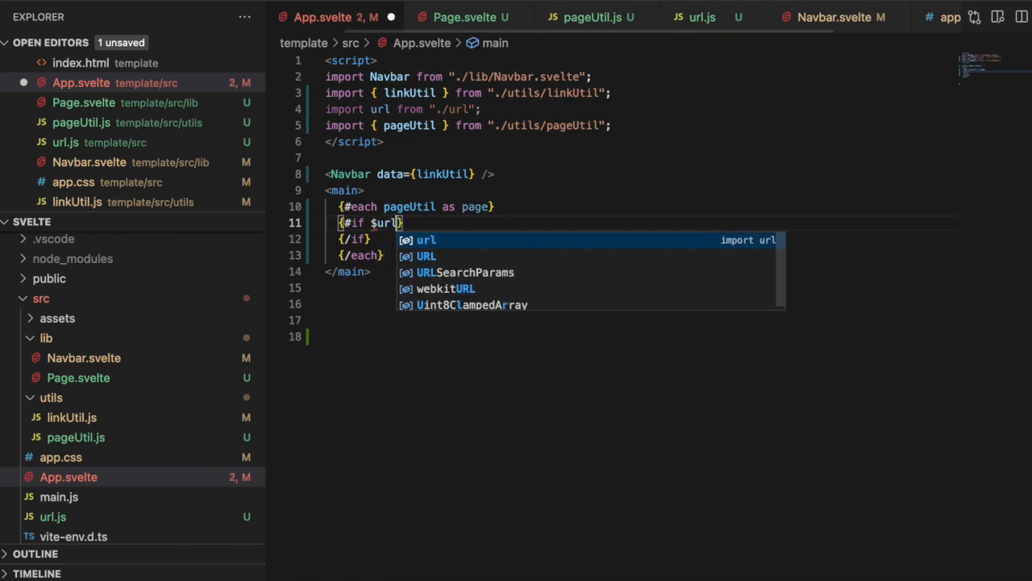
text(.has)
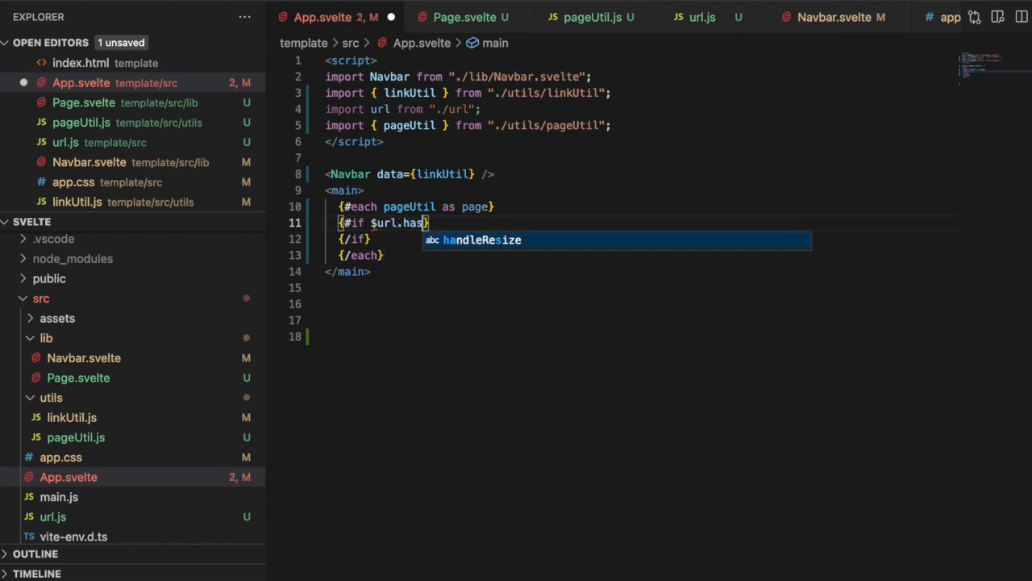
text(===)
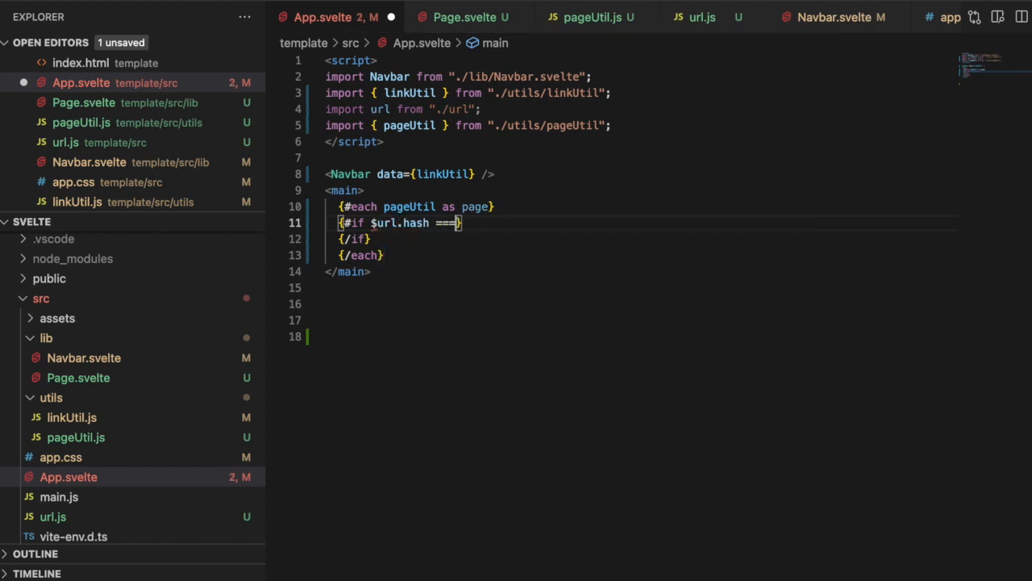
text(page.url)
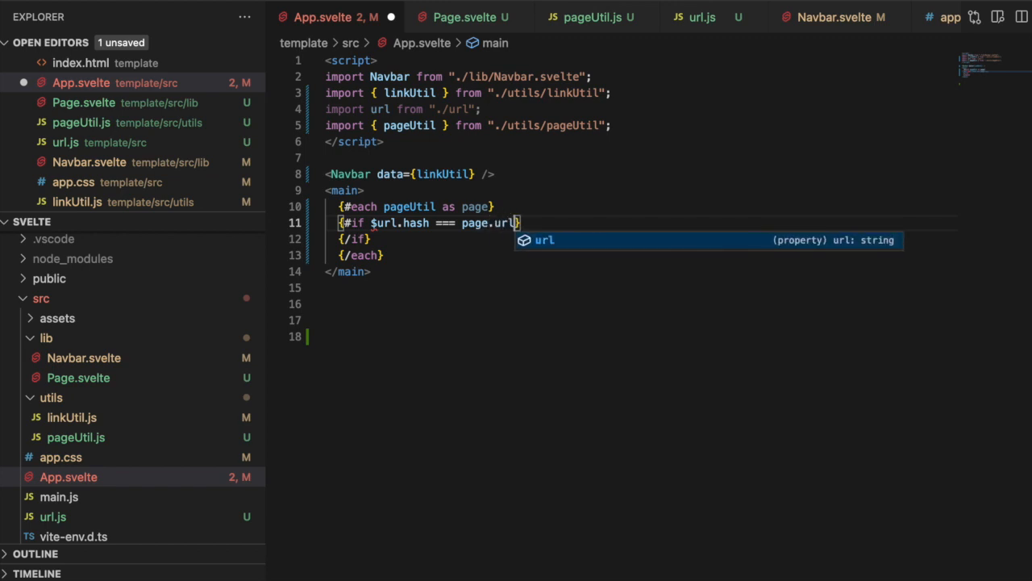
text(" ")
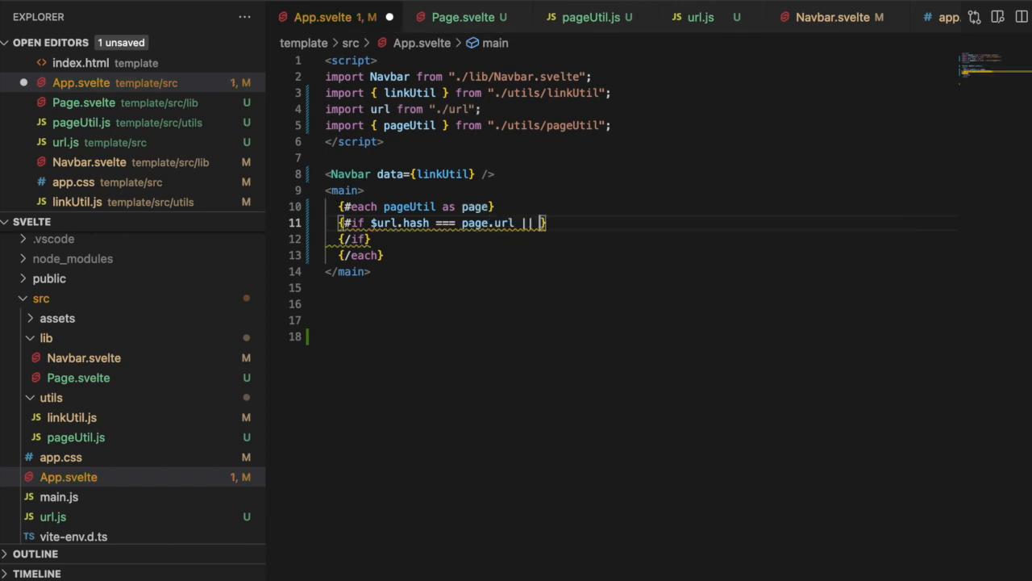
text($ur)
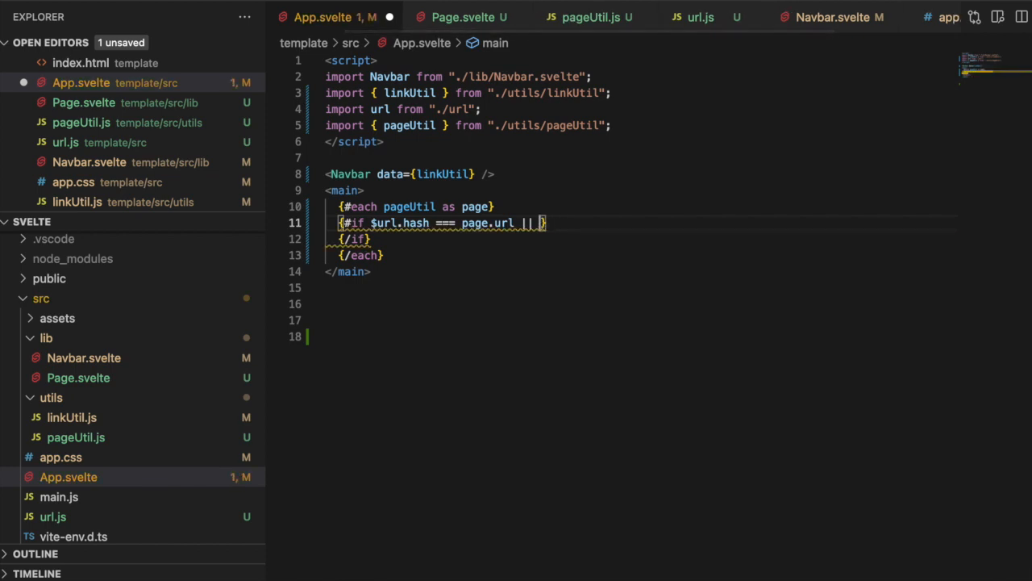
text(())
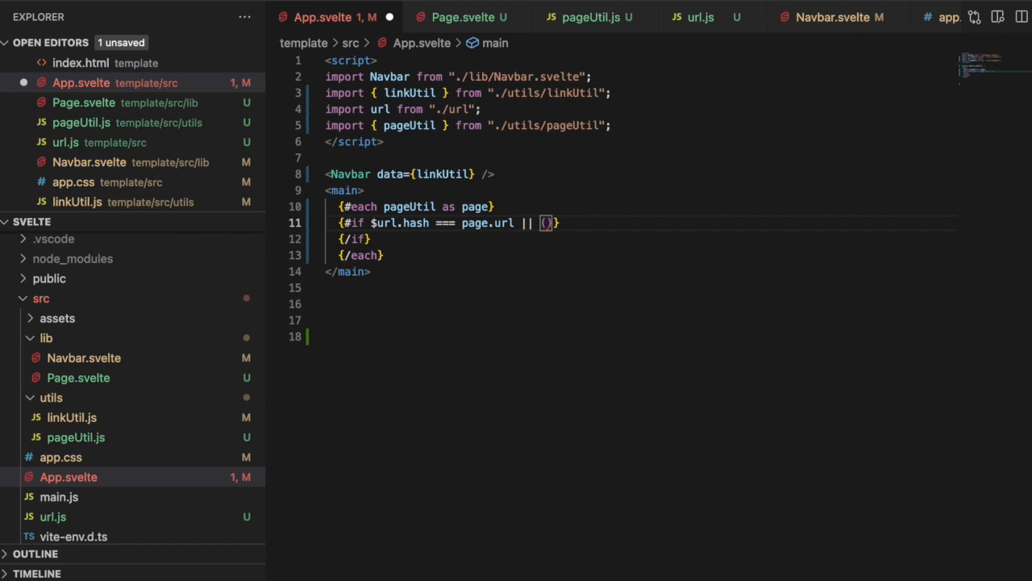
text($url.hash ===)
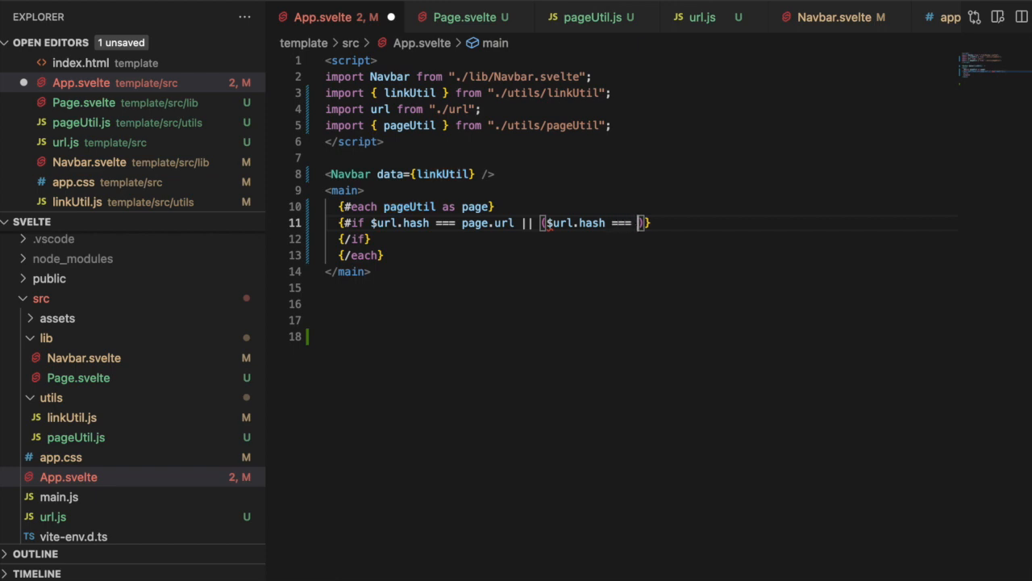
text('')
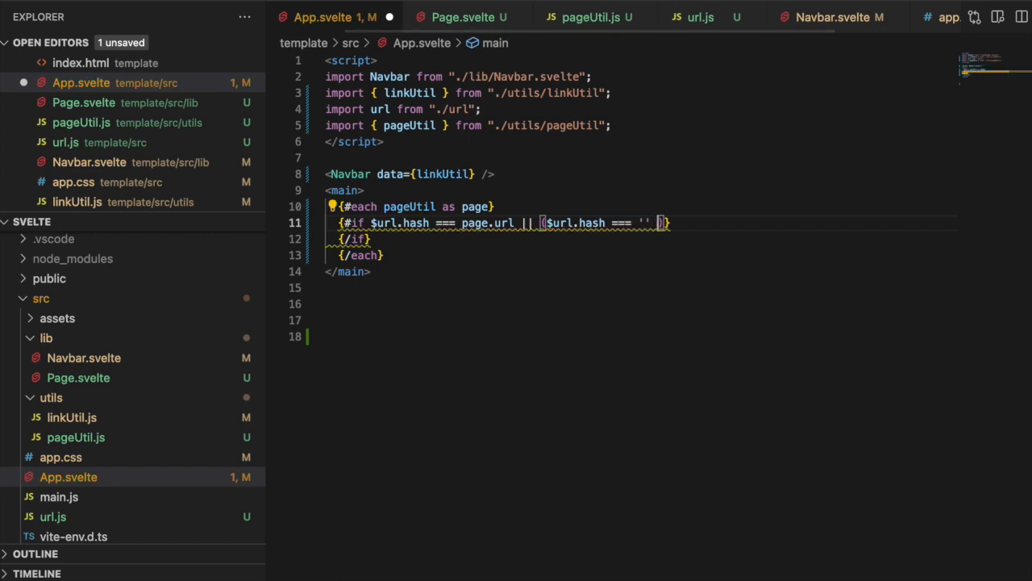
text(&&)
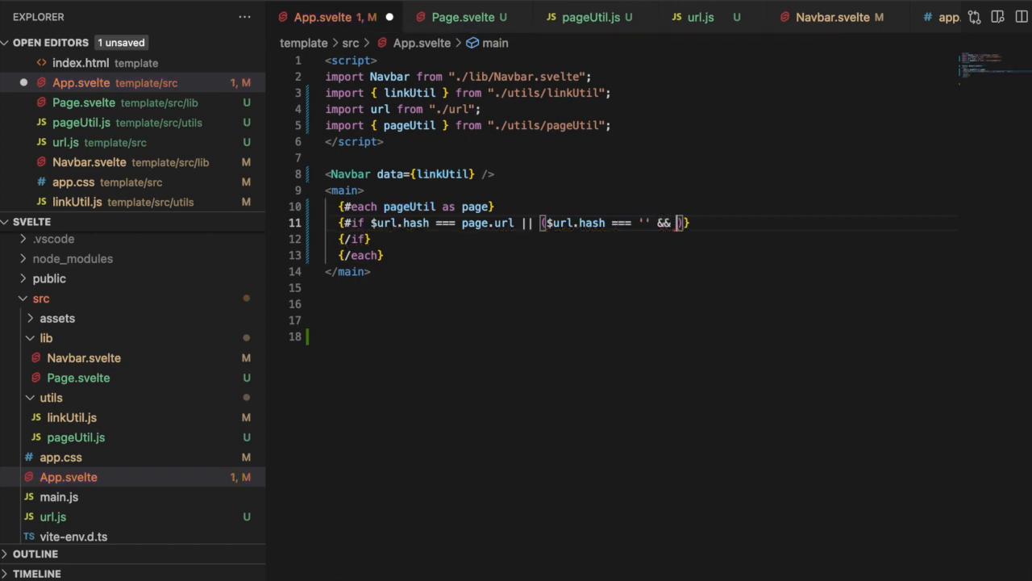
text(page.url === ')
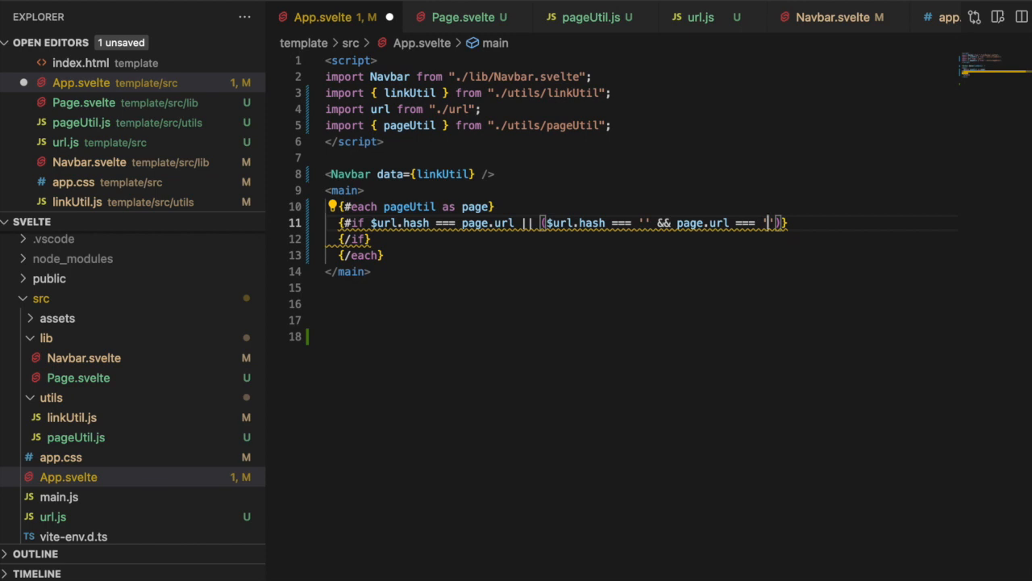
text(#/)
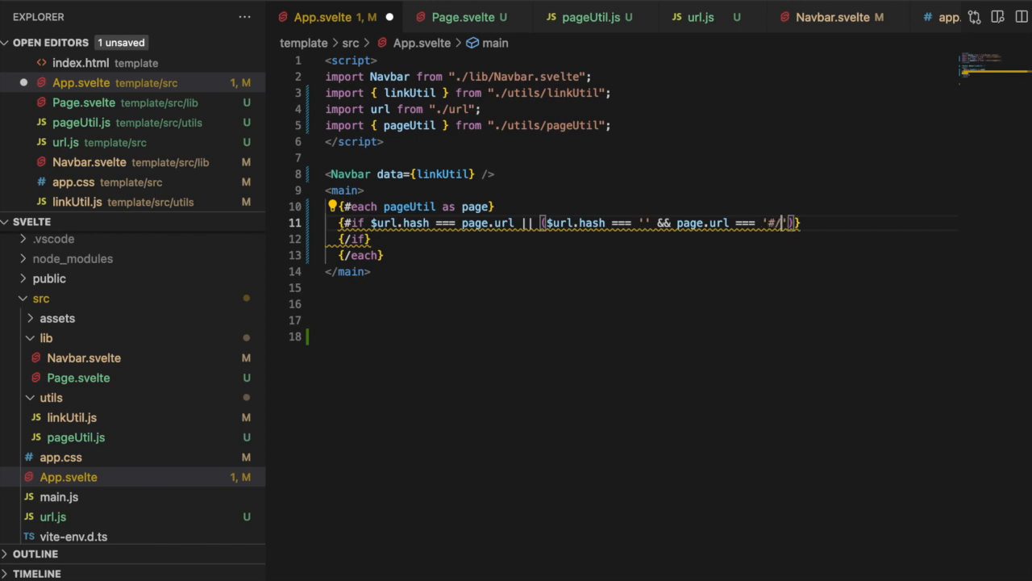
mouse_move(787, 211)
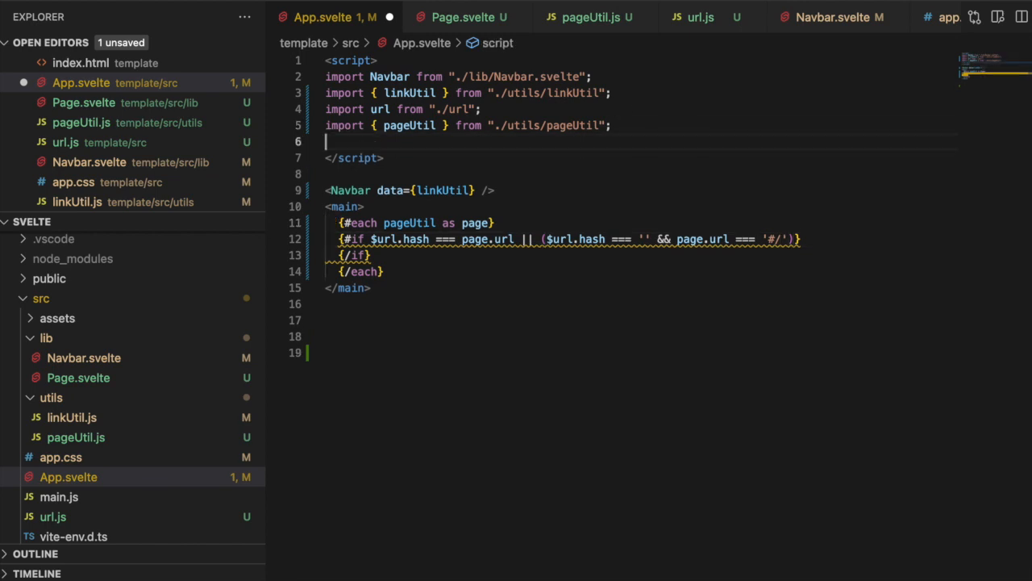
Import the Page component and render <Page page={page} /> inside the if block
text(import Page)
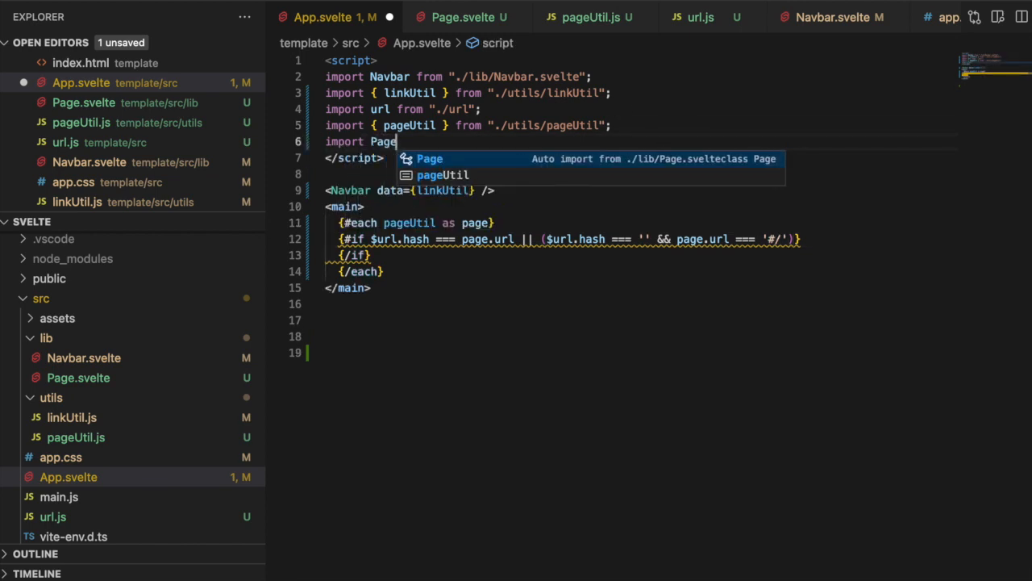
click(429, 158)
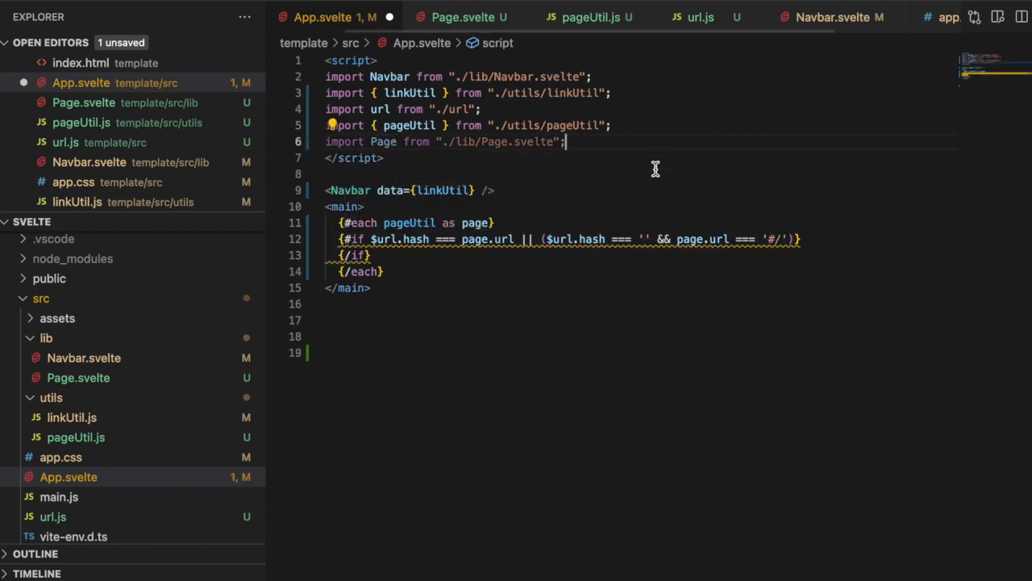
key(Enter)
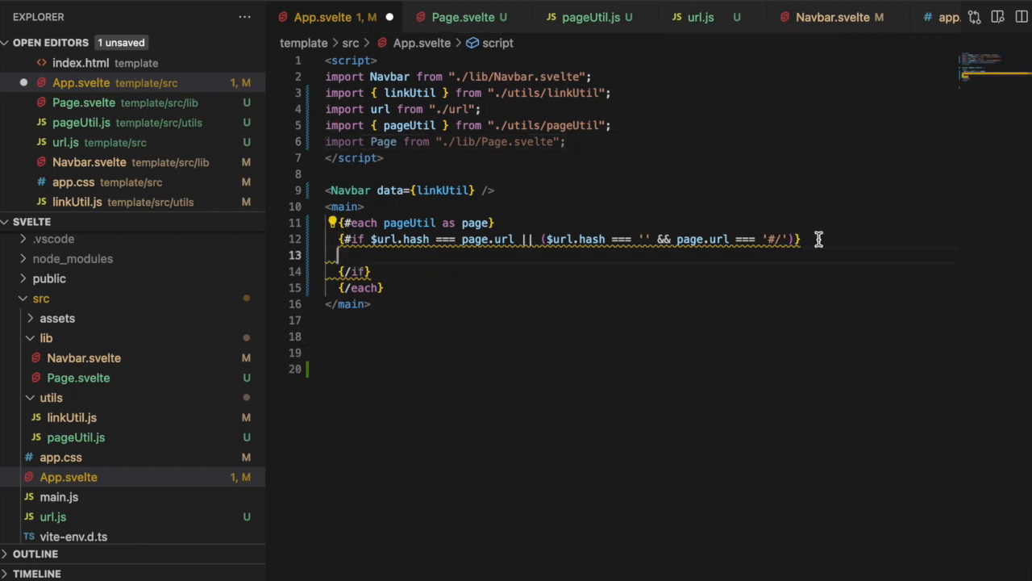
text(<pa)
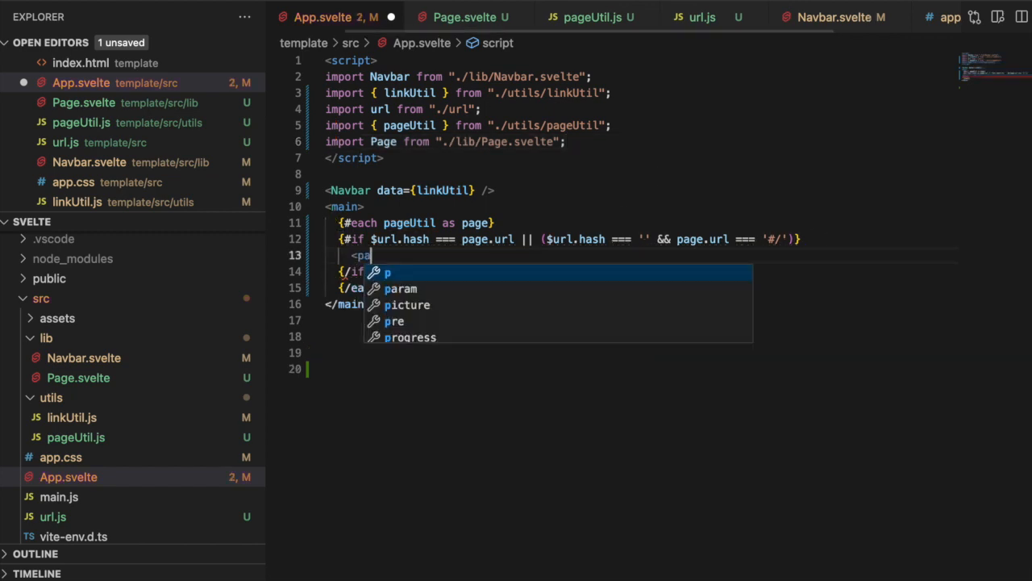
text(Page page=)
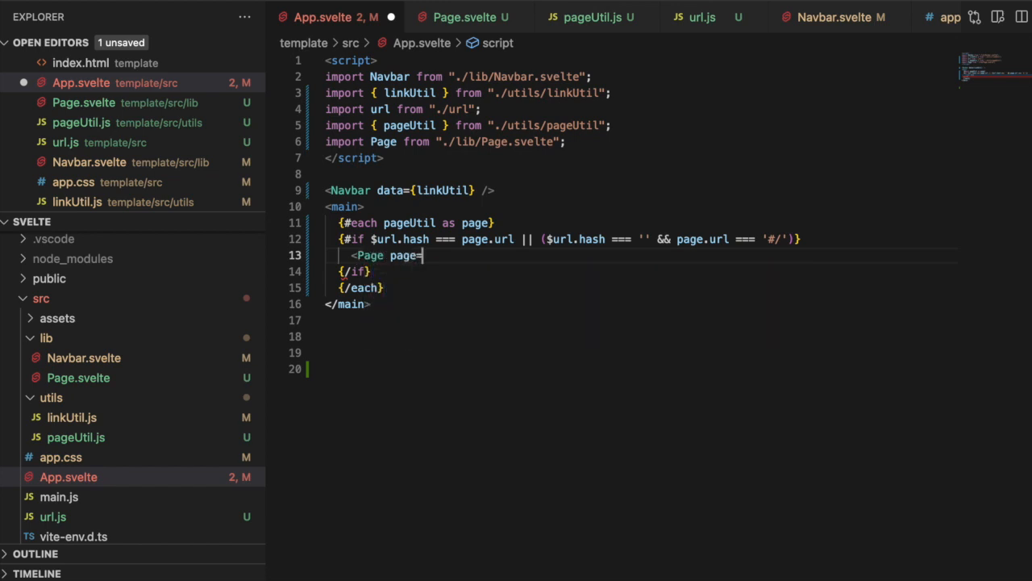
text({page})
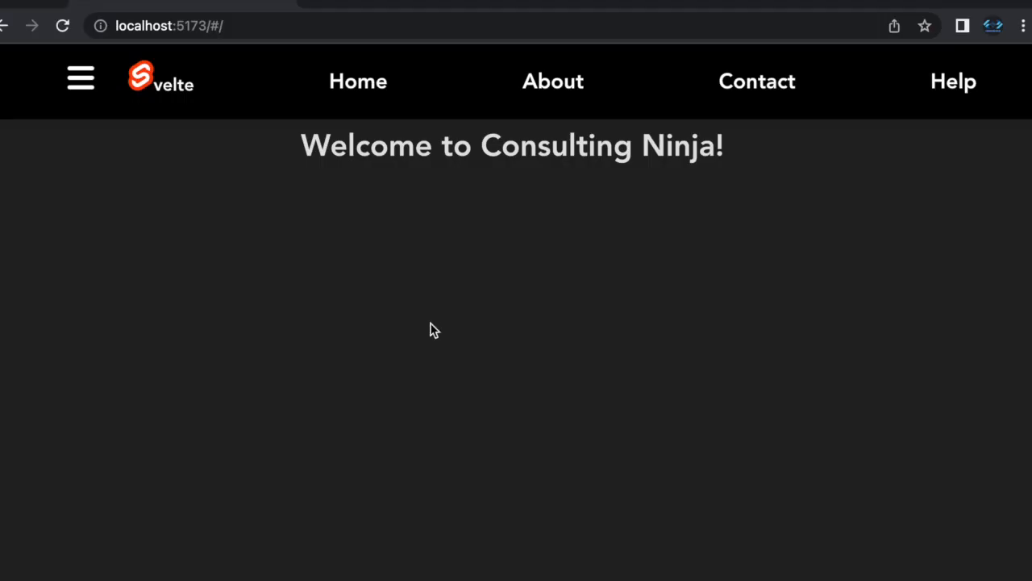
mouse_move(207, 165)
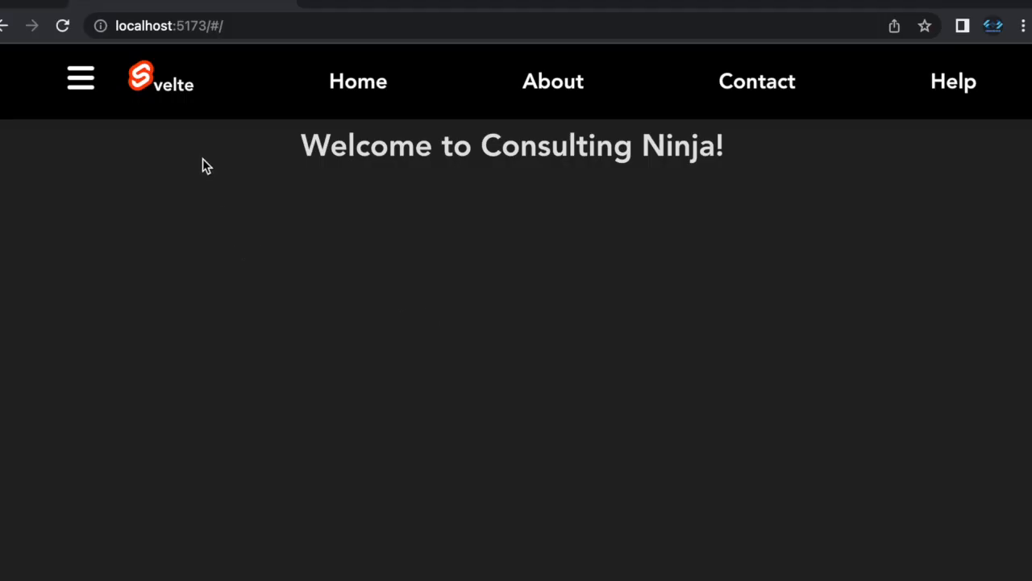
mouse_move(297, 93)
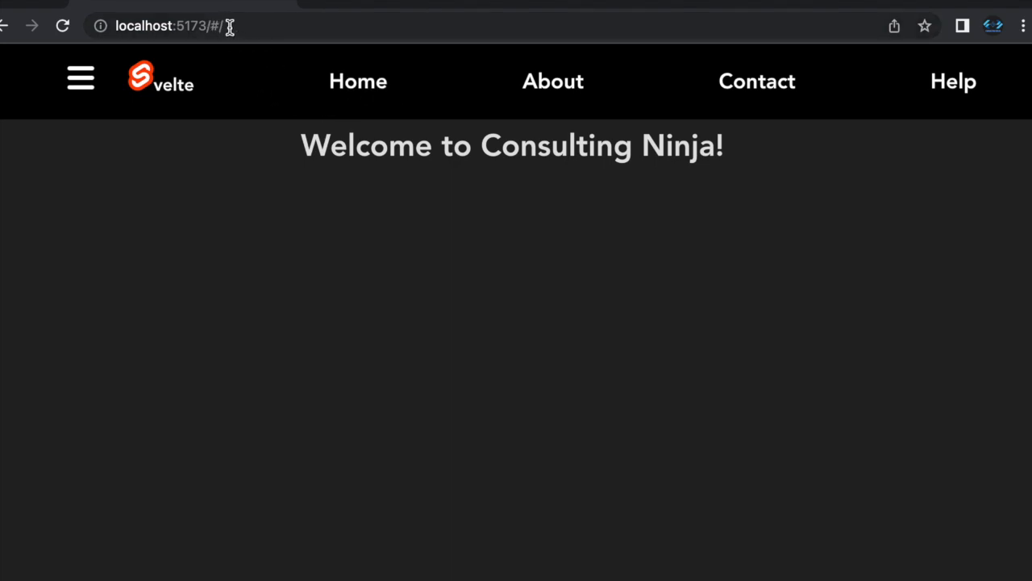
Navigate the navbar to About, then Contact, then Help at localhost:5173
click(554, 81)
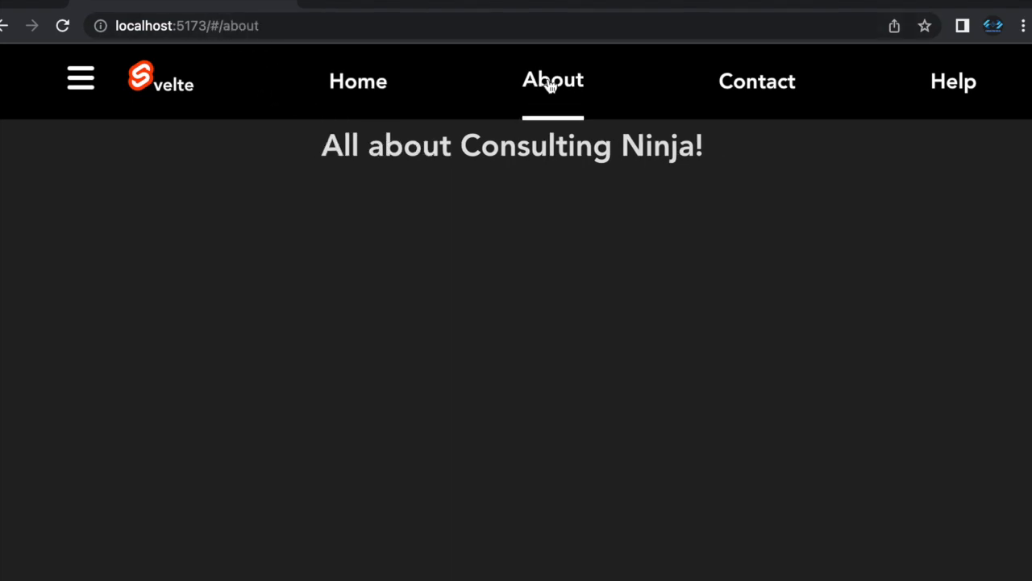
mouse_move(523, 114)
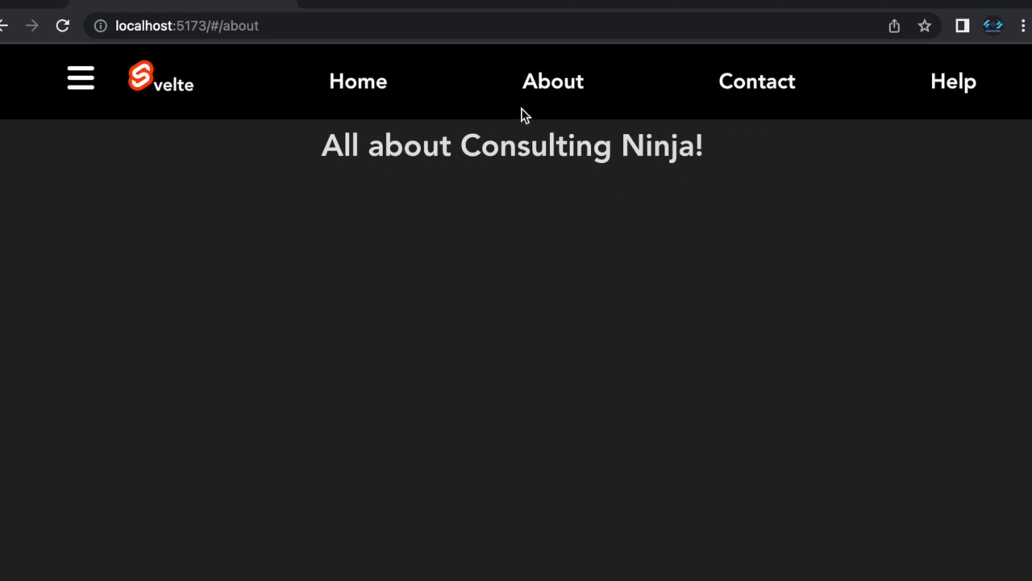
click(757, 81)
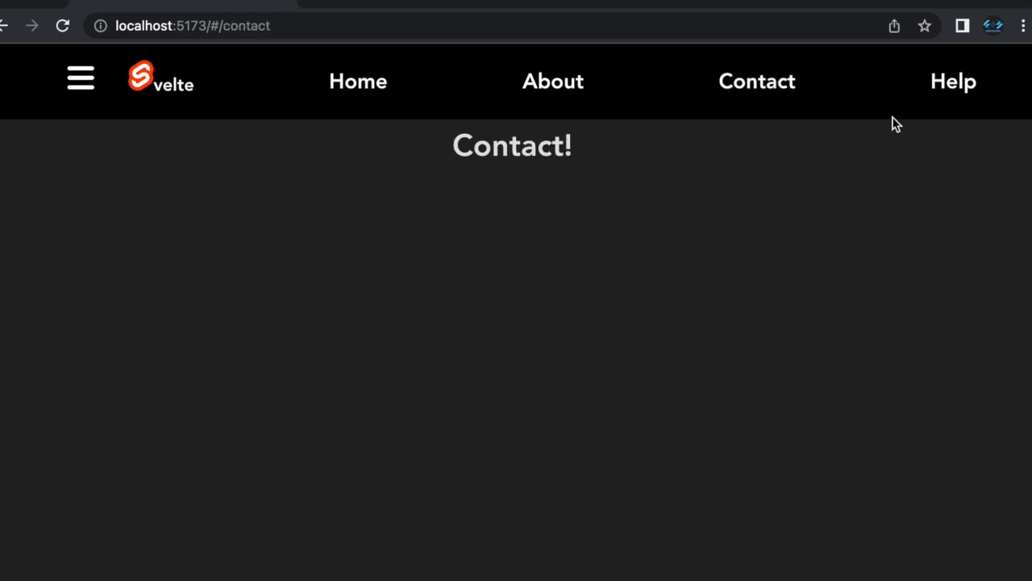
click(951, 81)
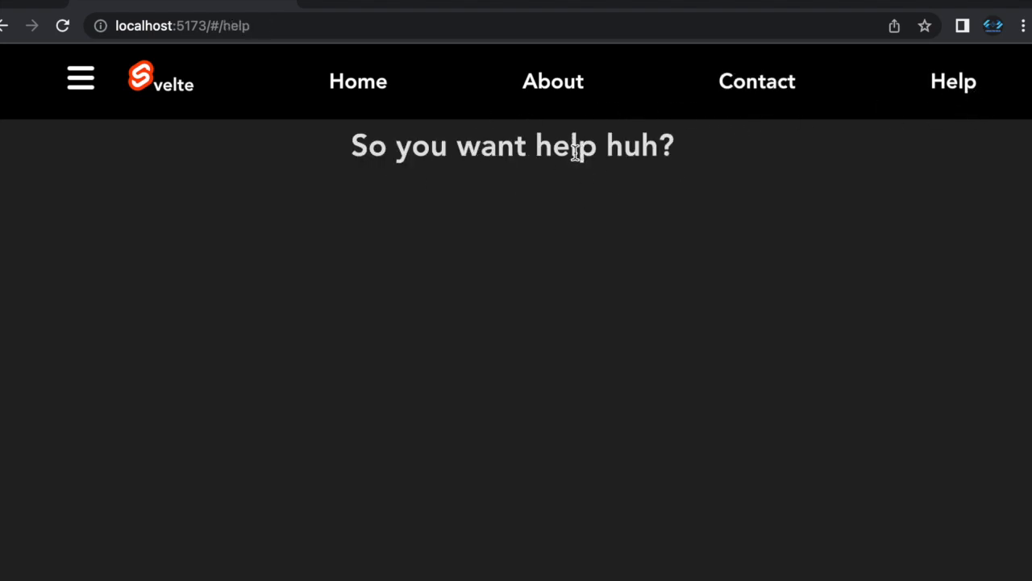
mouse_move(444, 304)
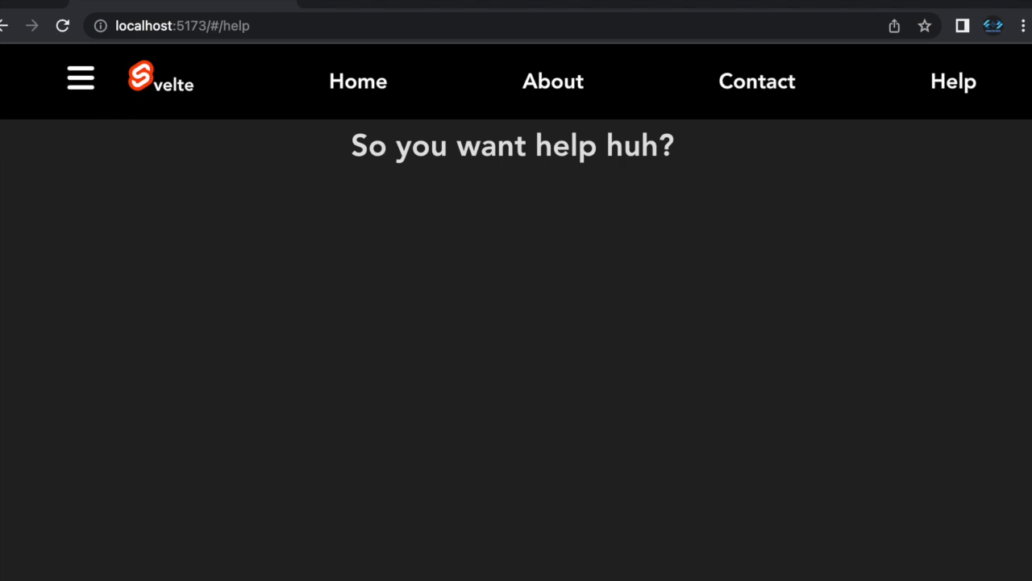
mouse_move(395, 312)
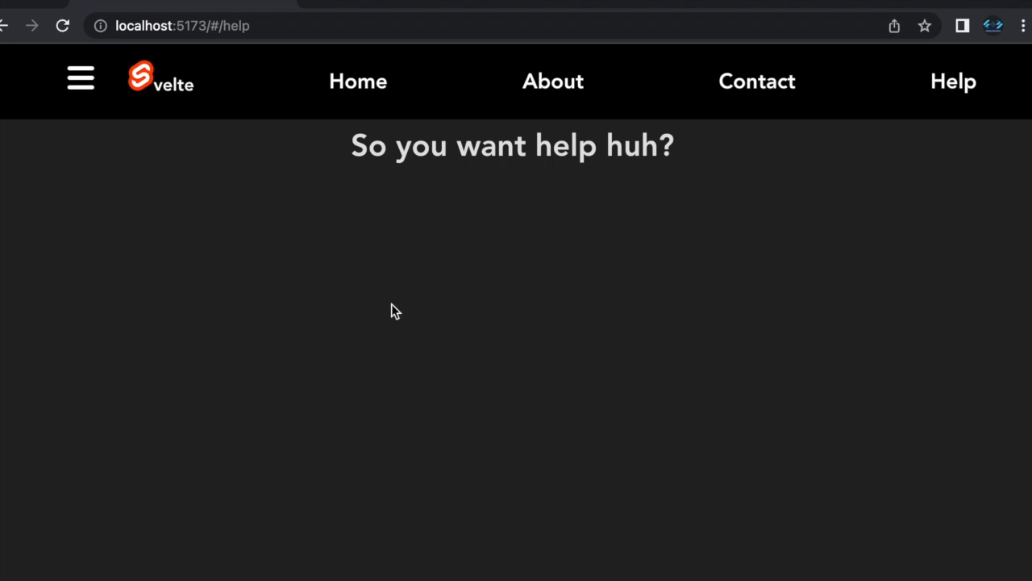
mouse_move(293, 280)
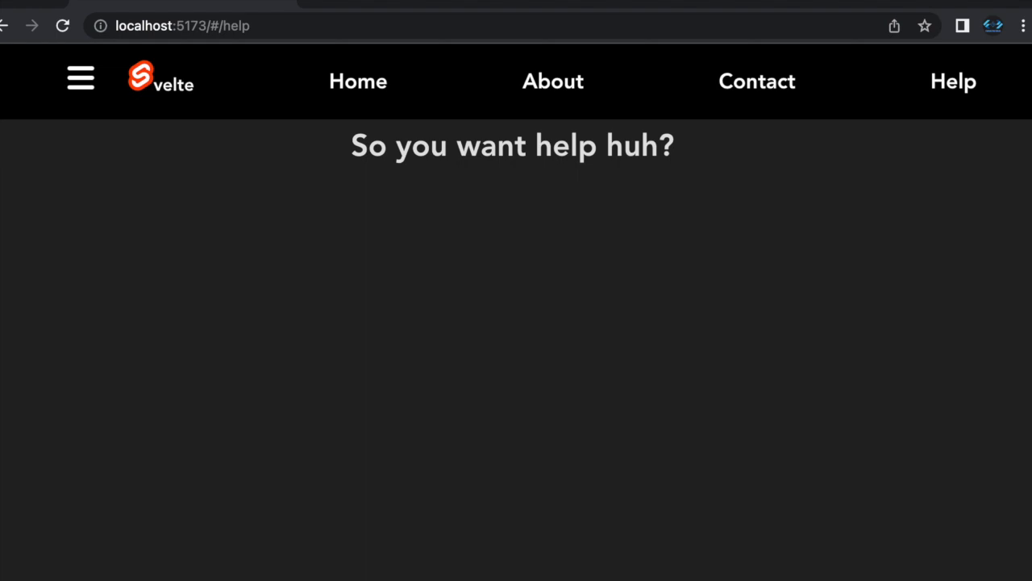
mouse_move(333, 171)
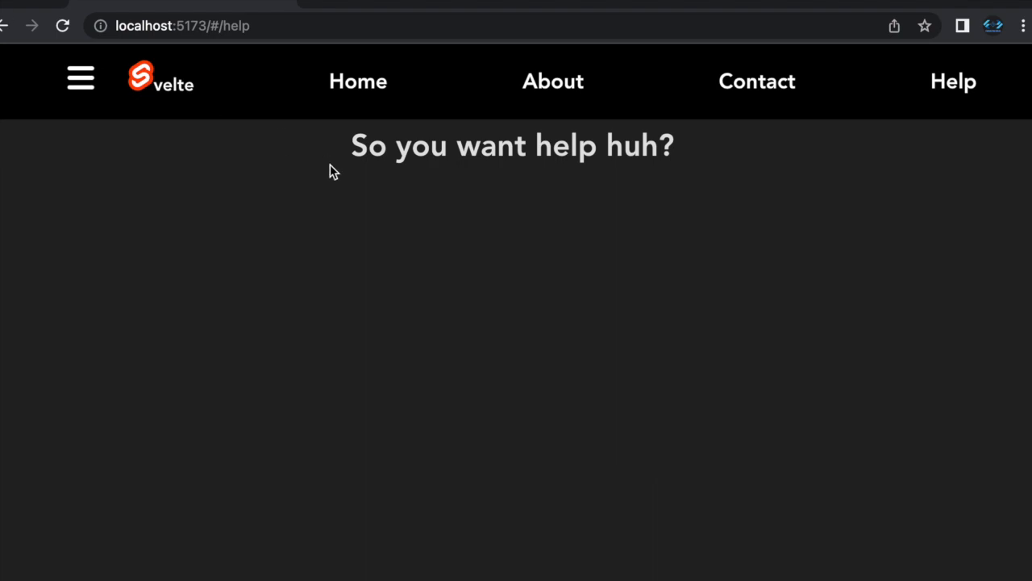
mouse_move(81, 80)
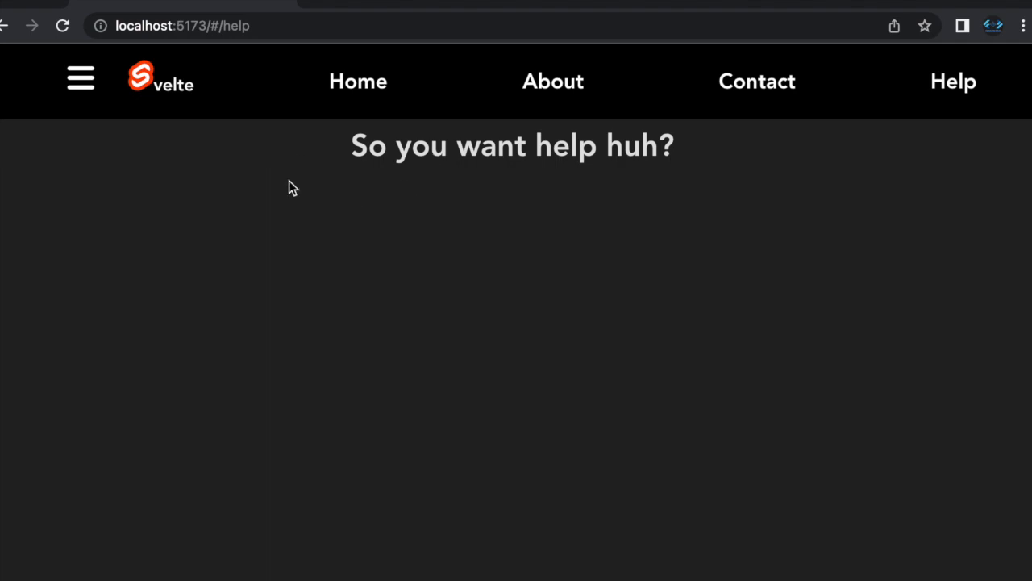
mouse_move(248, 60)
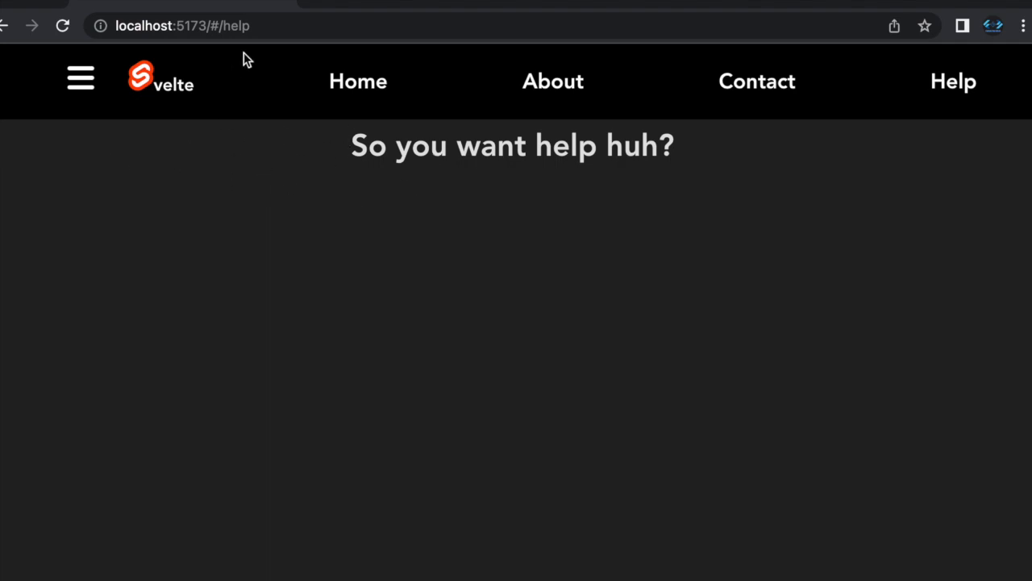
mouse_move(200, 105)
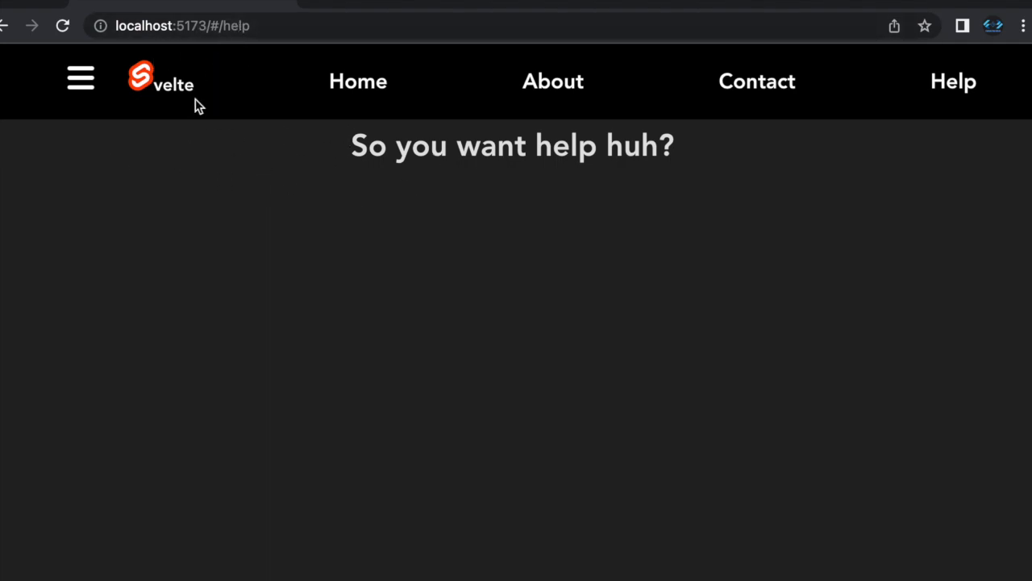
mouse_move(358, 81)
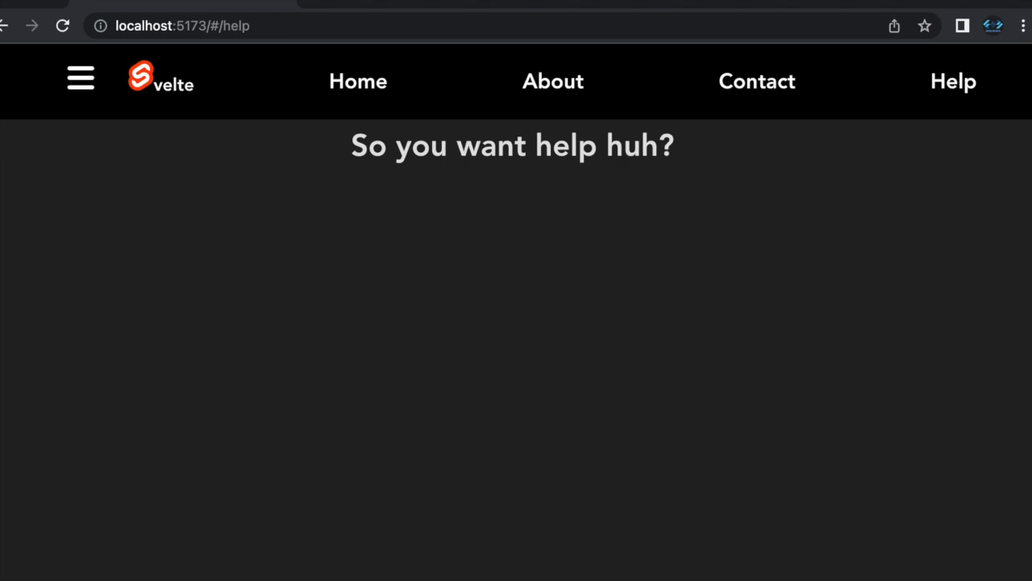
mouse_move(149, 77)
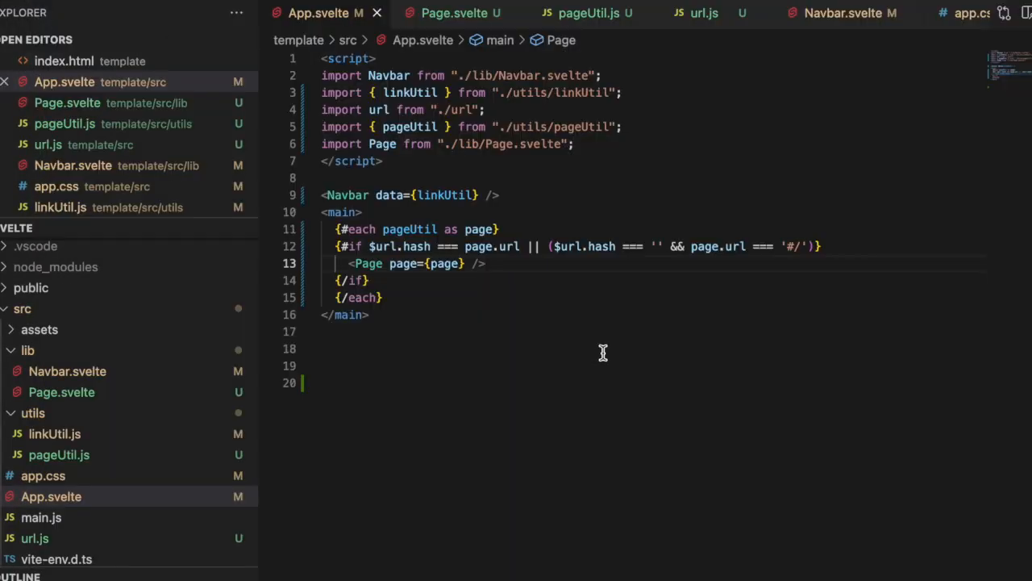
mouse_move(390, 143)
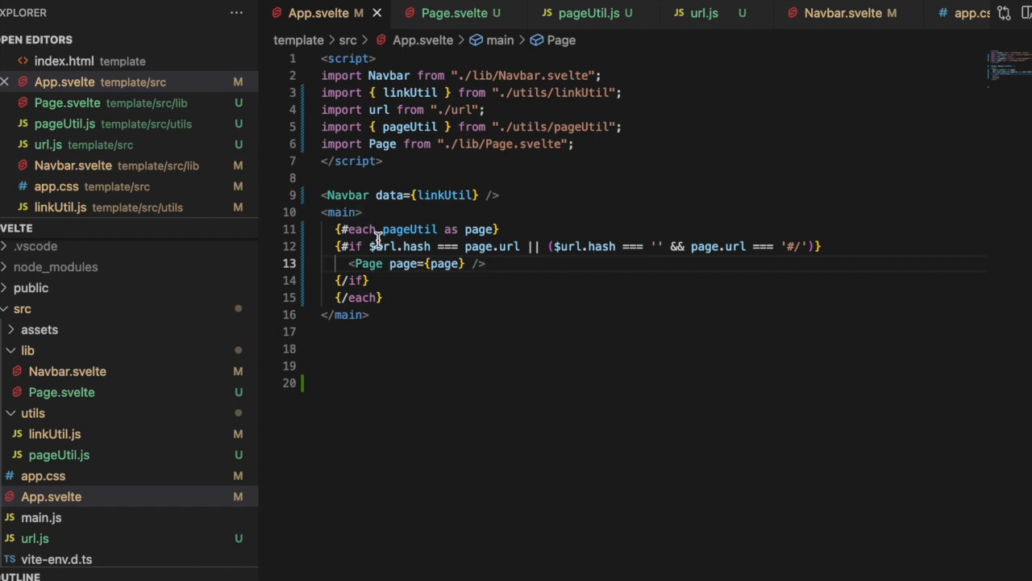
Open a blank line above {#each}, try and discard a <Router> tag, glancing at pageUtil.js
key(Enter)
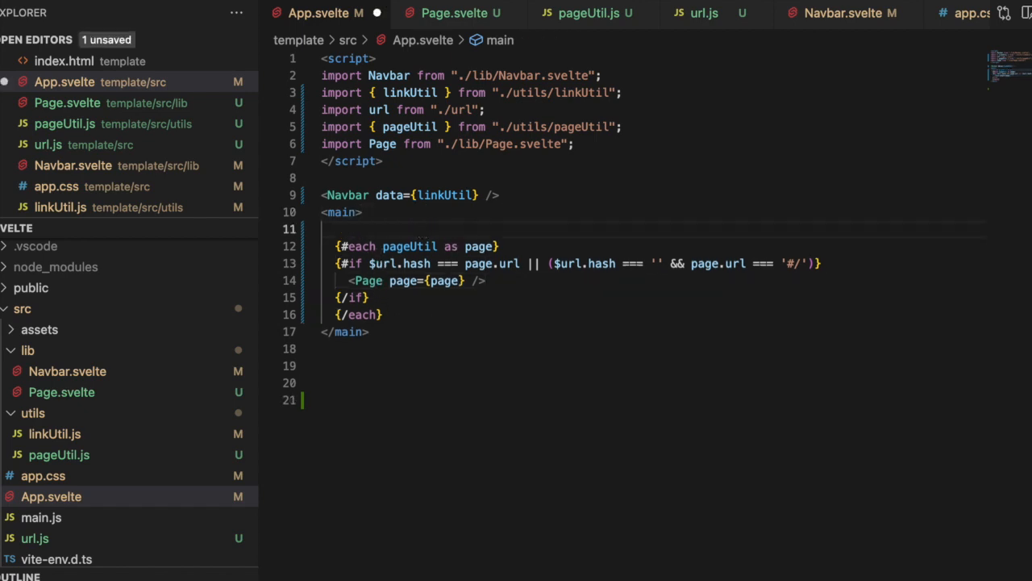
text(<Router>)
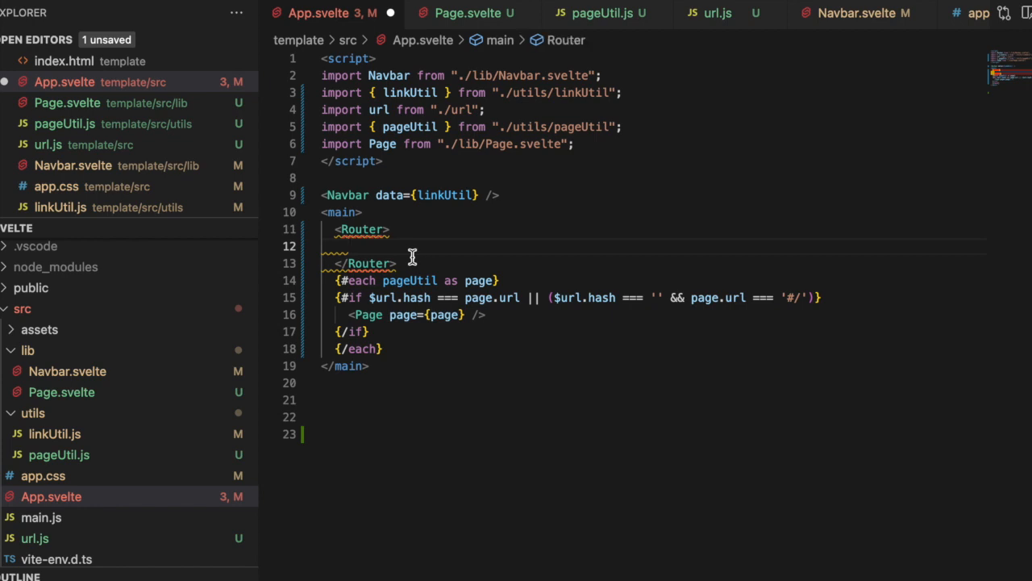
text(<Rout)
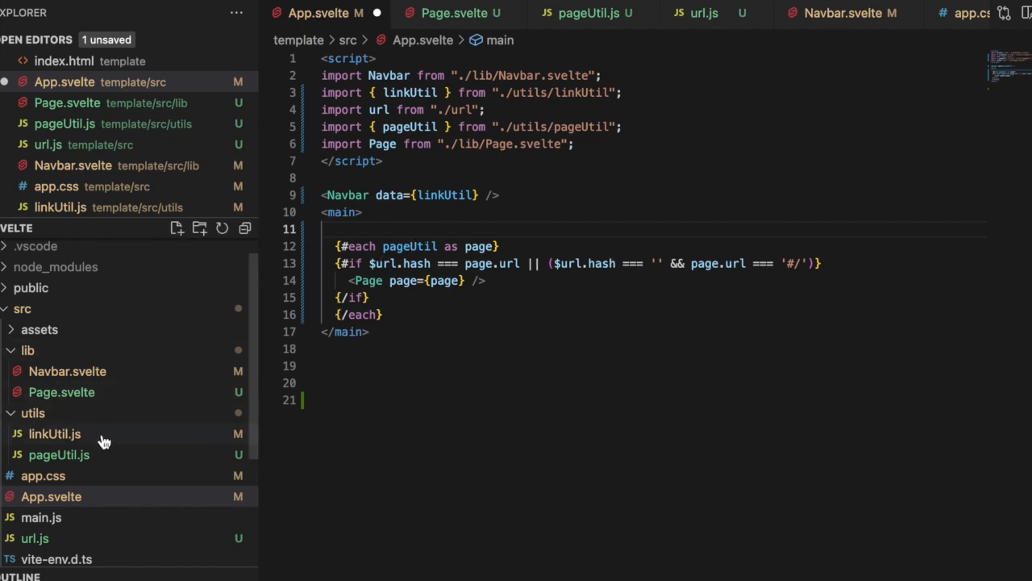
mouse_move(591, 245)
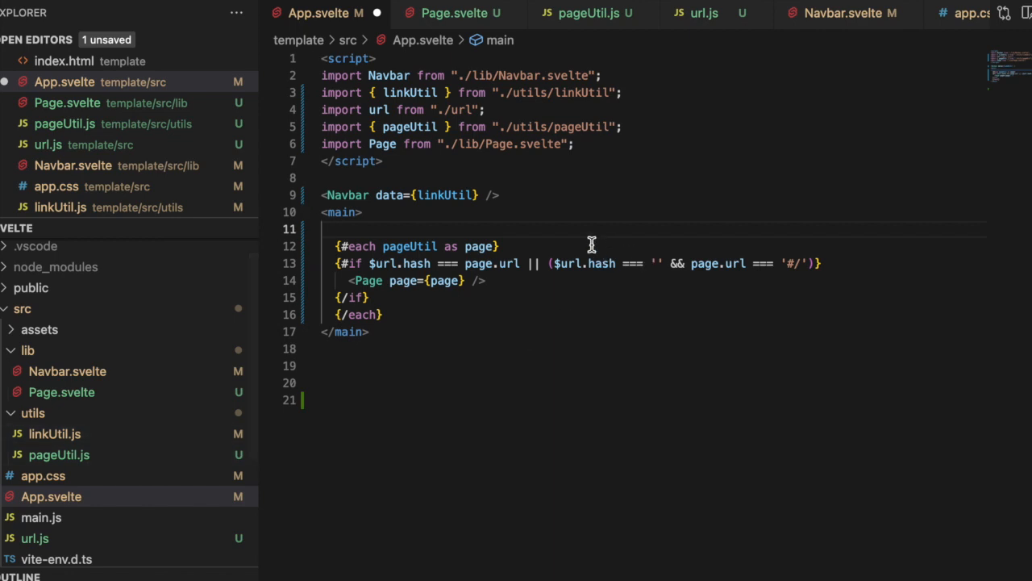
click(588, 13)
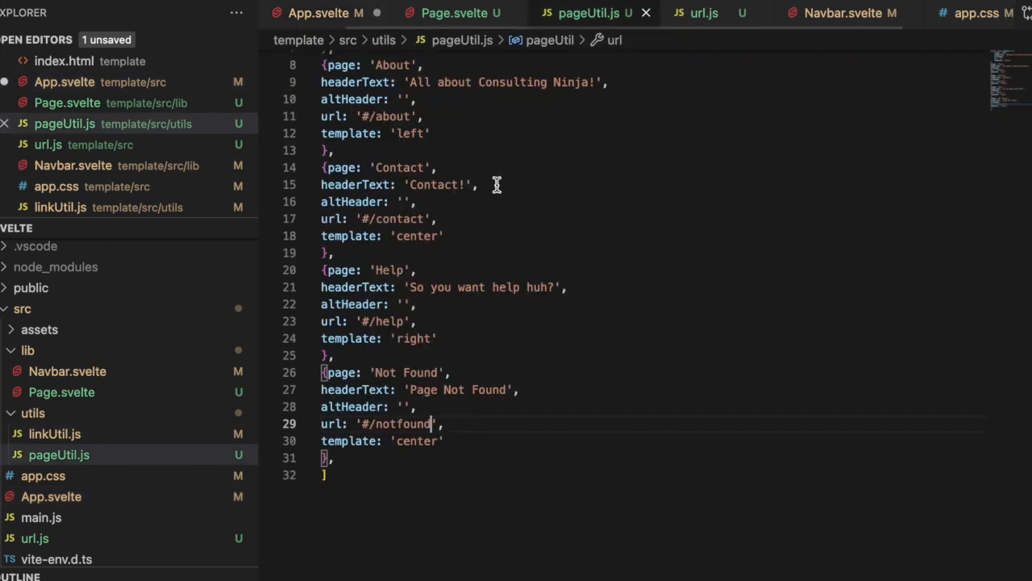
mouse_move(392, 330)
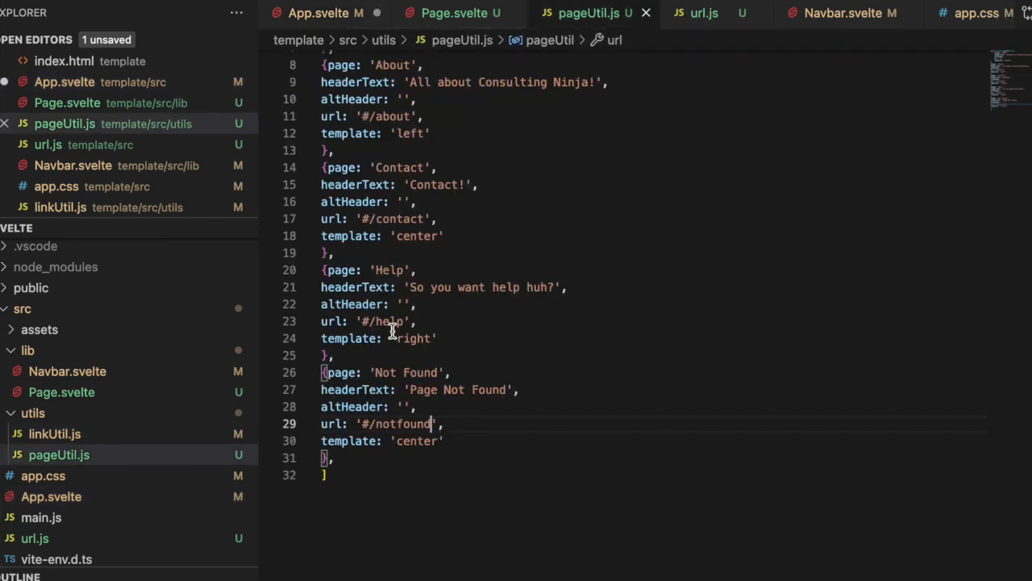
click(314, 13)
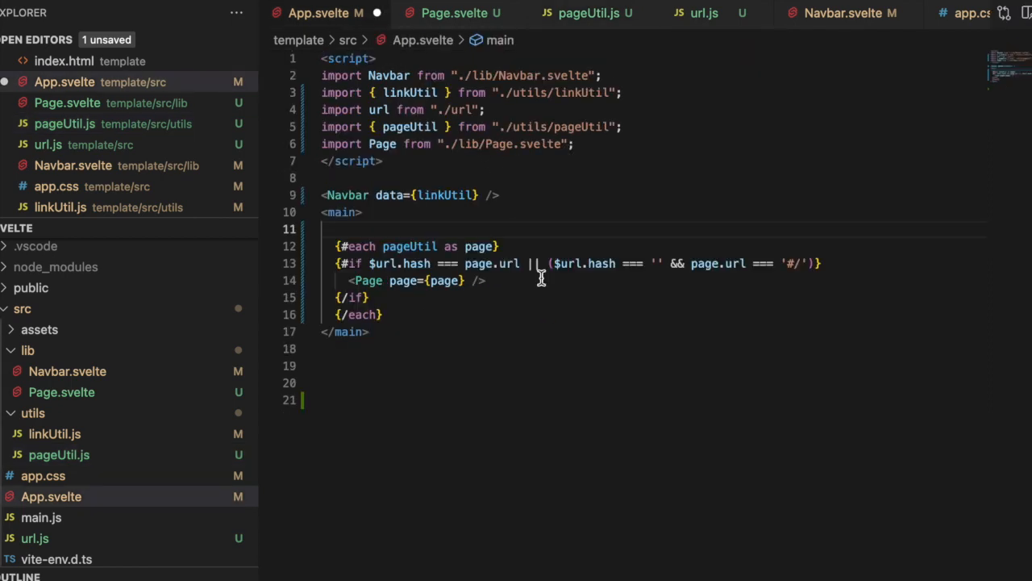